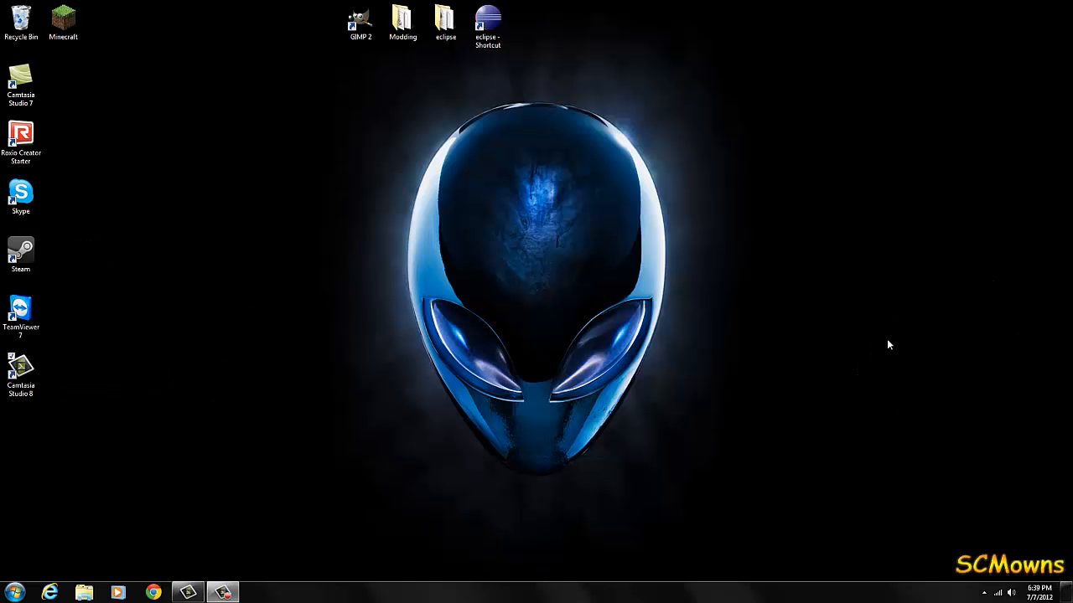
{"action": "mouse_move", "coordinate": [885, 335]}
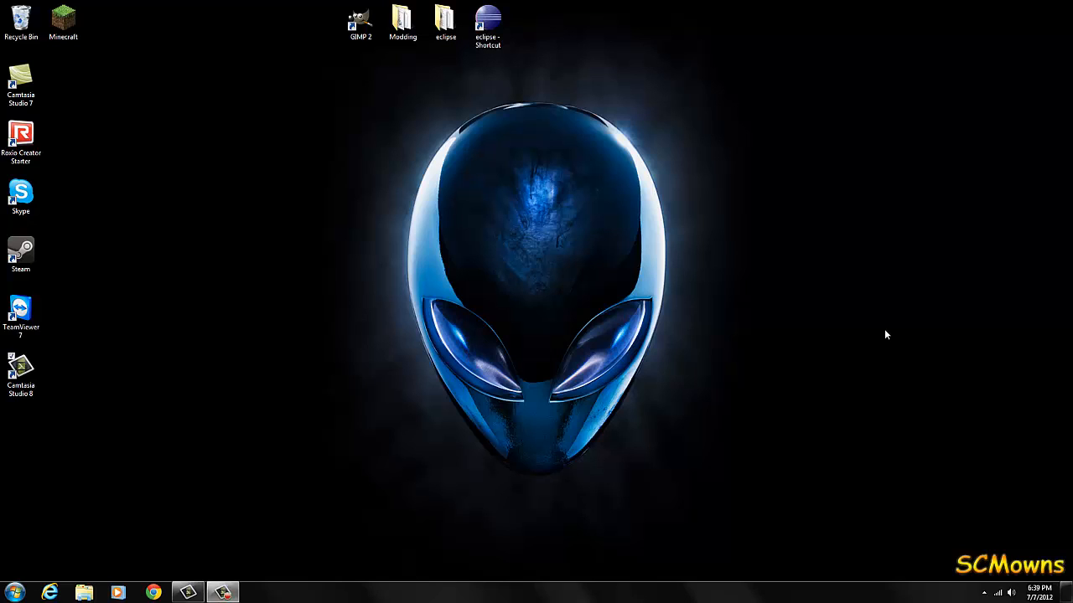
{"action": "mouse_move", "coordinate": [747, 114]}
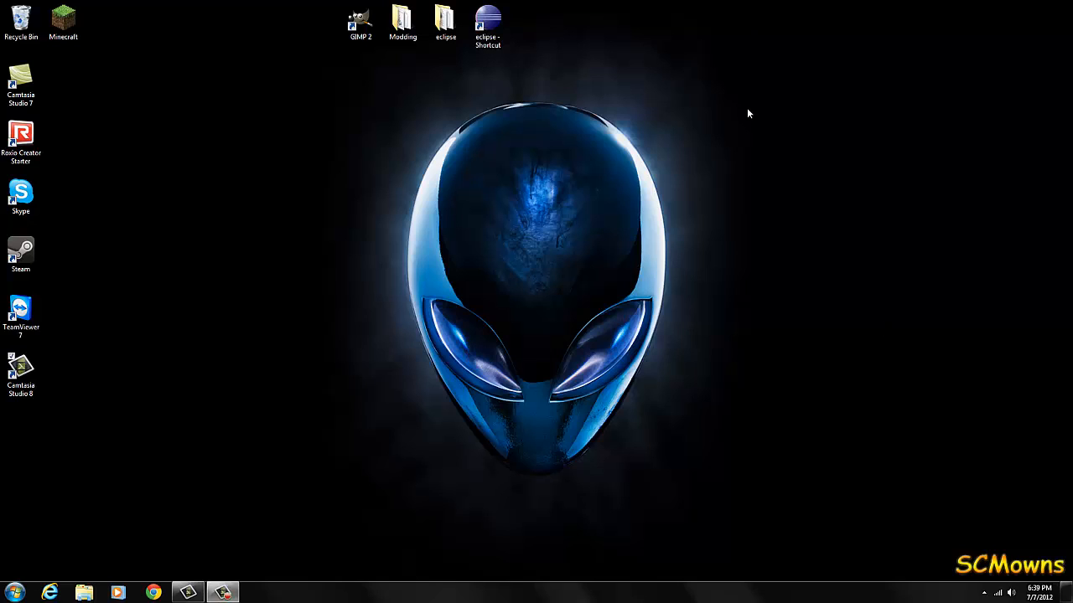
{"action": "mouse_move", "coordinate": [741, 111]}
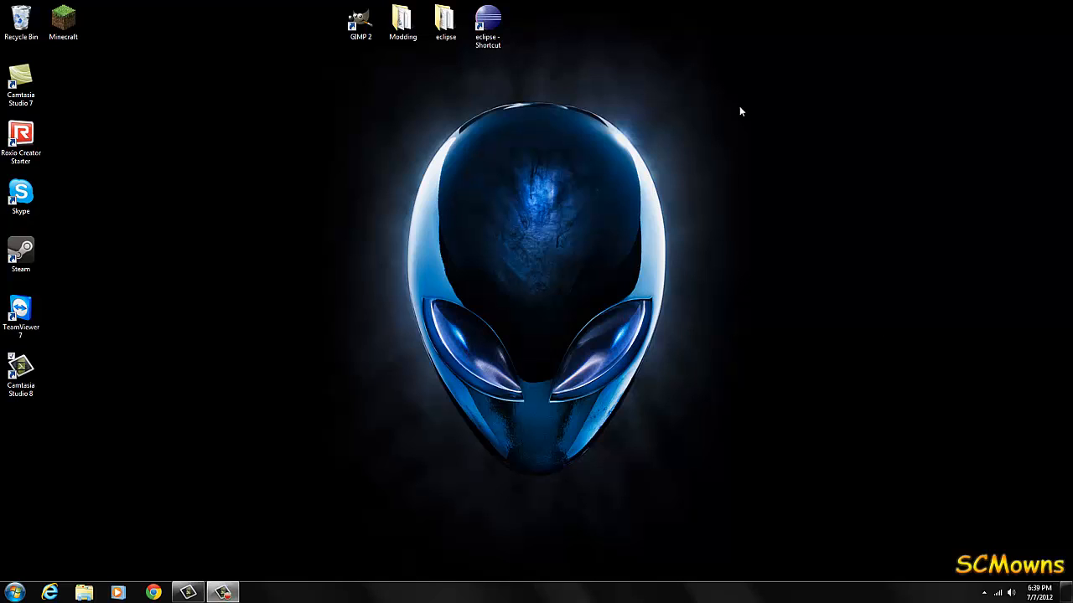
{"action": "mouse_move", "coordinate": [429, 110]}
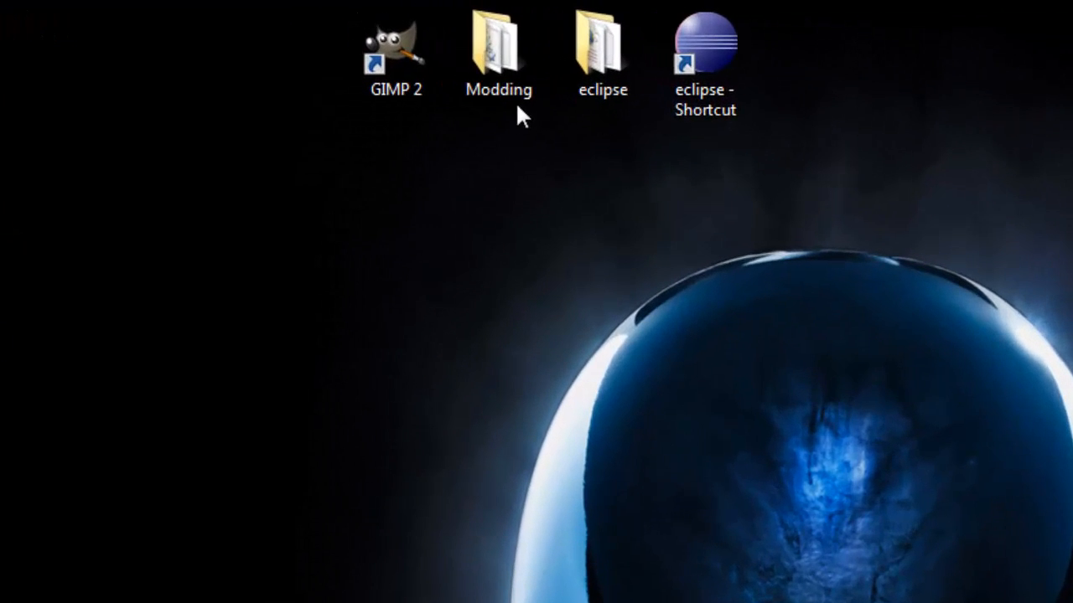
Open the Modding folder from the desktop.
{"action": "left_click", "coordinate": [499, 47]}
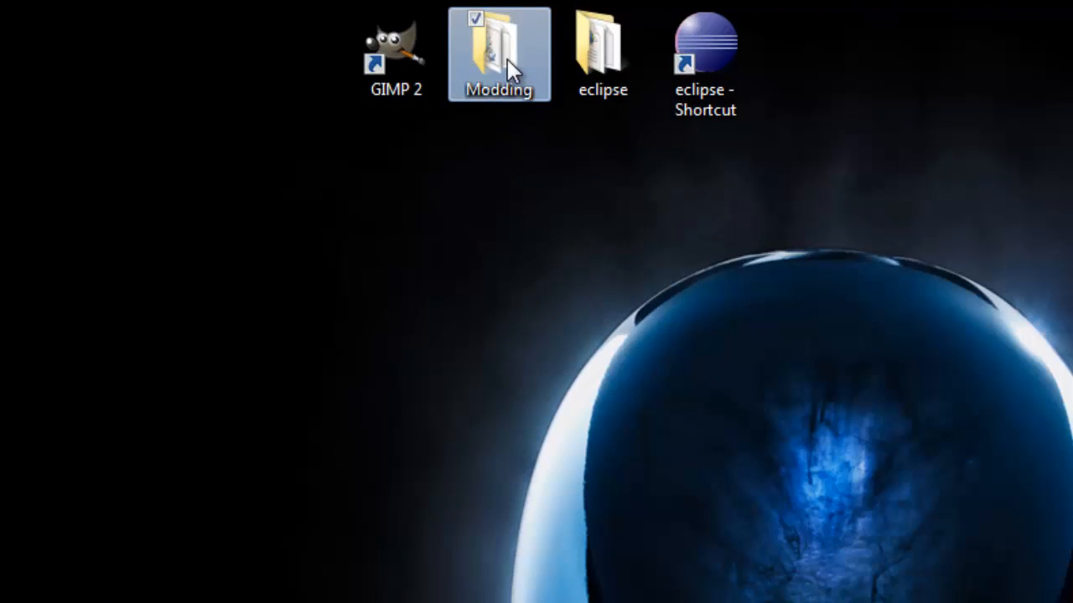
{"action": "double_click", "coordinate": [499, 47]}
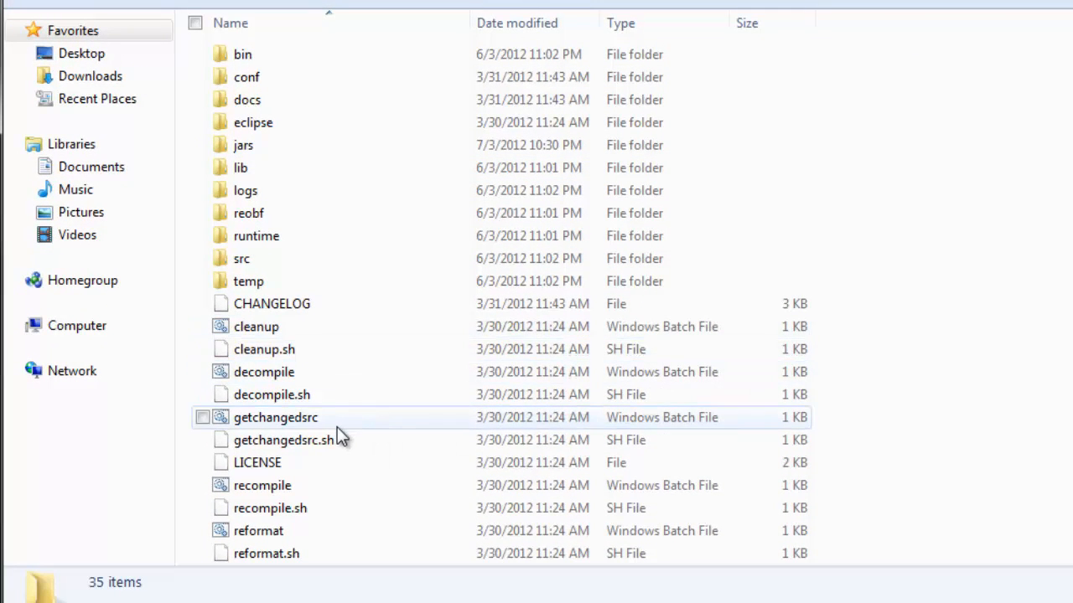
Locate the decompile, getchangedsrc and recompile scripts in the folder listing.
{"action": "left_click", "coordinate": [263, 372]}
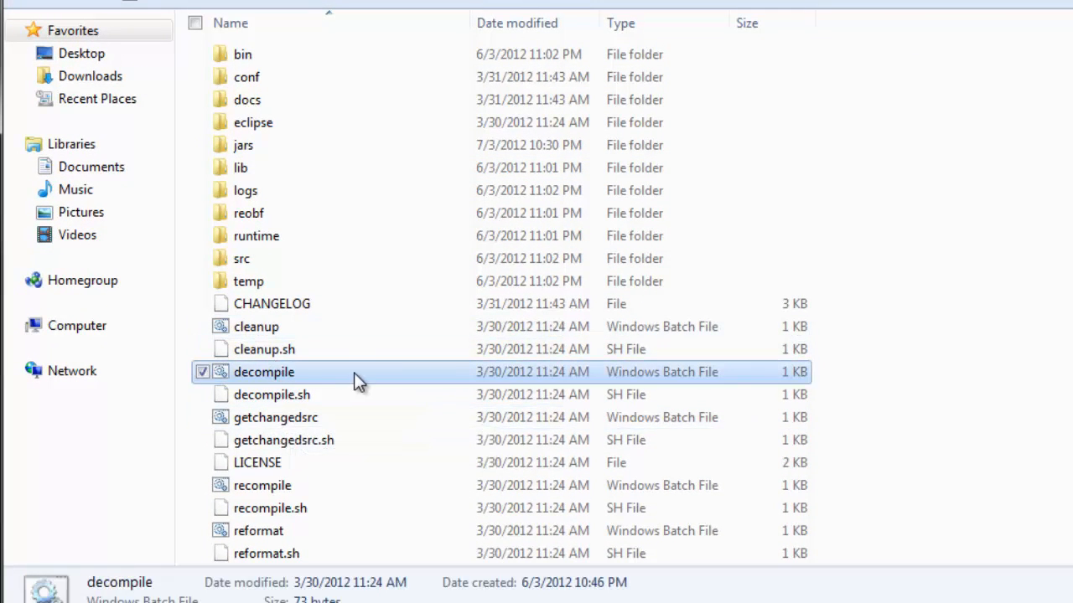
{"action": "mouse_move", "coordinate": [352, 378]}
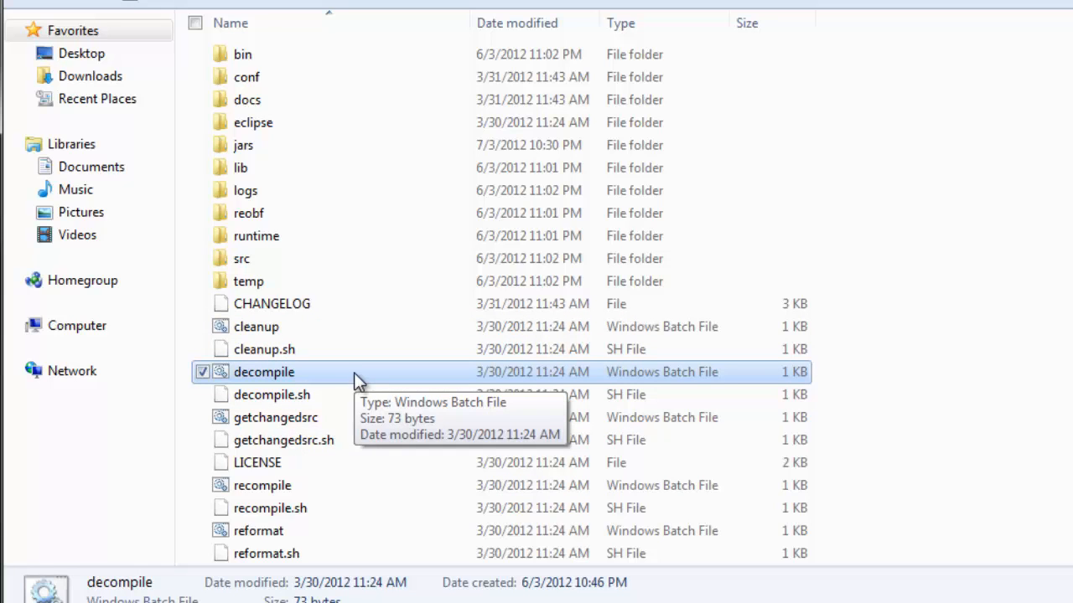
{"action": "scroll", "scroll_direction": "down", "scroll_amount": 3}
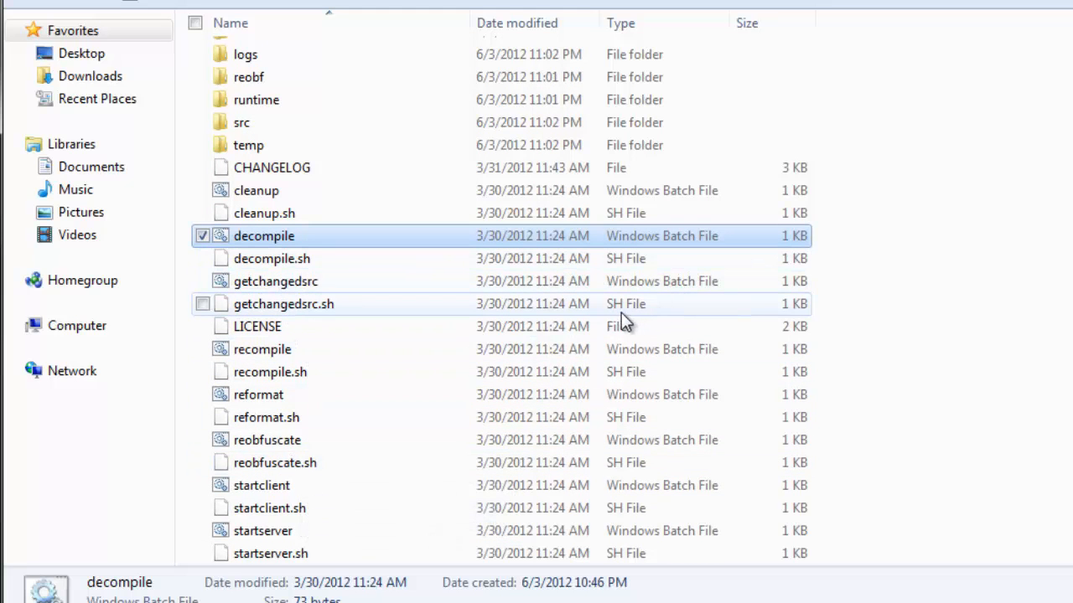
{"action": "left_click", "coordinate": [274, 282]}
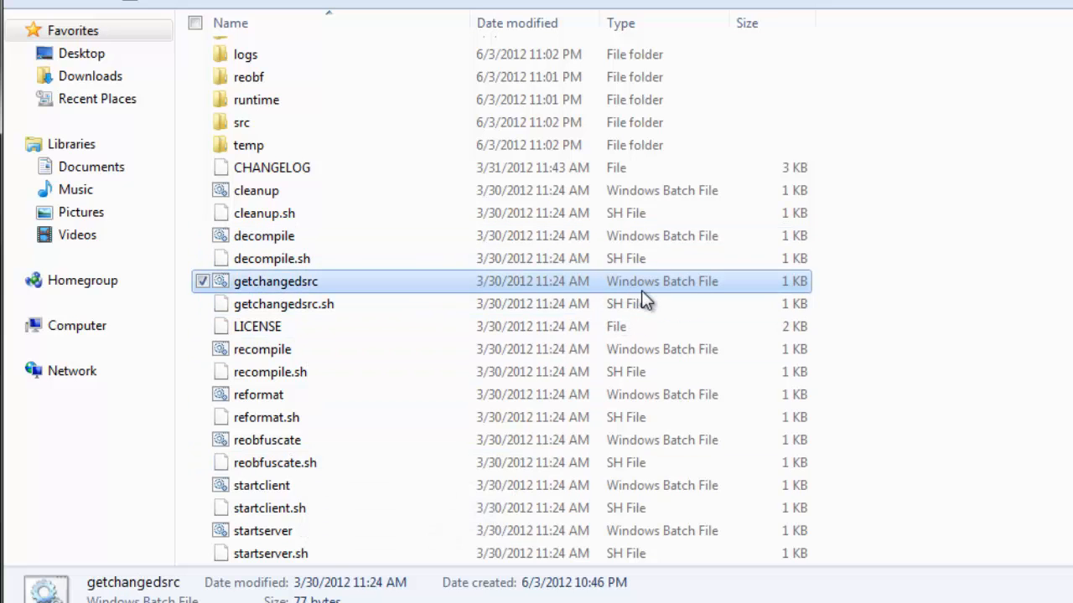
{"action": "mouse_move", "coordinate": [489, 283]}
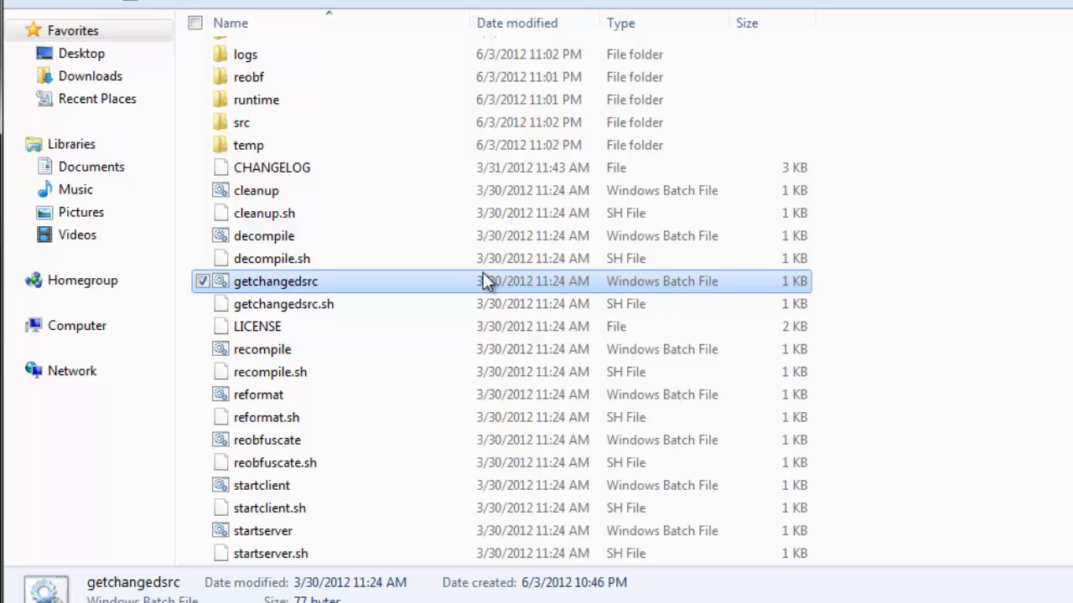
{"action": "scroll", "scroll_direction": "down", "scroll_amount": 3}
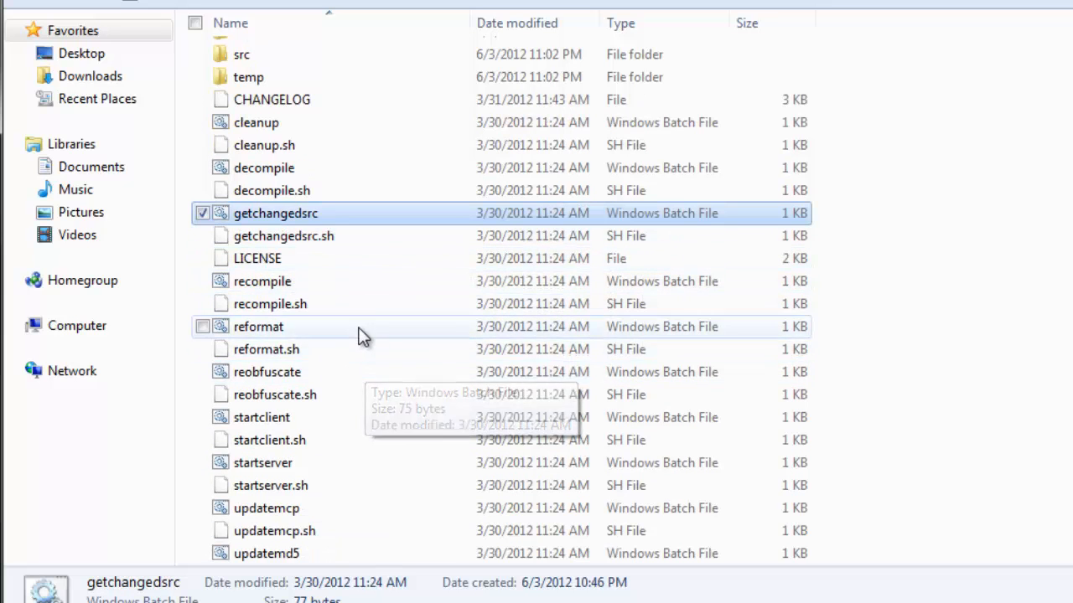
{"action": "left_click", "coordinate": [261, 281]}
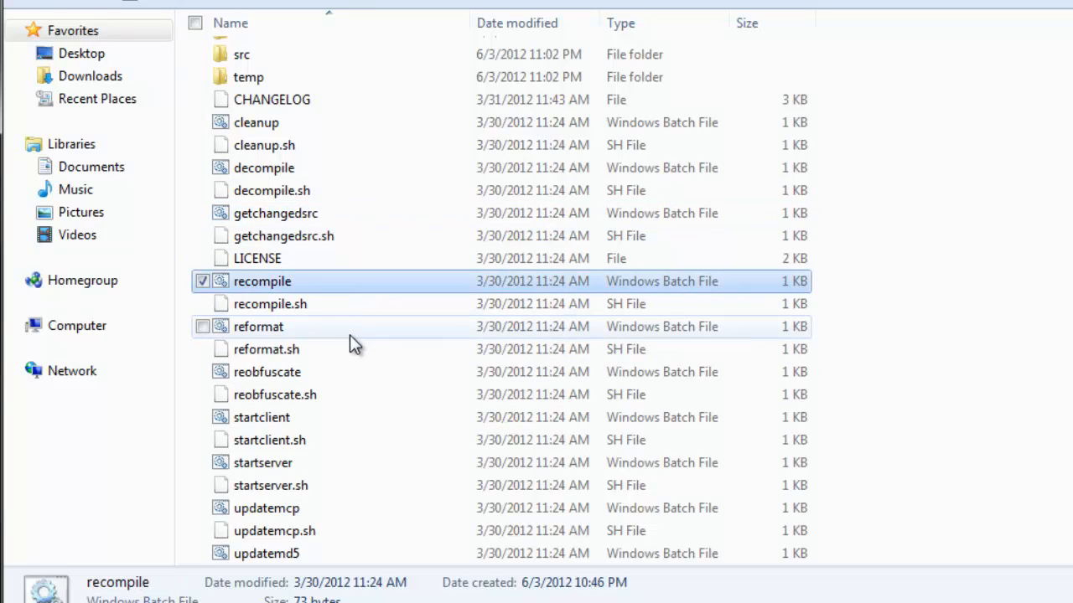
{"action": "mouse_move", "coordinate": [791, 293]}
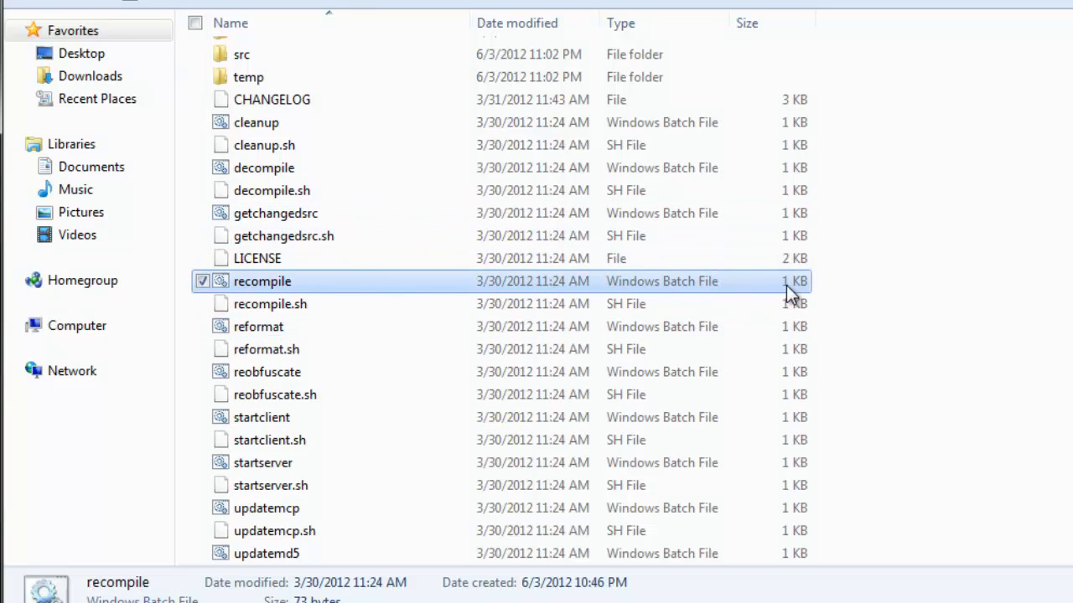
{"action": "mouse_move", "coordinate": [265, 288]}
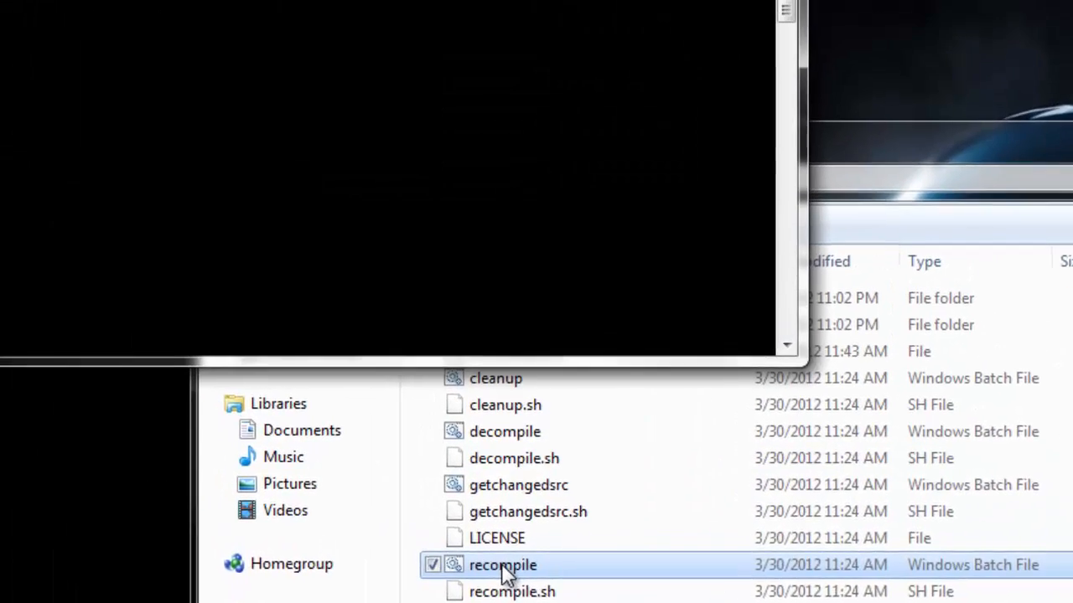
Run recompile.bat, dismissing the color scheme warning, to recompile client and server.
{"action": "double_click", "coordinate": [503, 565]}
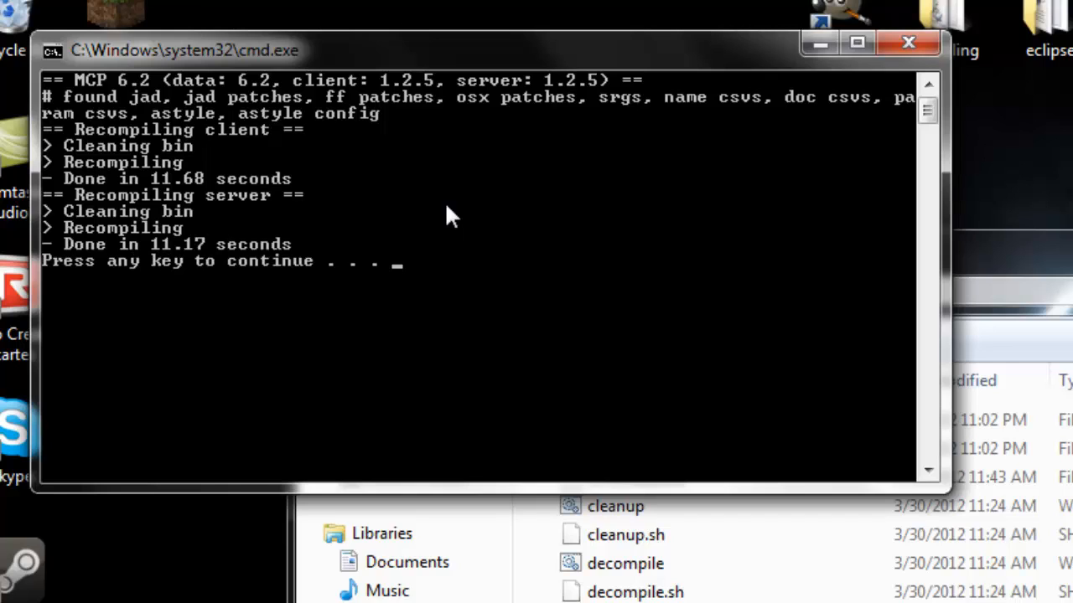
{"action": "mouse_move", "coordinate": [519, 265]}
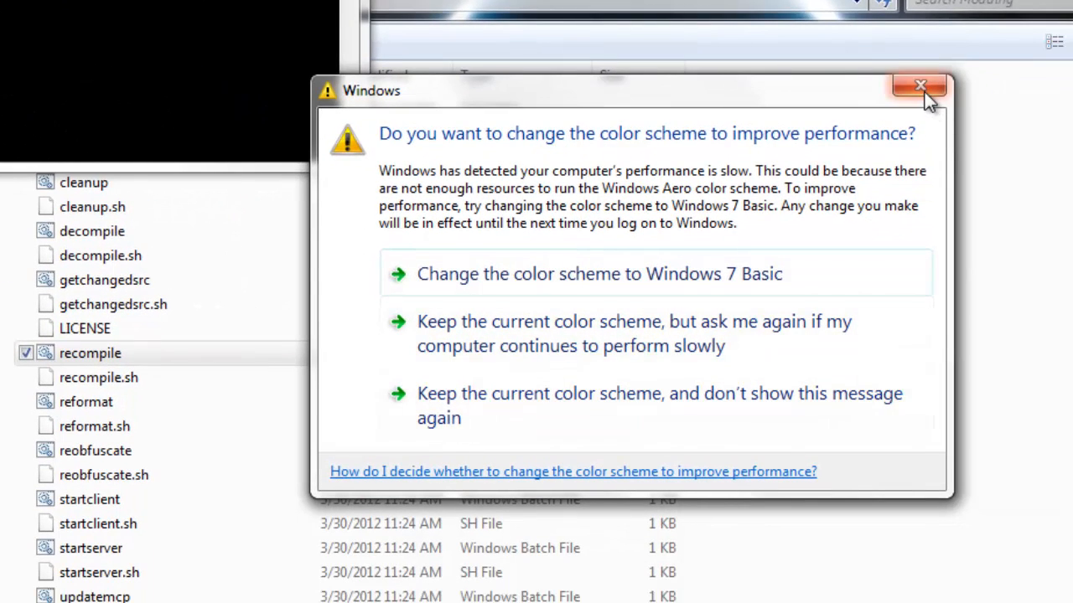
{"action": "mouse_move", "coordinate": [920, 87]}
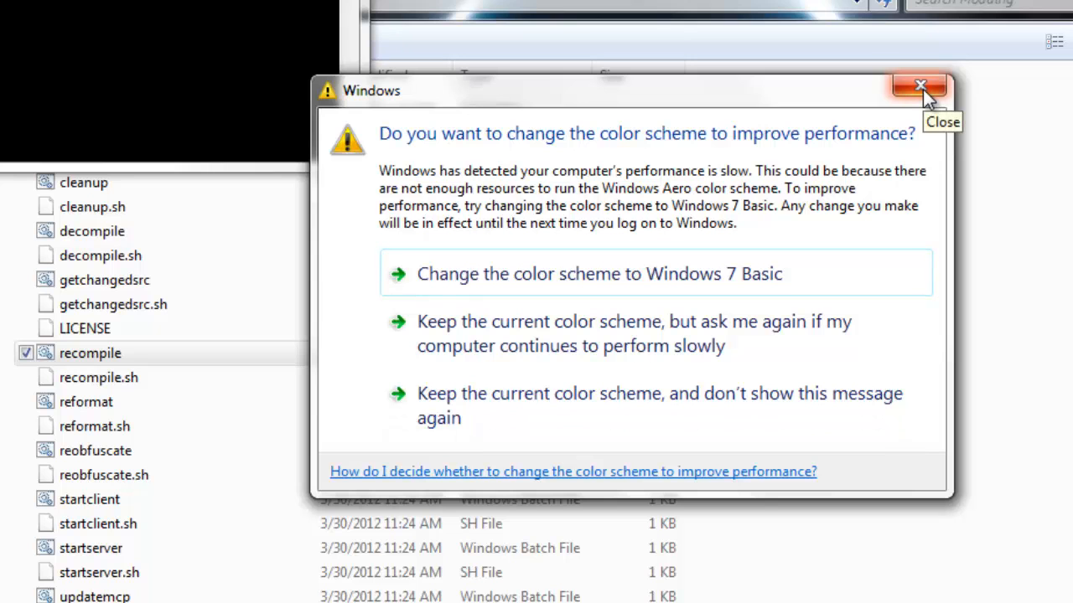
{"action": "left_click", "coordinate": [920, 88]}
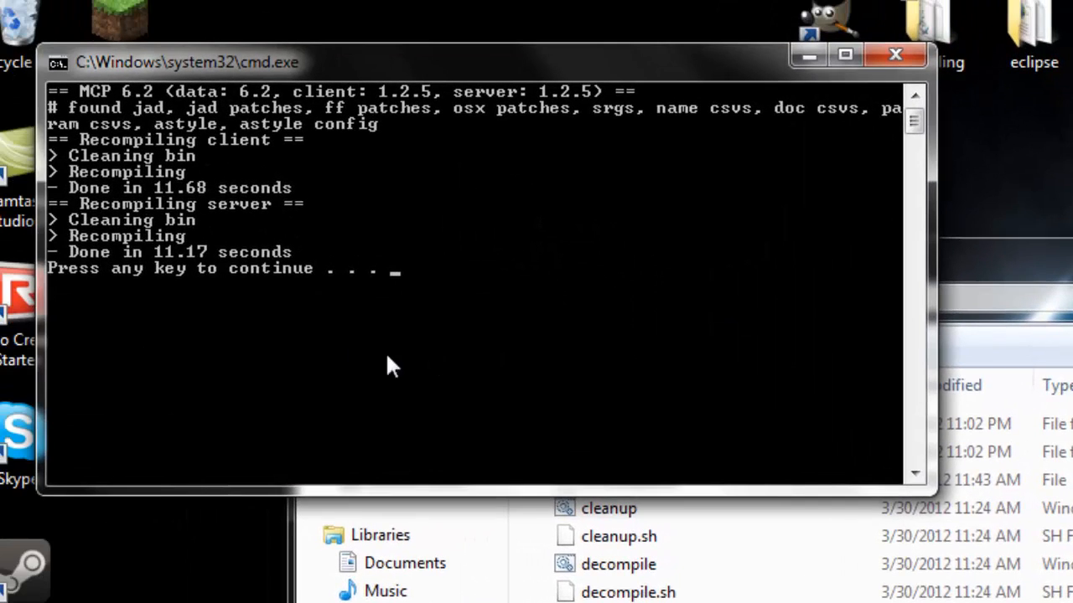
{"action": "mouse_move", "coordinate": [466, 334]}
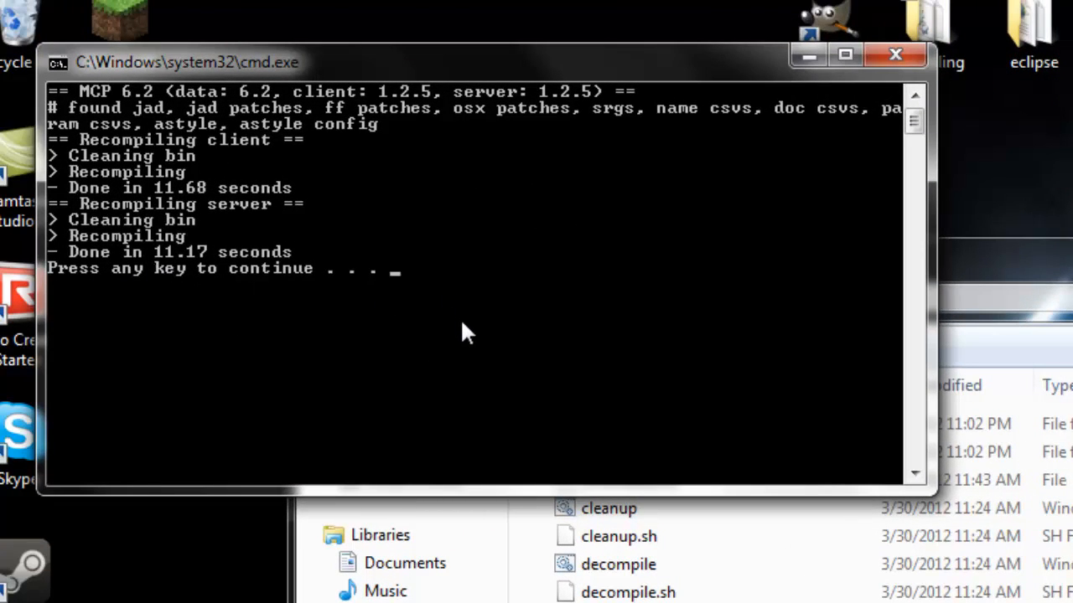
{"action": "mouse_move", "coordinate": [444, 328]}
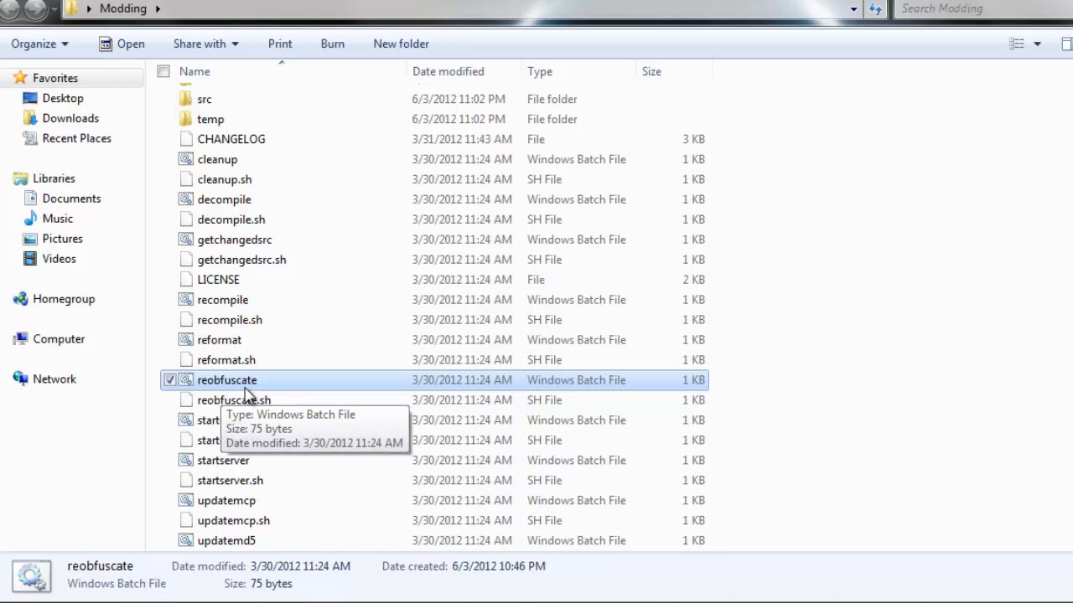
{"action": "mouse_move", "coordinate": [259, 392]}
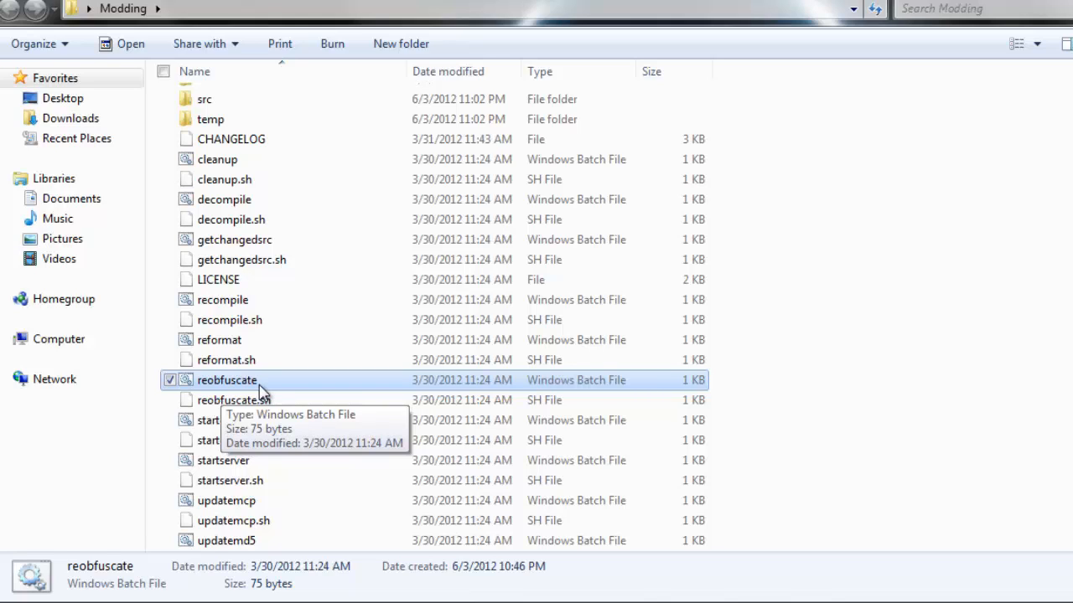
{"action": "mouse_move", "coordinate": [210, 388]}
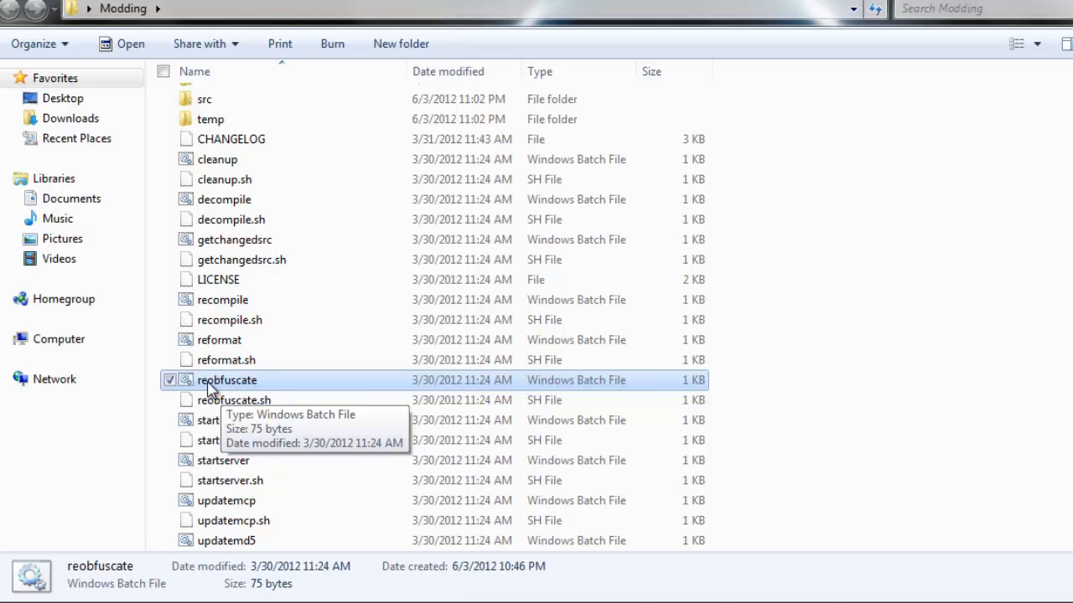
{"action": "mouse_move", "coordinate": [227, 393]}
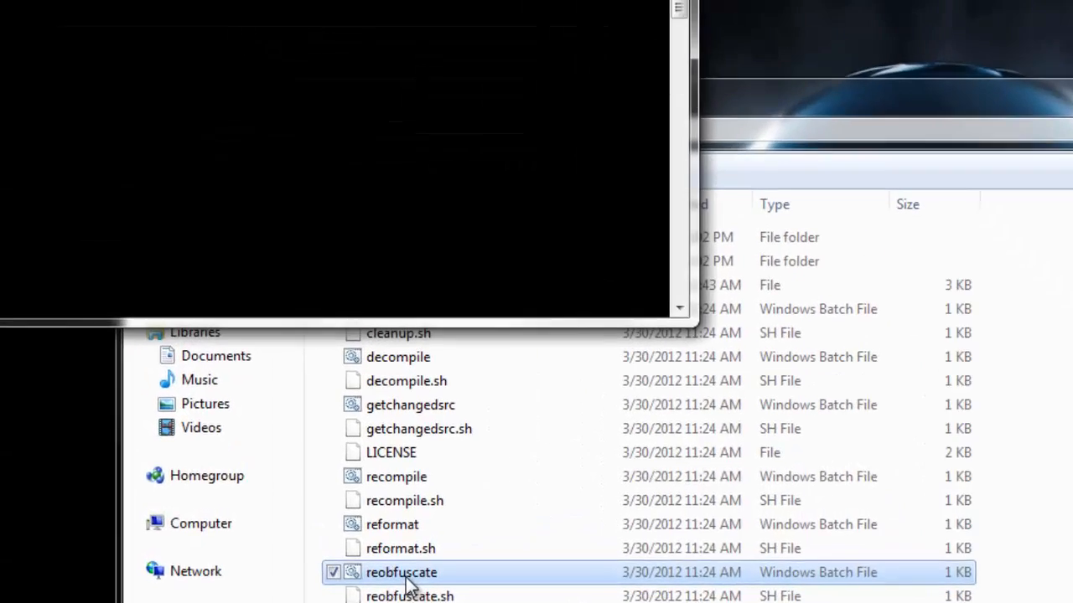
Run the reobfuscate script and let it output the modified classes to reobf.
{"action": "double_click", "coordinate": [400, 573]}
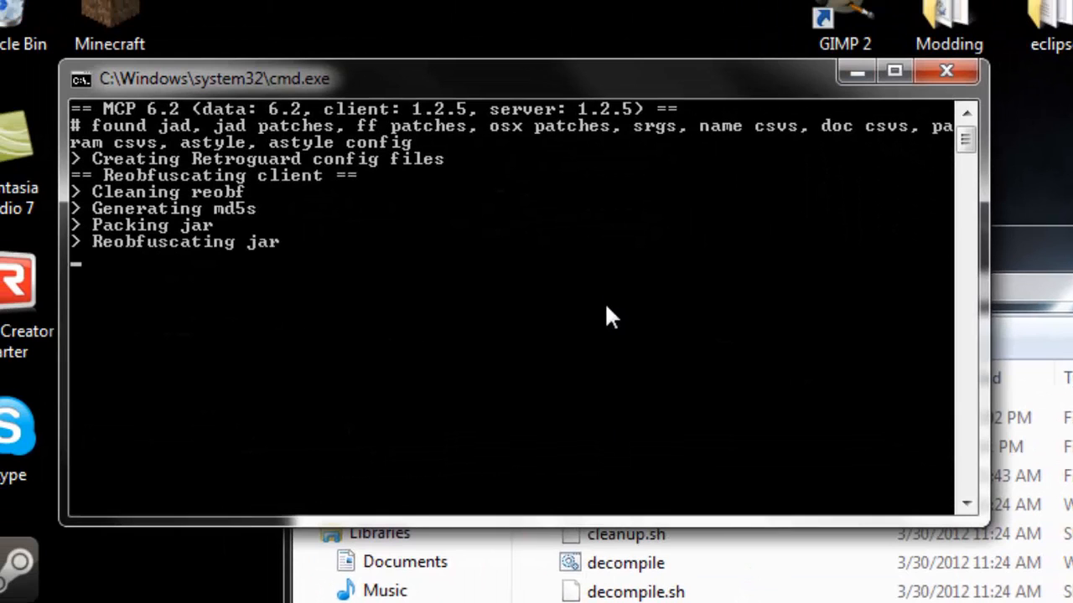
{"action": "mouse_move", "coordinate": [650, 295]}
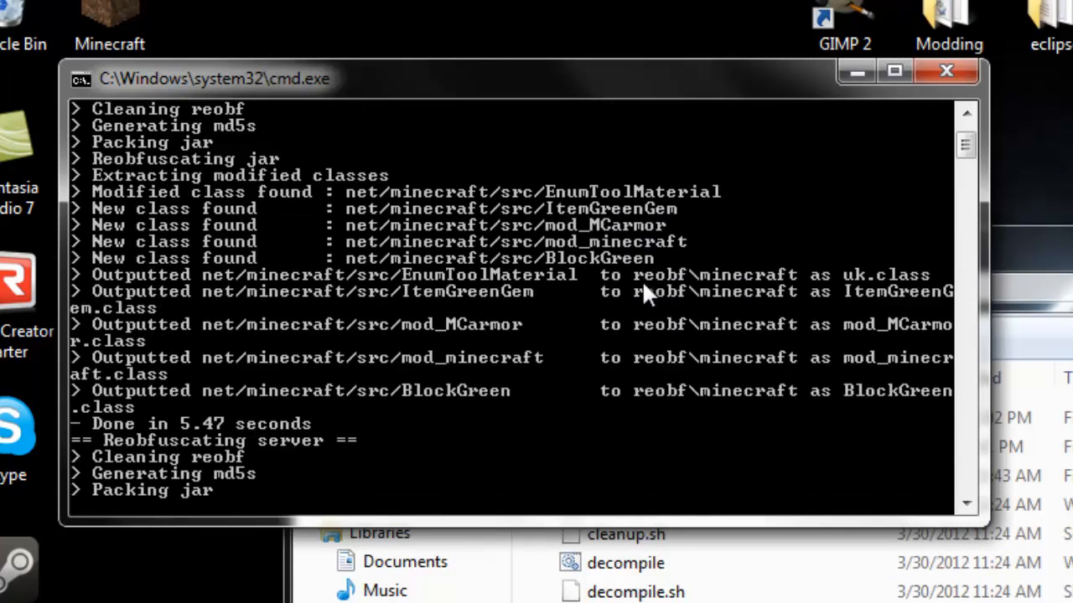
{"action": "scroll", "scroll_direction": "down", "scroll_amount": 3}
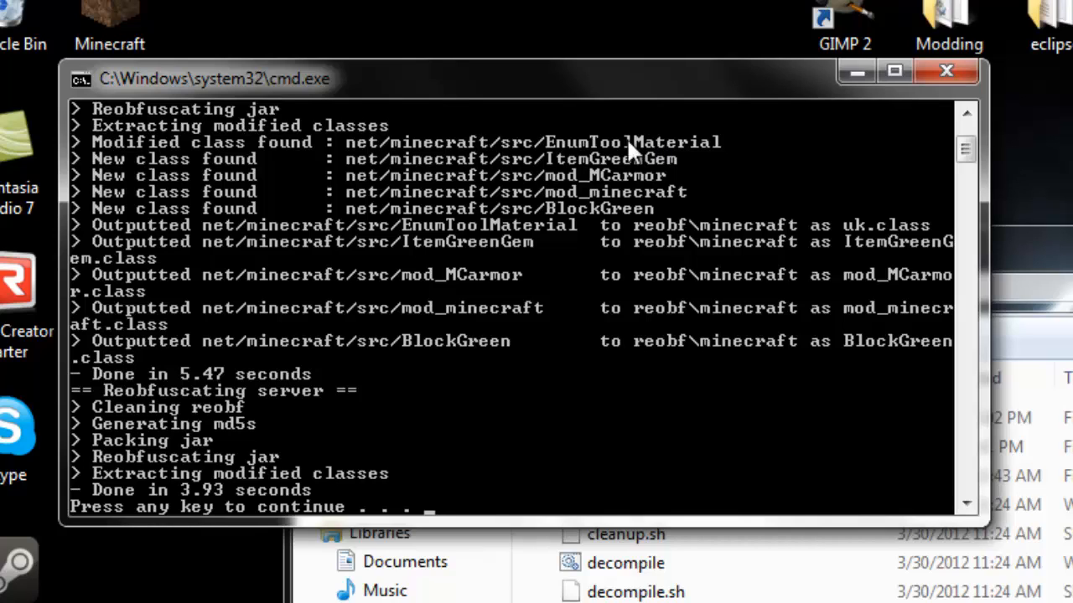
{"action": "mouse_move", "coordinate": [637, 159]}
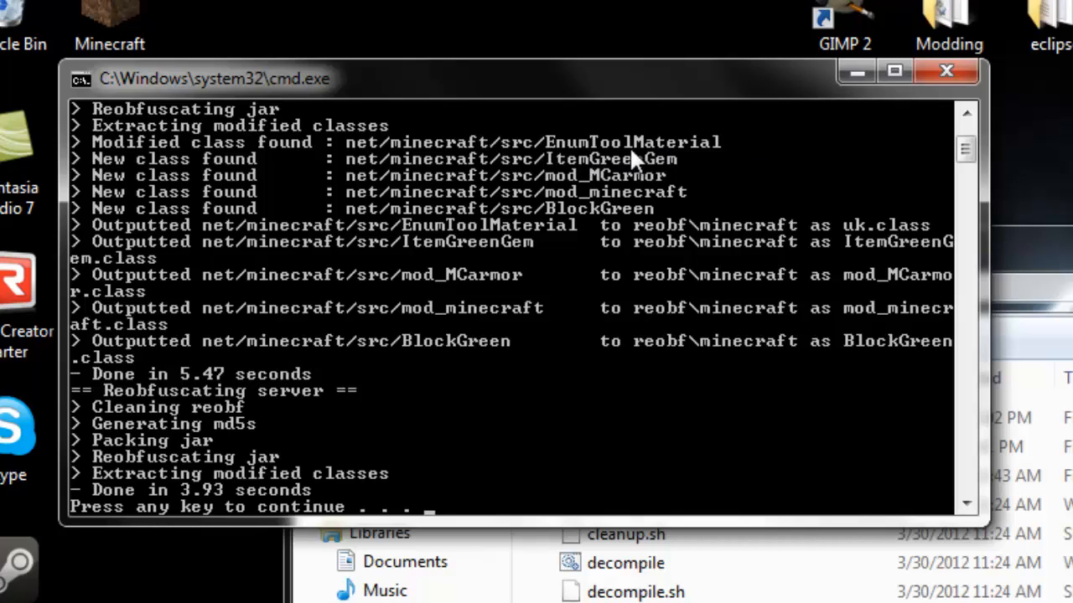
{"action": "mouse_move", "coordinate": [624, 171]}
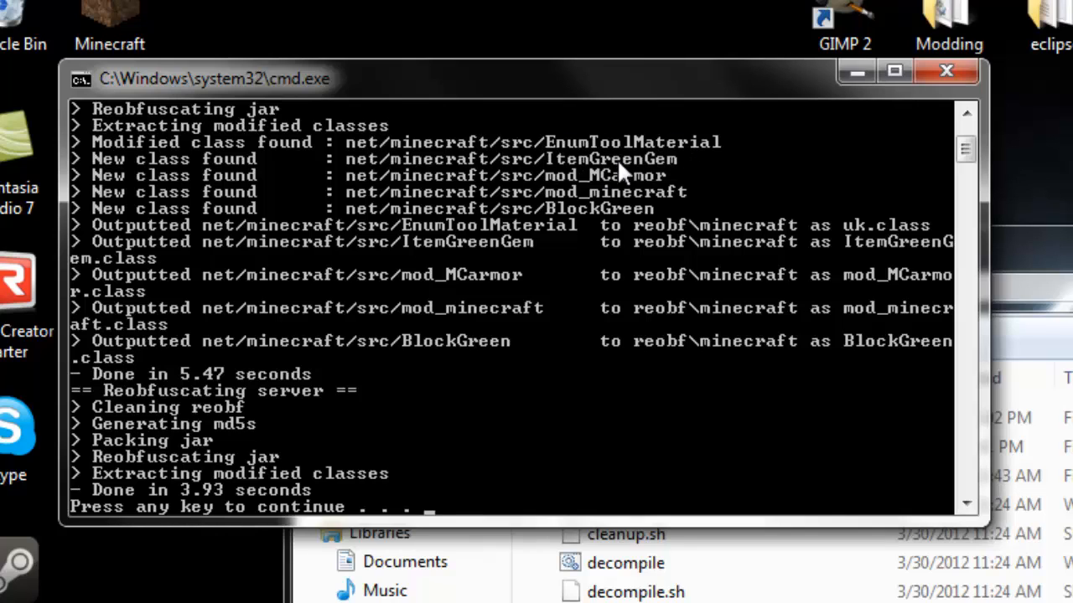
{"action": "mouse_move", "coordinate": [623, 181]}
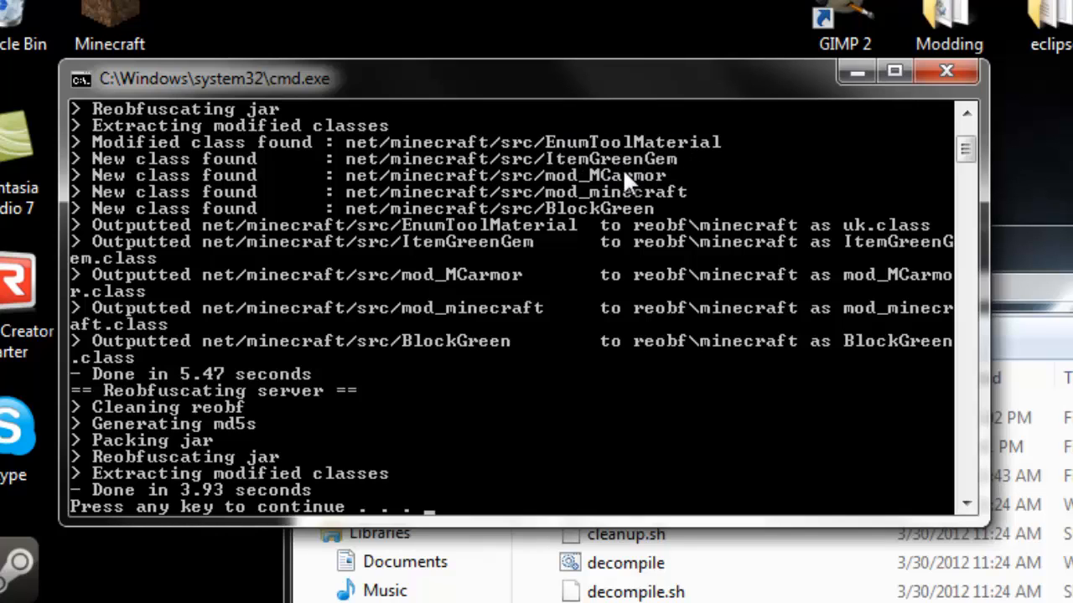
{"action": "mouse_move", "coordinate": [606, 148]}
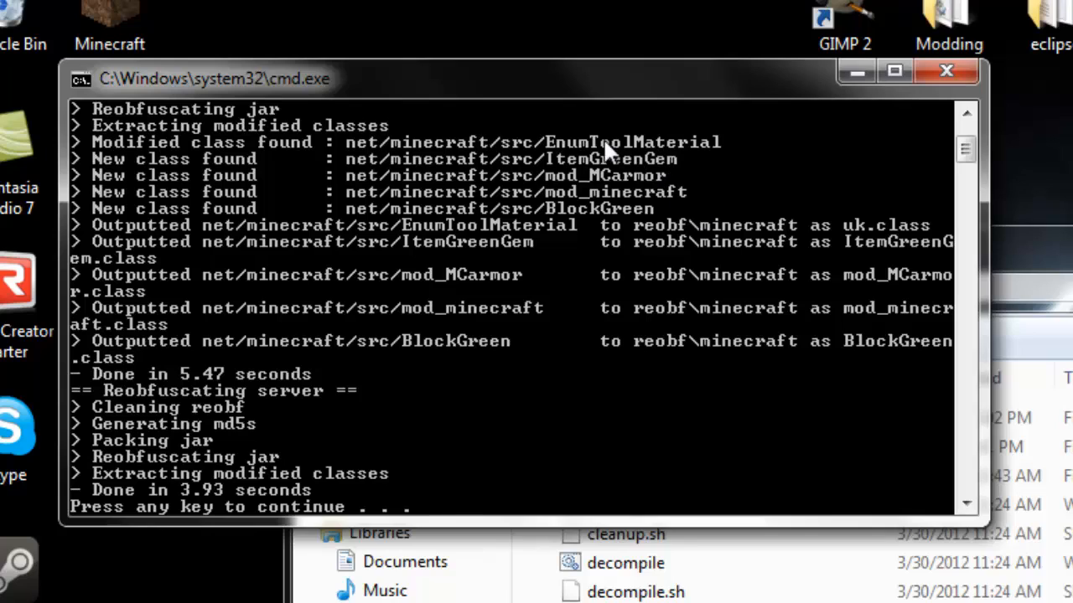
{"action": "mouse_move", "coordinate": [674, 243]}
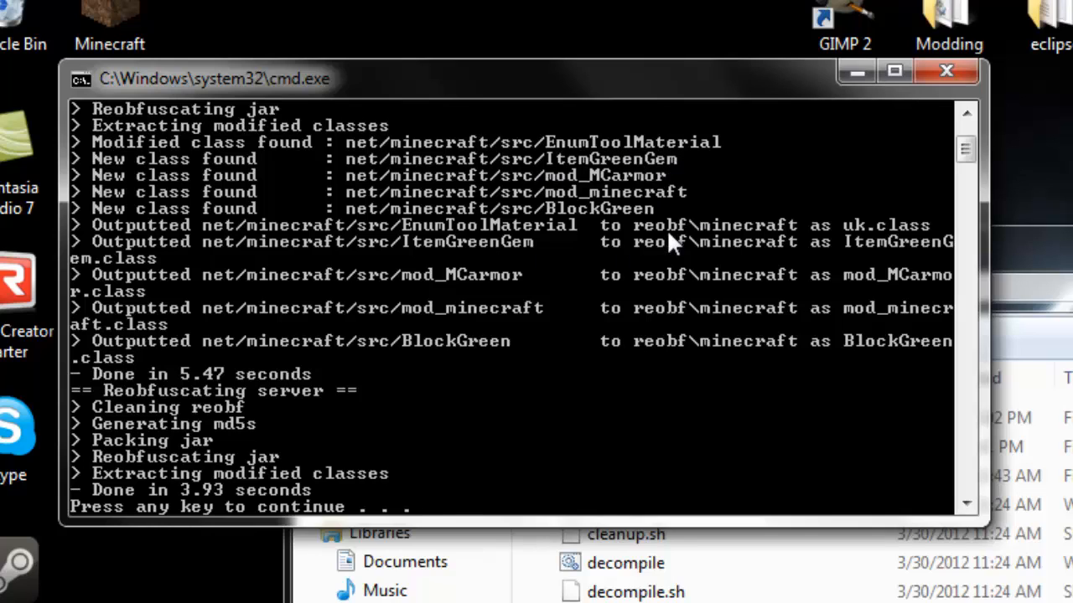
{"action": "mouse_move", "coordinate": [332, 449]}
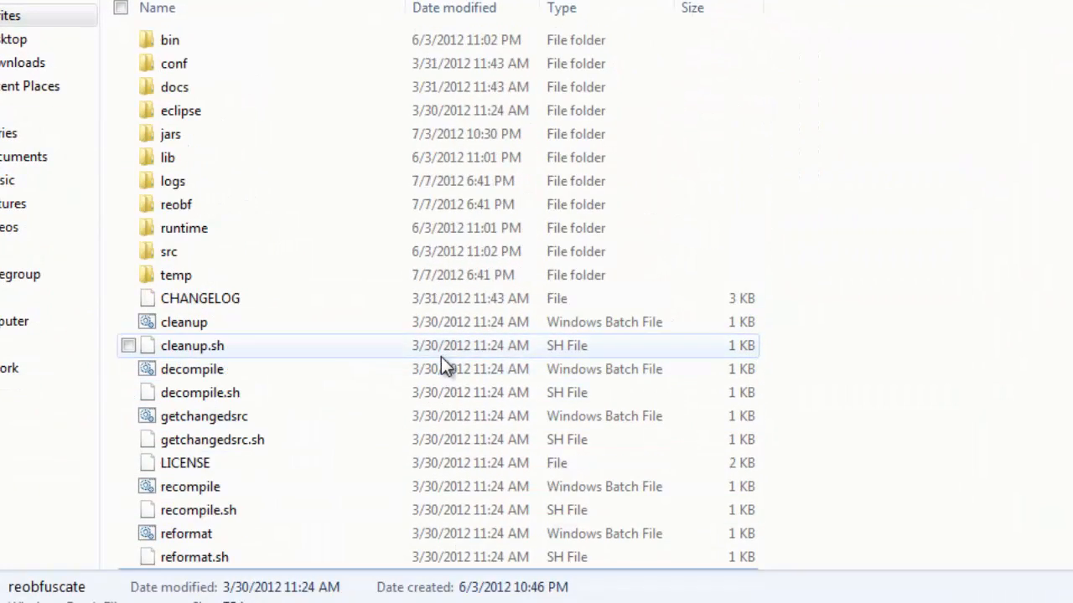
Move the reobf folder onto the desktop and open it.
{"action": "left_click", "coordinate": [176, 204]}
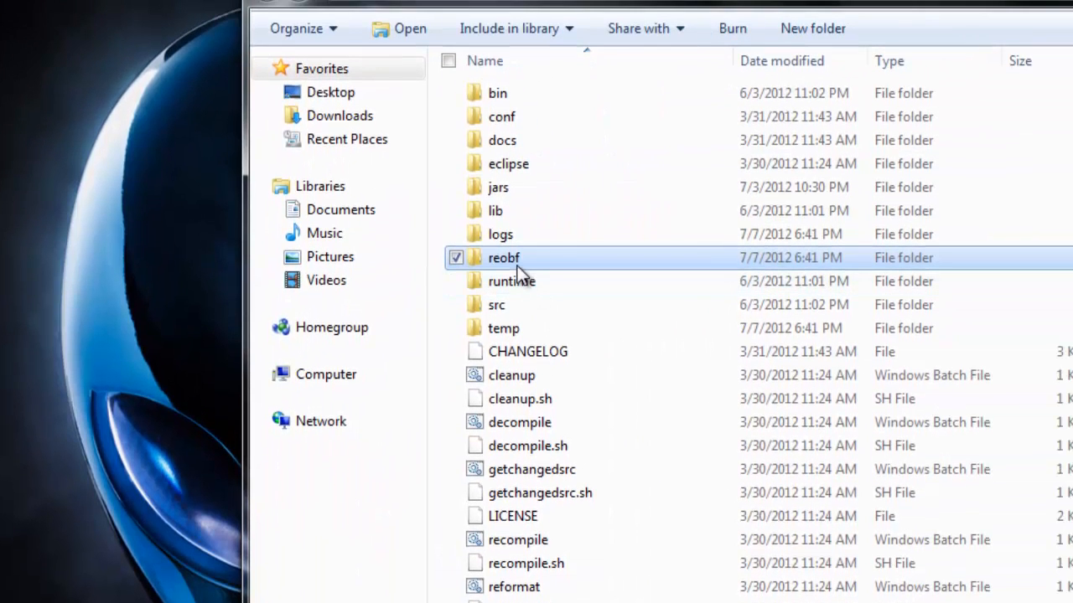
{"action": "mouse_move", "coordinate": [503, 268]}
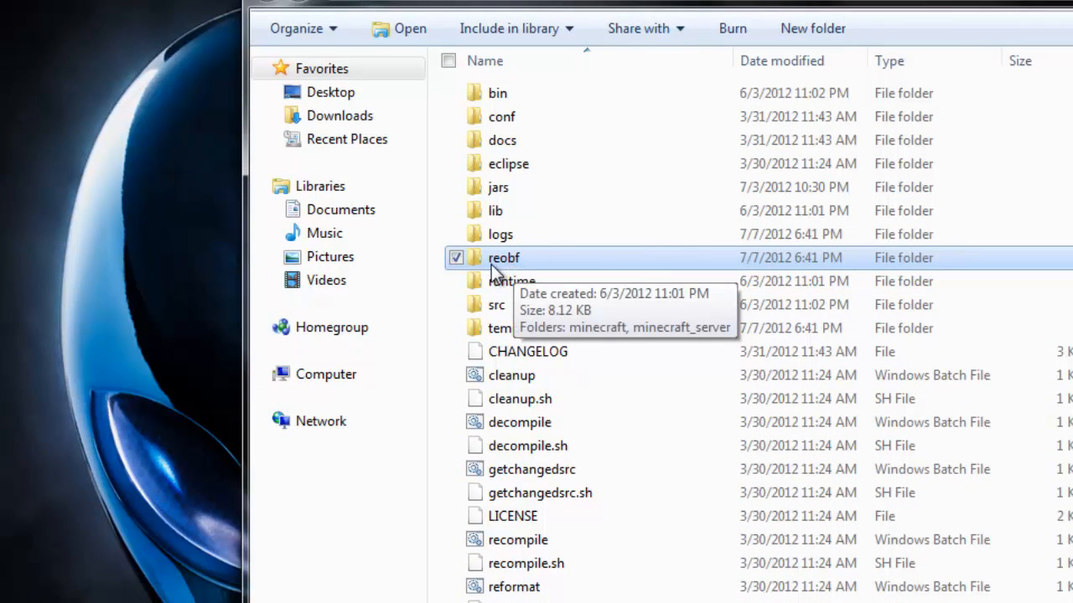
{"action": "mouse_move", "coordinate": [553, 267]}
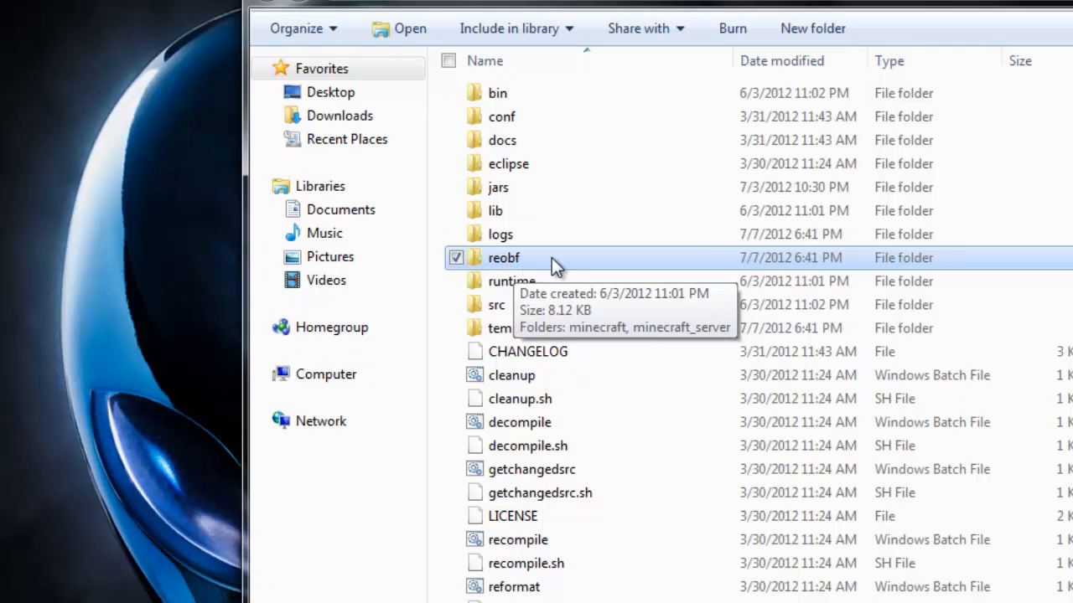
{"action": "mouse_move", "coordinate": [501, 272]}
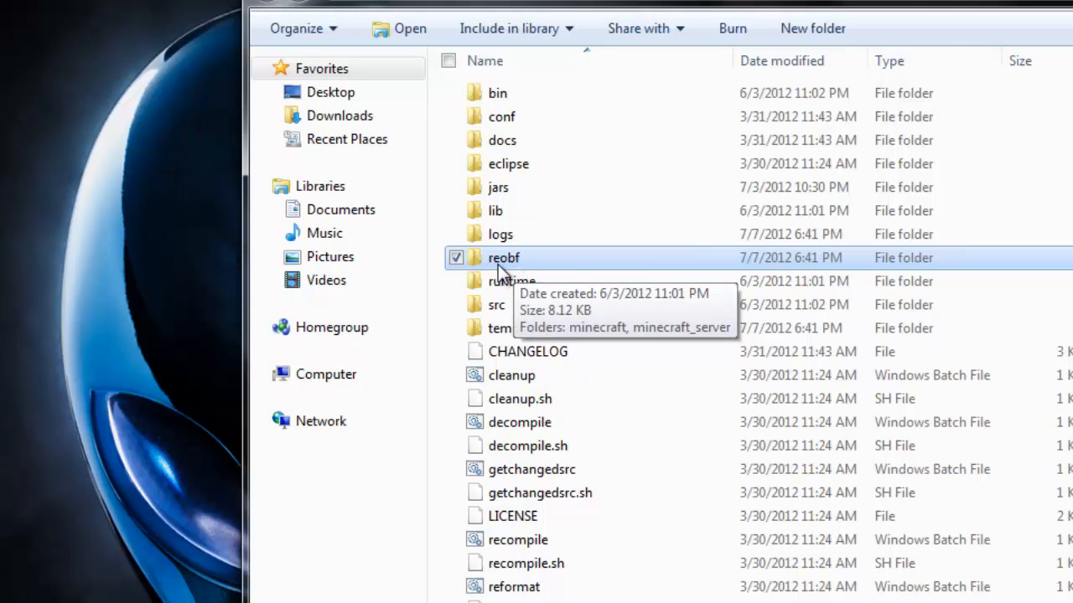
{"action": "left_click_drag", "start_coordinate": [503, 258], "coordinate": [262, 222]}
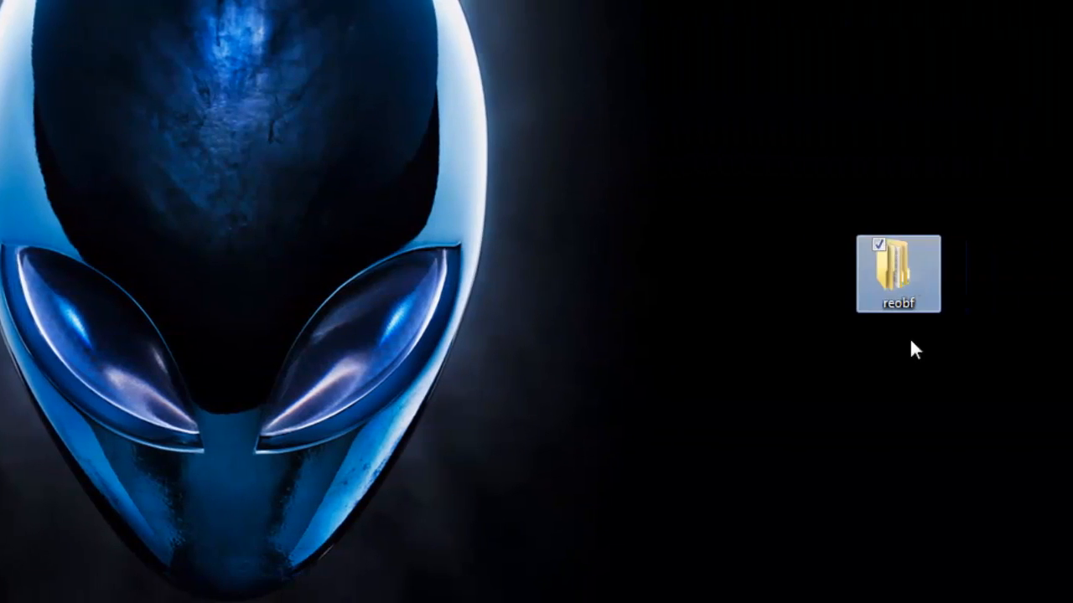
{"action": "double_click", "coordinate": [898, 273]}
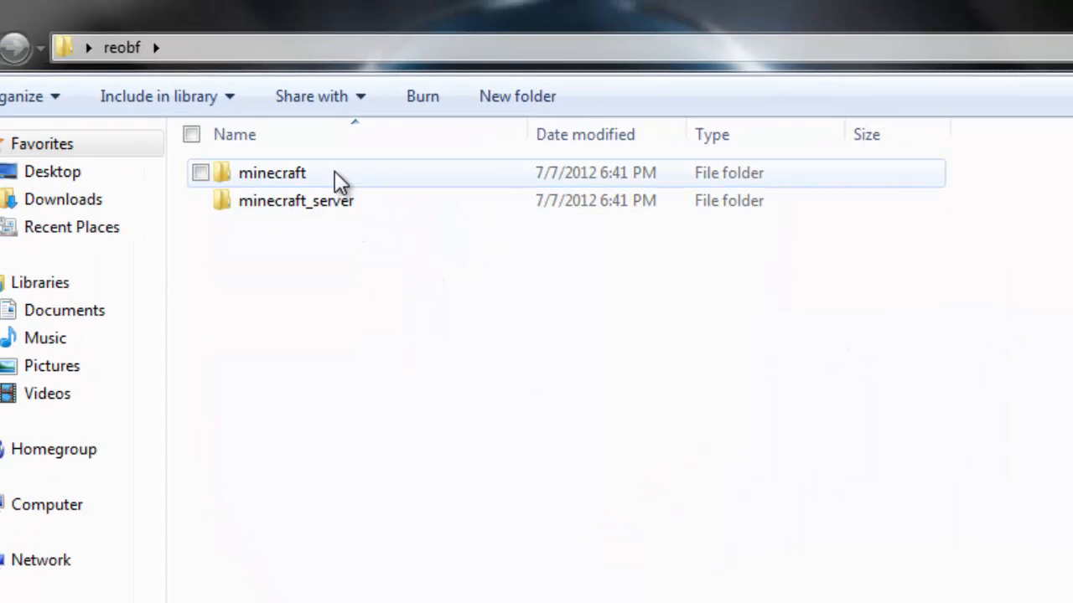
Open reobf's minecraft folder listing the five class files, selecting uk.class.
{"action": "left_click", "coordinate": [295, 201]}
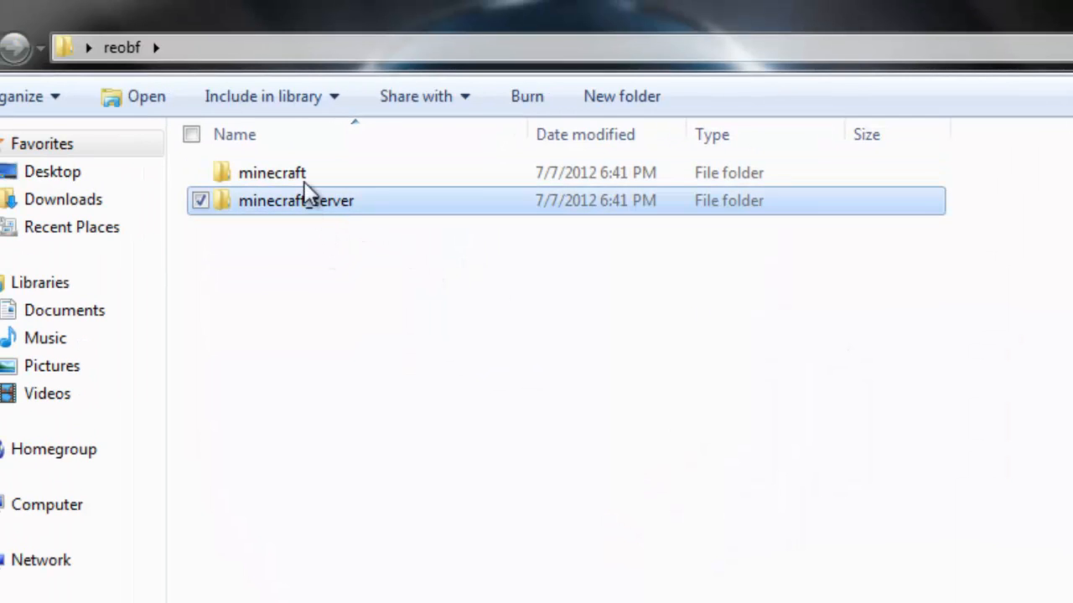
{"action": "left_click", "coordinate": [271, 173]}
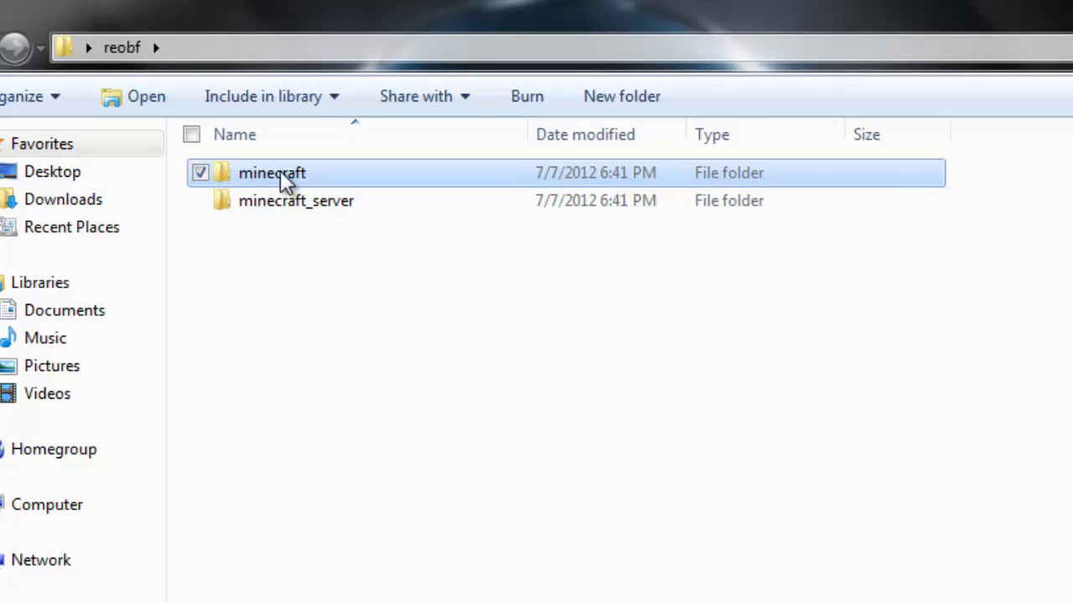
{"action": "double_click", "coordinate": [271, 172]}
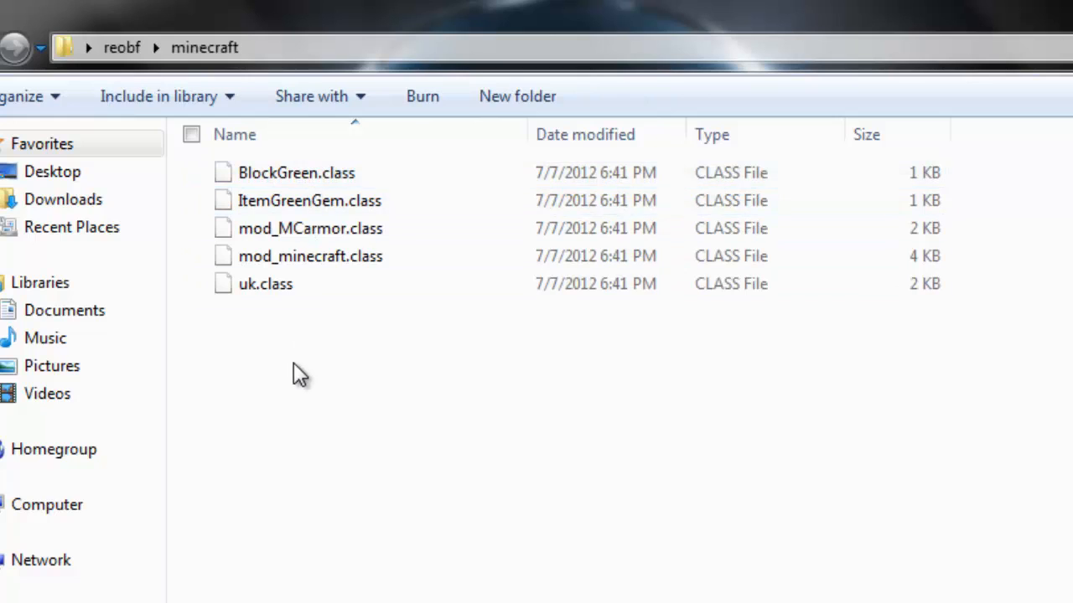
{"action": "mouse_move", "coordinate": [349, 268]}
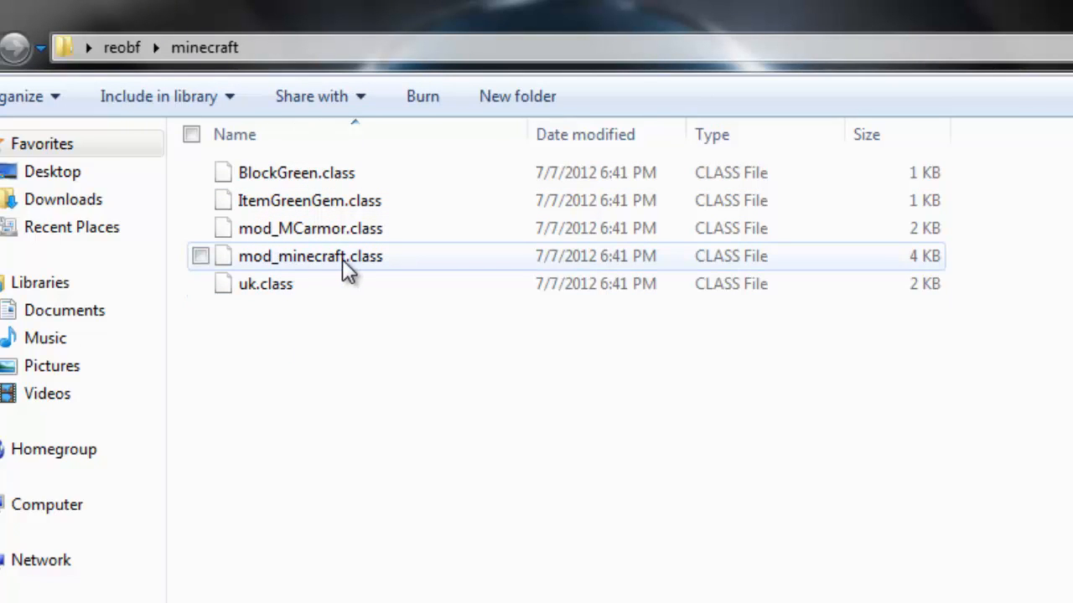
{"action": "mouse_move", "coordinate": [327, 243]}
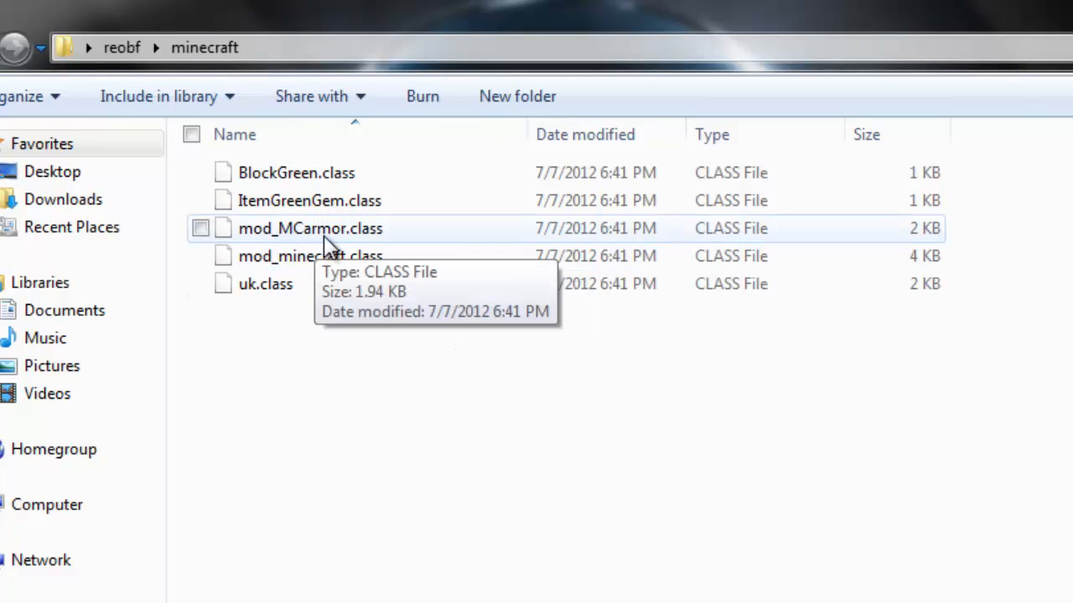
{"action": "mouse_move", "coordinate": [278, 288]}
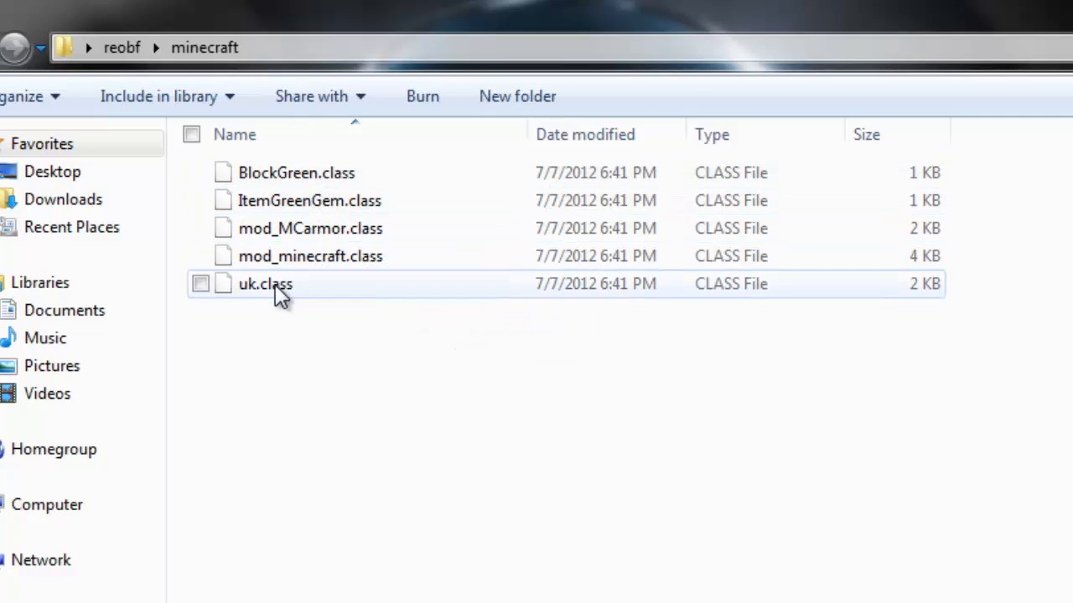
{"action": "left_click", "coordinate": [265, 284]}
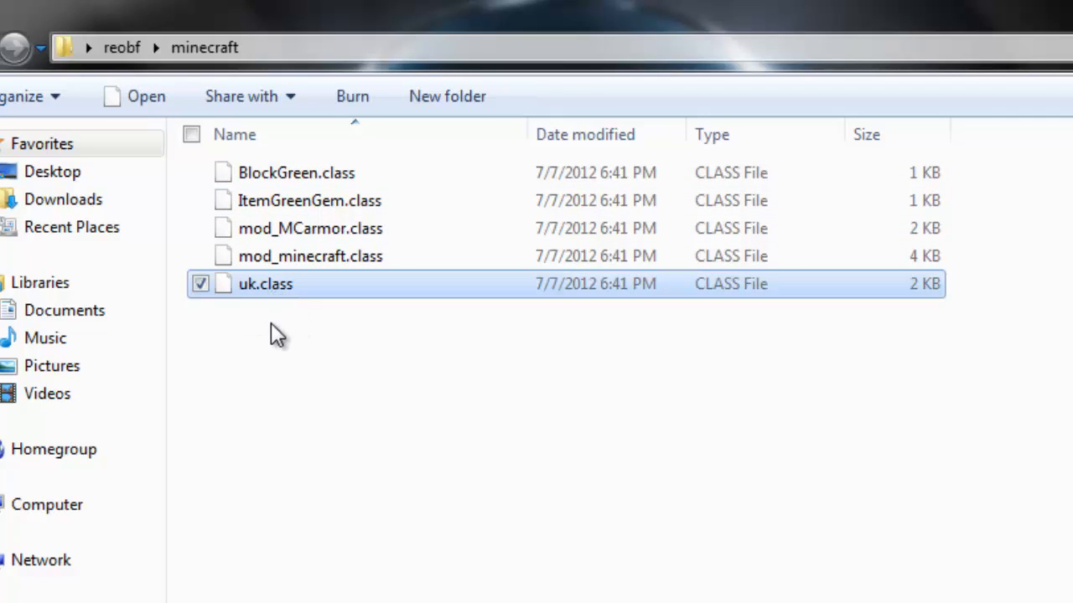
{"action": "mouse_move", "coordinate": [303, 338]}
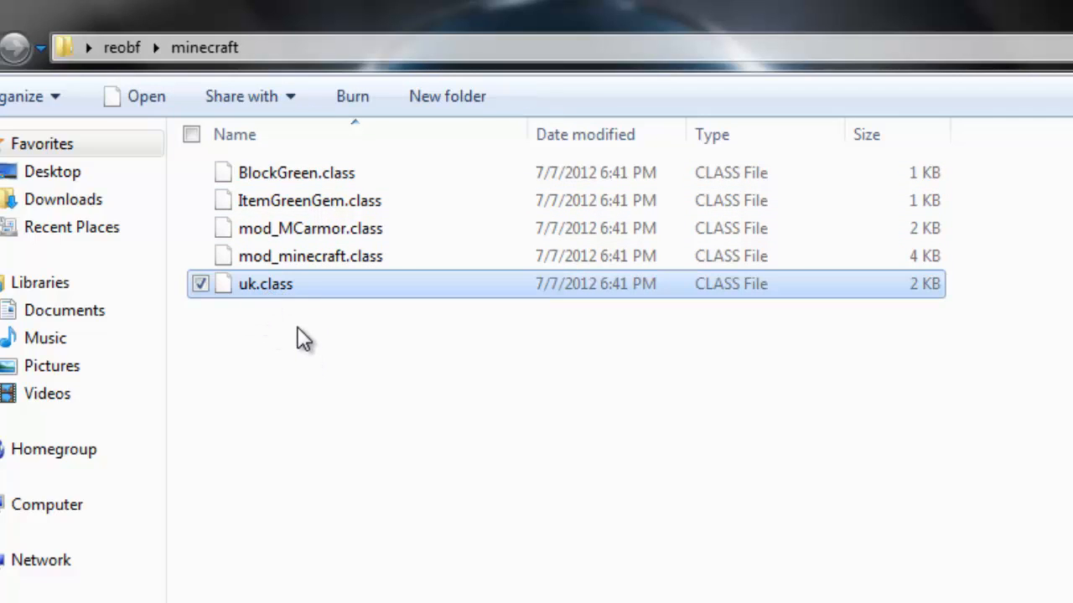
{"action": "mouse_move", "coordinate": [265, 315]}
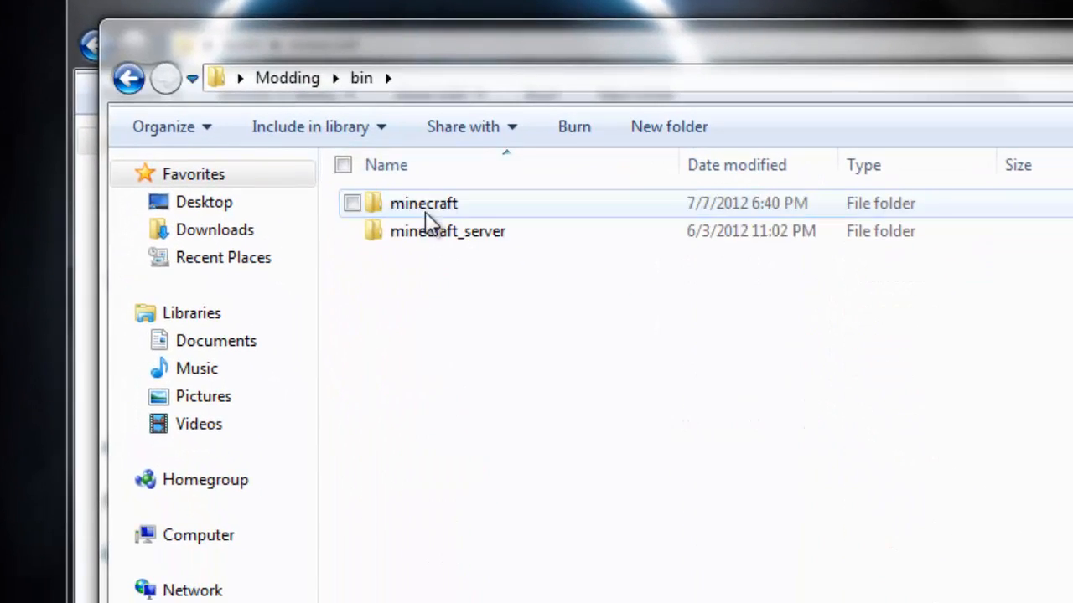
Copy the armor and items folders from bin\minecraft into reobf's minecraft folder.
{"action": "double_click", "coordinate": [423, 203]}
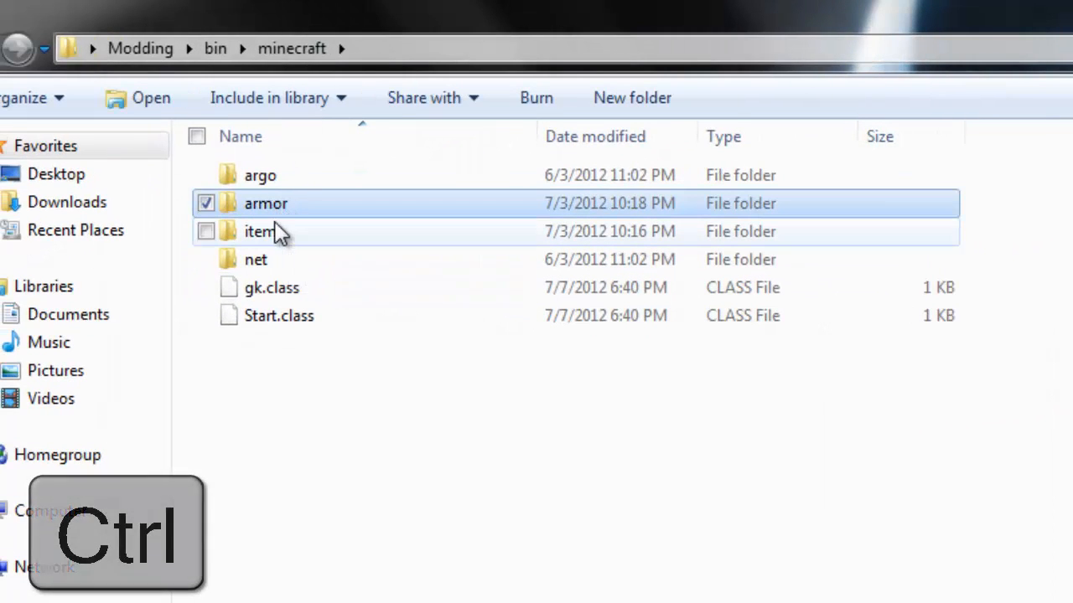
{"action": "left_click", "coordinate": [265, 231]}
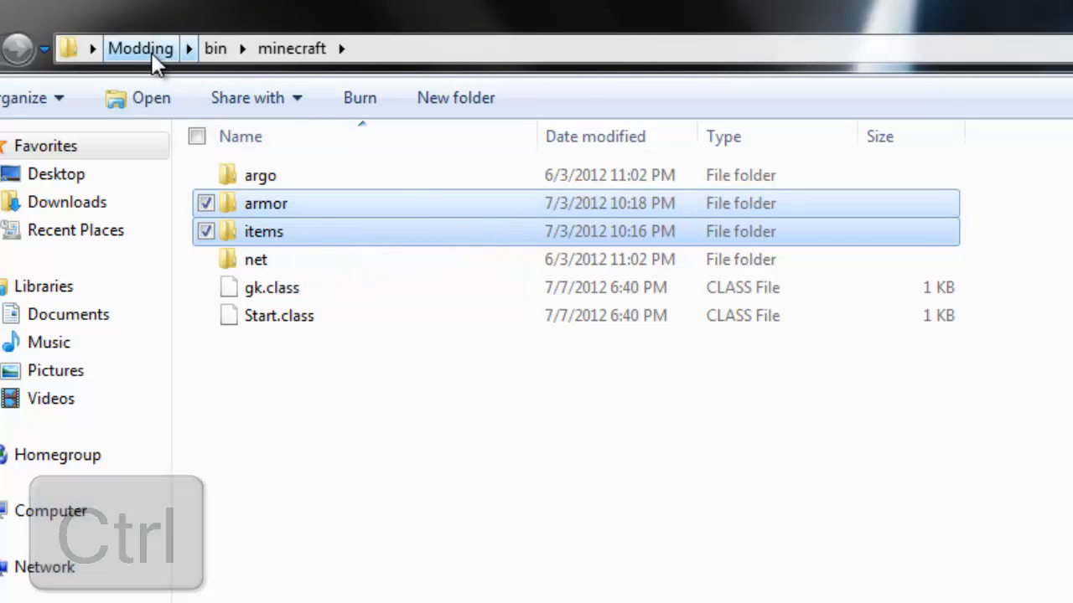
{"action": "left_click_drag", "start_coordinate": [265, 202], "coordinate": [352, 248]}
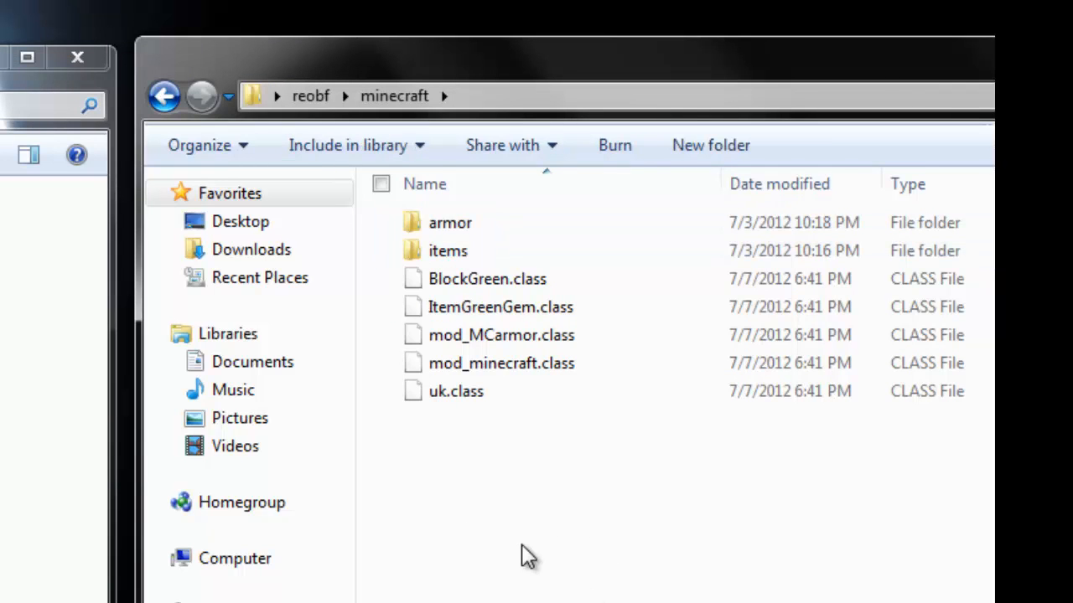
{"action": "mouse_move", "coordinate": [449, 221]}
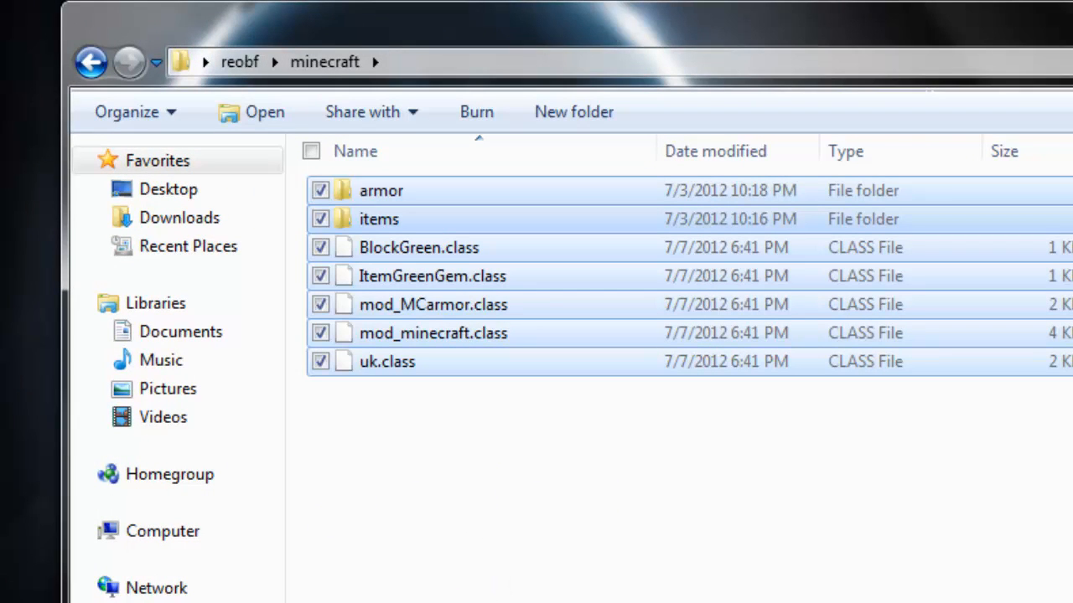
Create a new desktop folder named Dark Awesome Mod.
{"action": "left_click", "coordinate": [379, 218]}
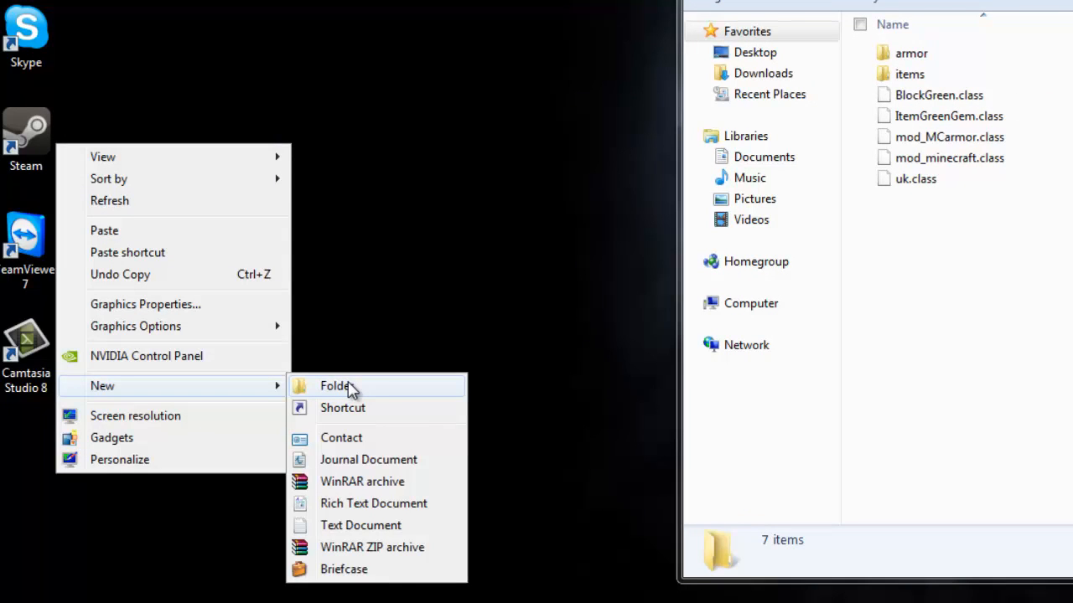
{"action": "left_click", "coordinate": [336, 386]}
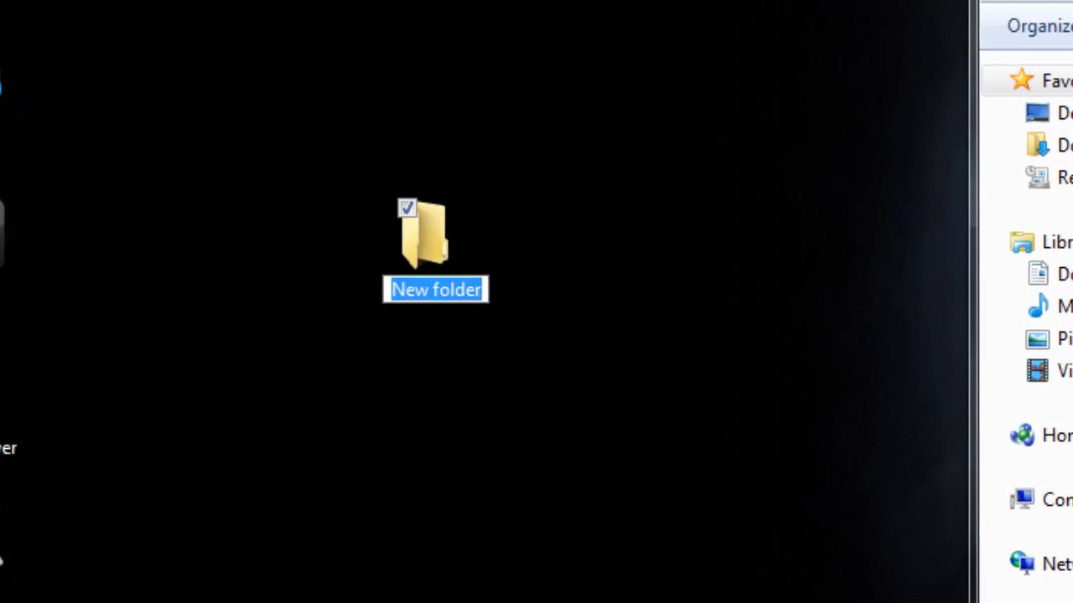
{"action": "type", "text": "Dark Awesome Mod"}
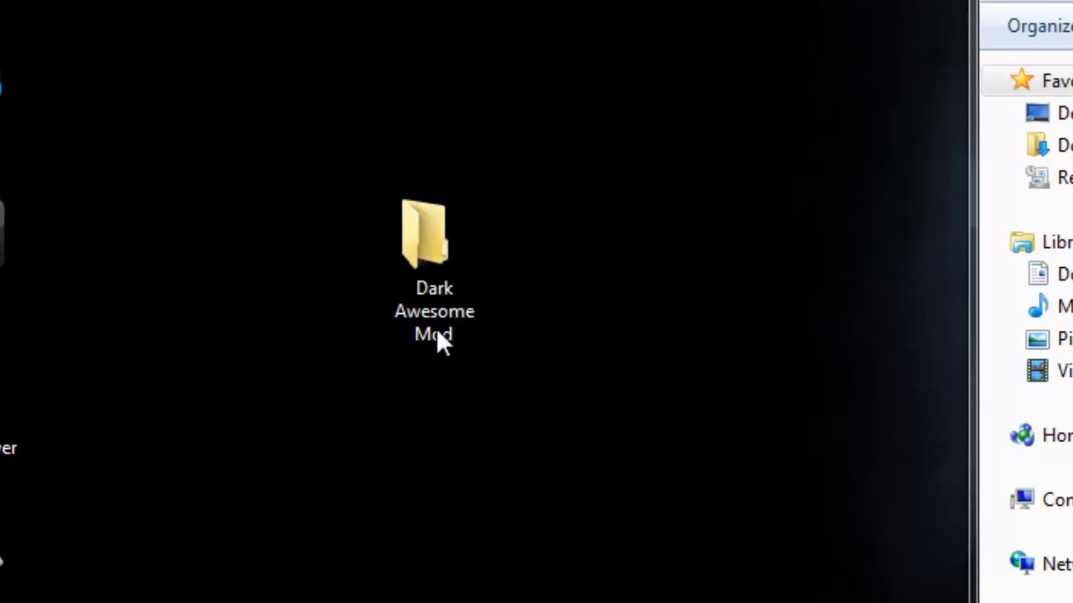
Open the empty Dark Awesome Mod folder.
{"action": "double_click", "coordinate": [434, 234]}
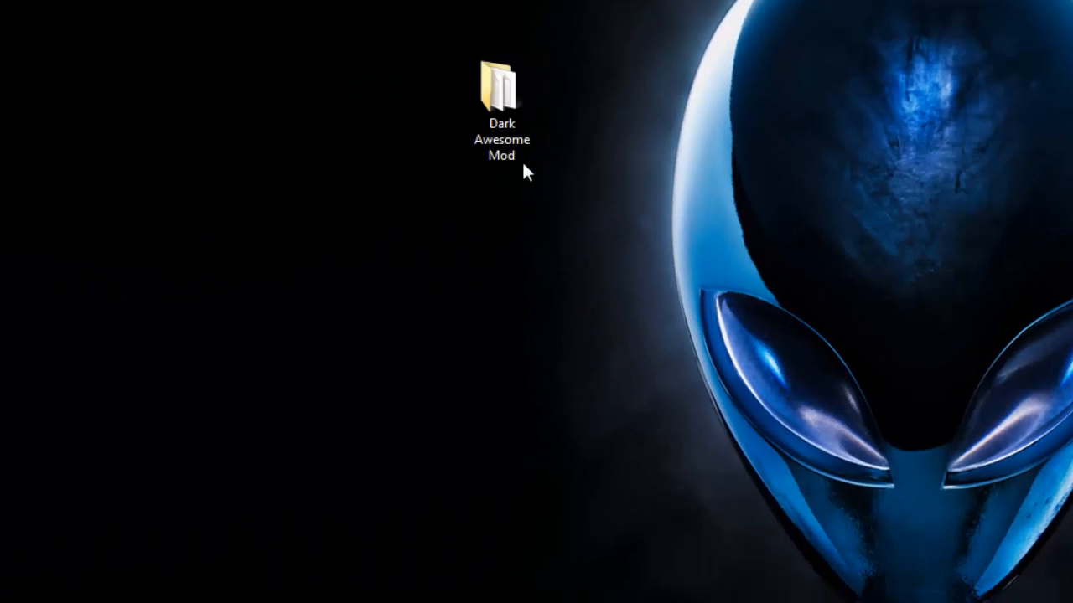
{"action": "left_click", "coordinate": [501, 87]}
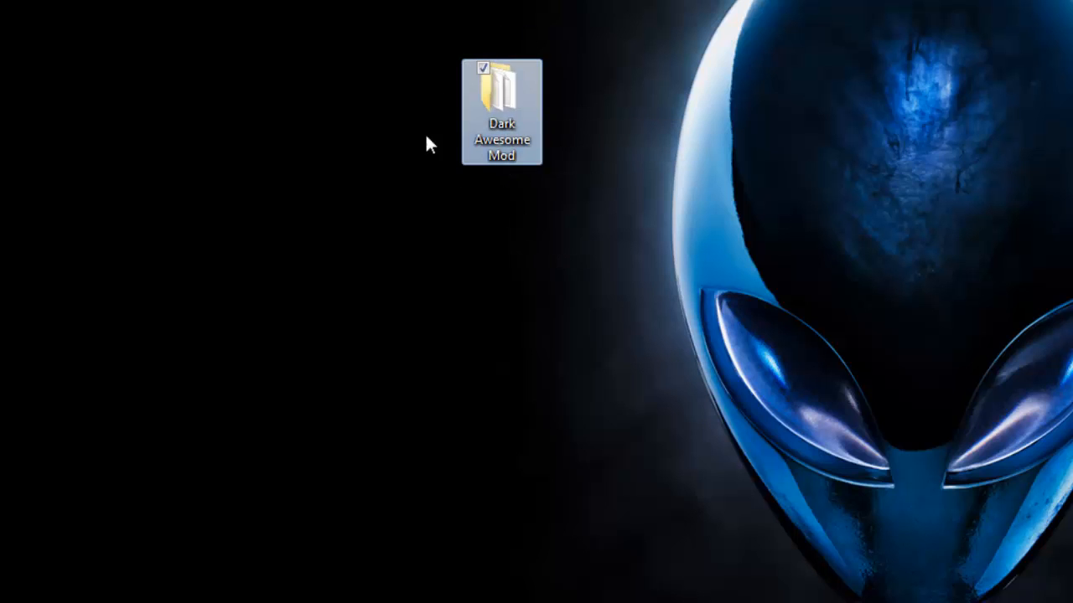
{"action": "mouse_move", "coordinate": [511, 109]}
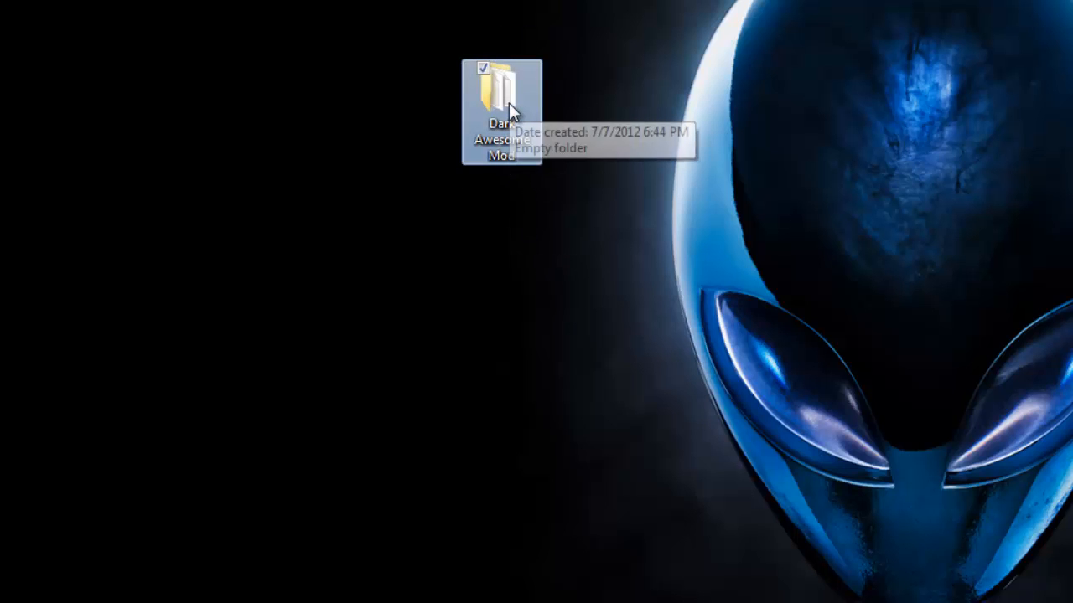
{"action": "double_click", "coordinate": [503, 83]}
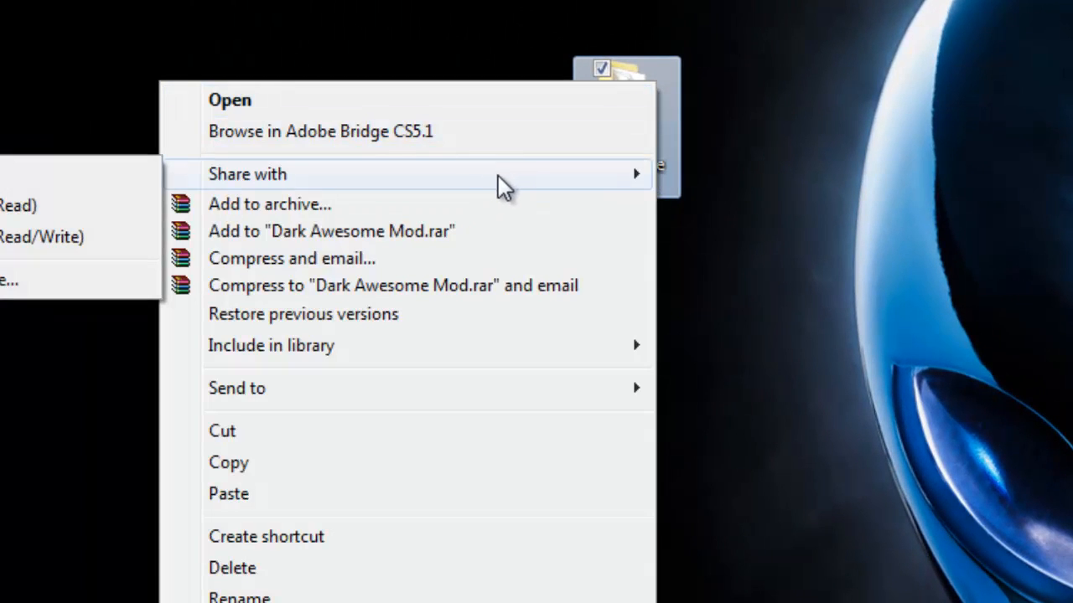
{"action": "mouse_move", "coordinate": [302, 214]}
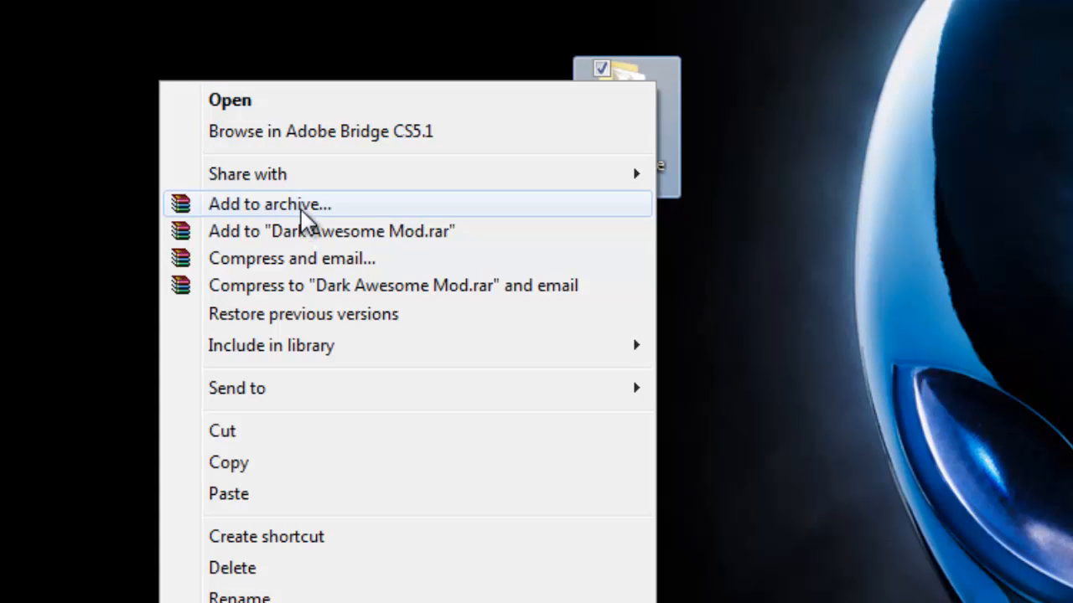
Start archiving the Dark Awesome Mod folder with the format set to ZIP.
{"action": "left_click", "coordinate": [268, 204]}
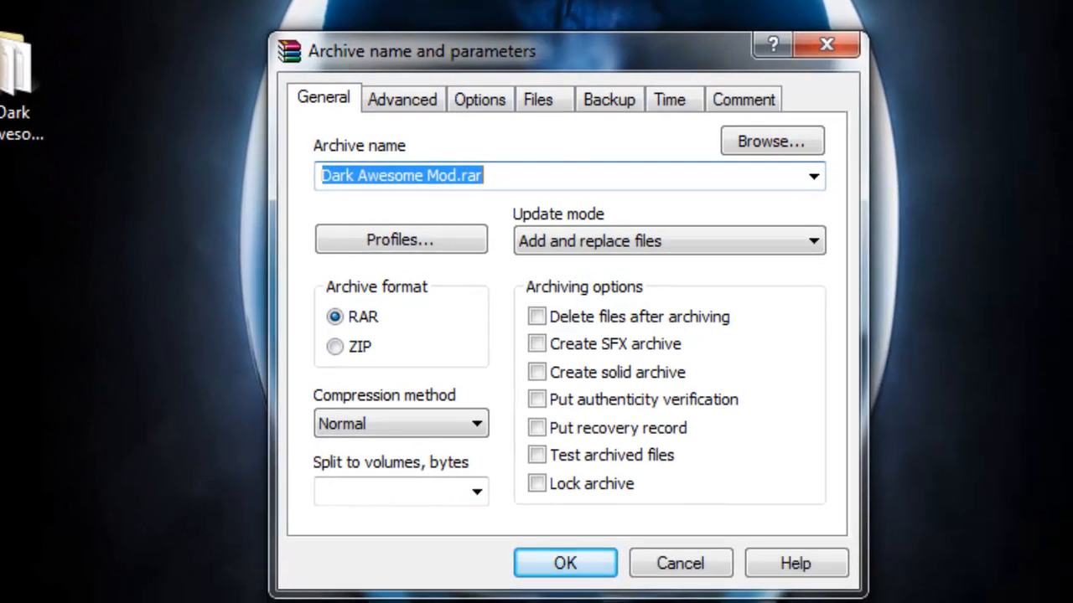
{"action": "mouse_move", "coordinate": [47, 244]}
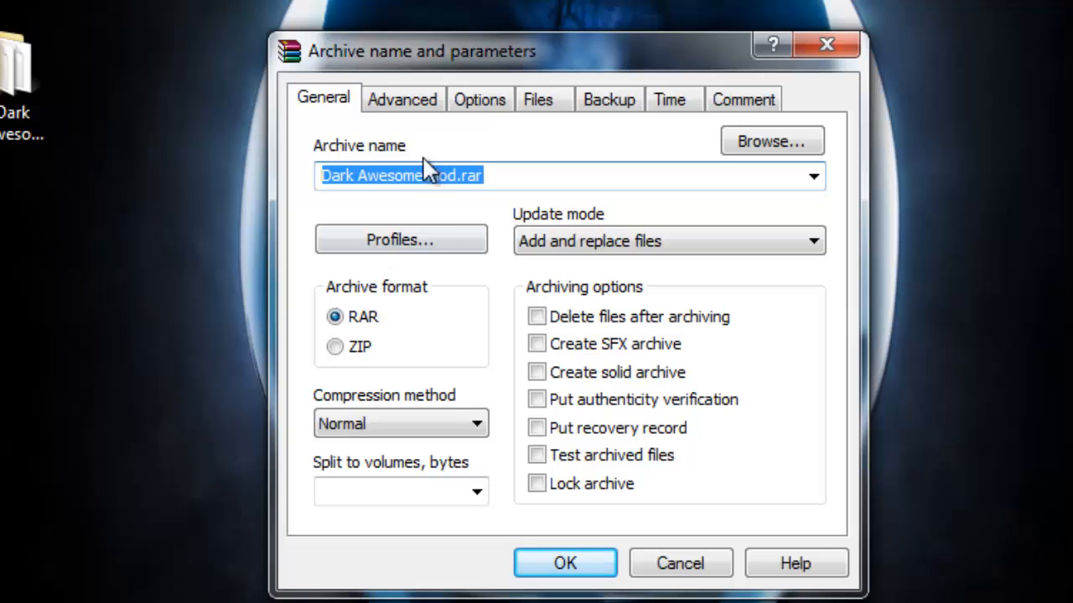
{"action": "mouse_move", "coordinate": [360, 332]}
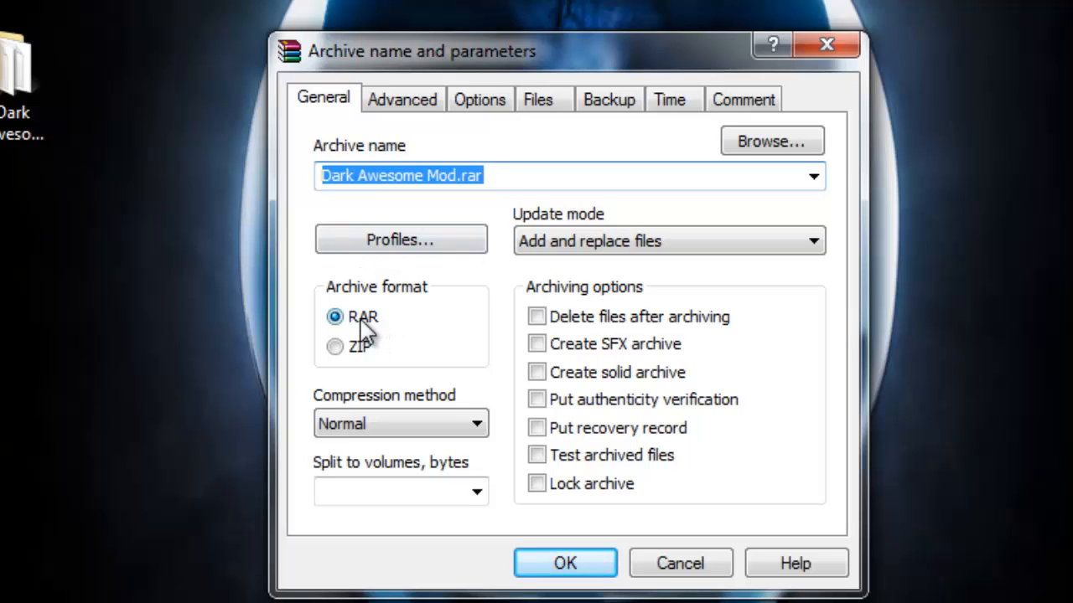
{"action": "left_click", "coordinate": [335, 345]}
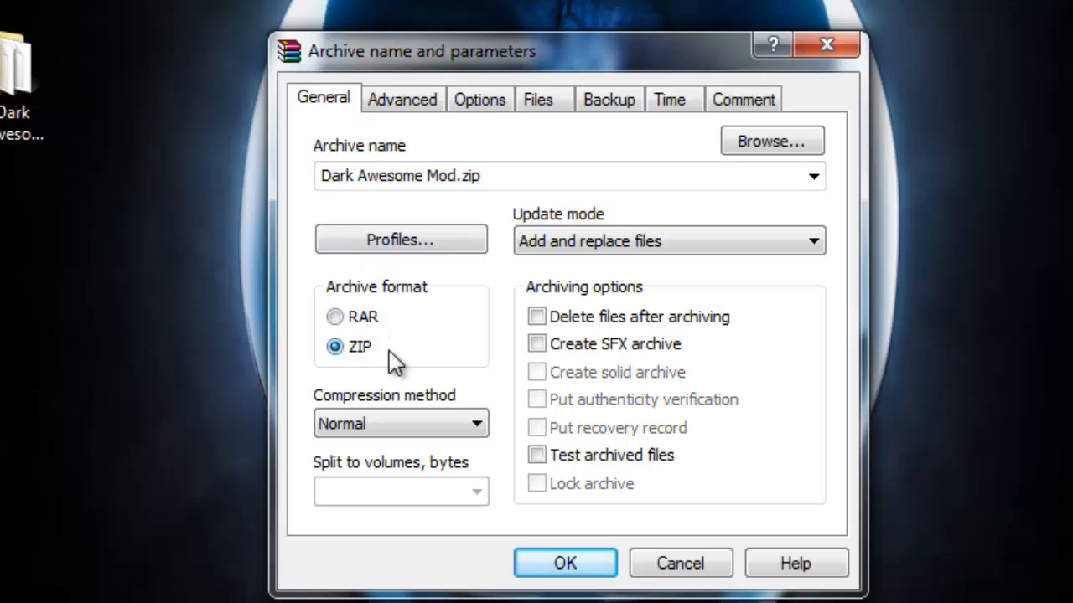
{"action": "mouse_move", "coordinate": [372, 366]}
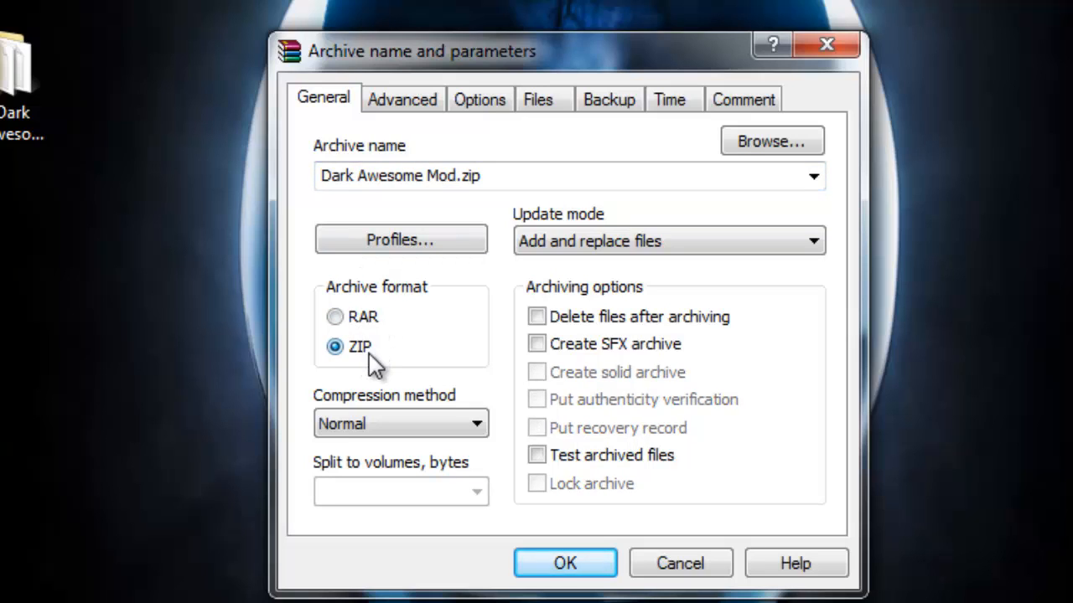
{"action": "mouse_move", "coordinate": [362, 317]}
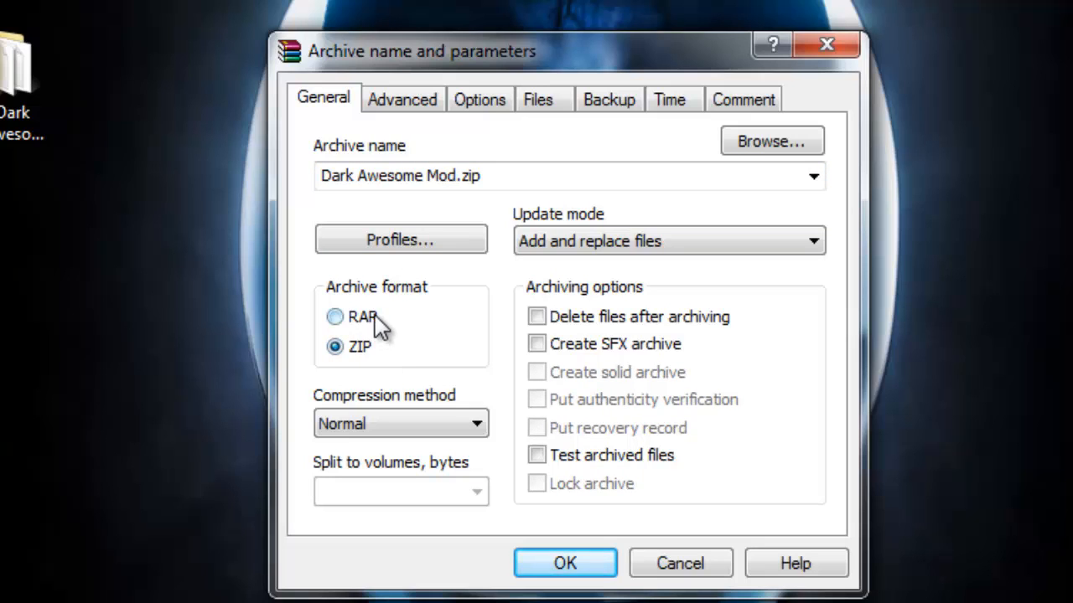
{"action": "mouse_move", "coordinate": [401, 333]}
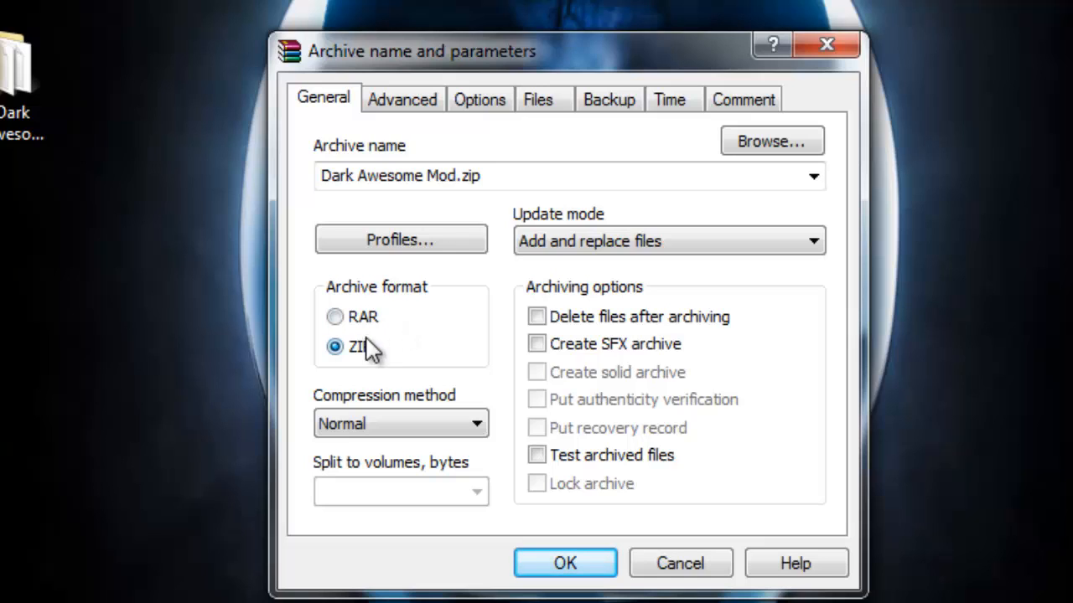
{"action": "mouse_move", "coordinate": [402, 386]}
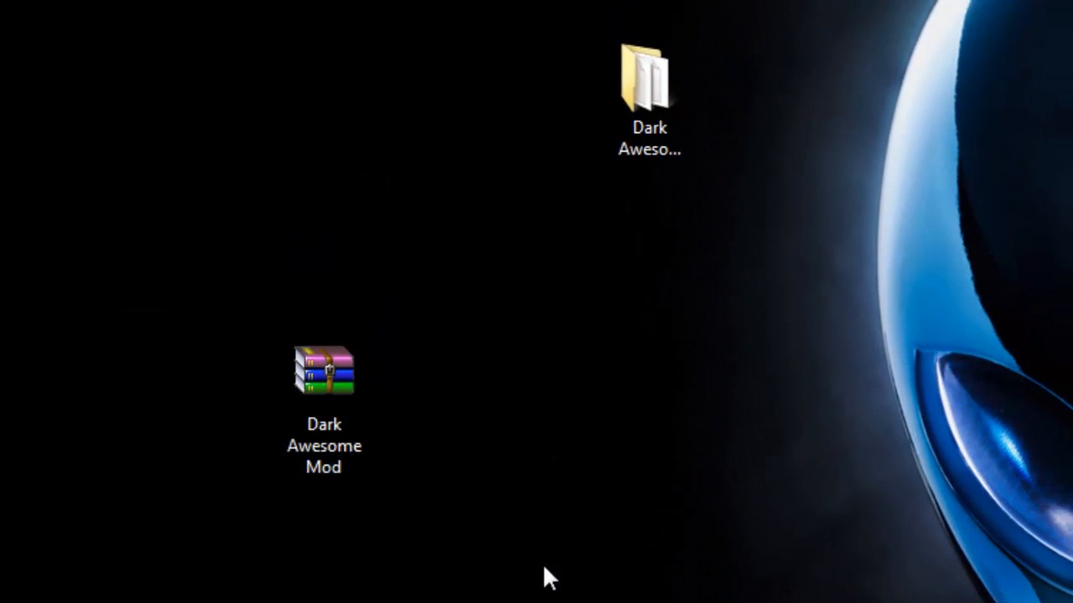
{"action": "double_click", "coordinate": [325, 372]}
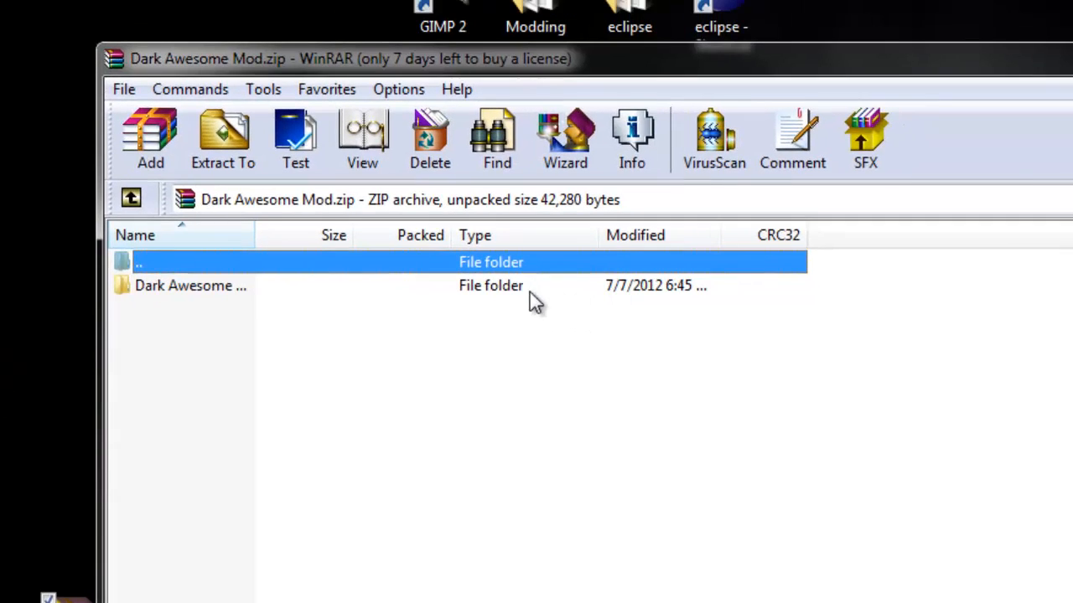
{"action": "double_click", "coordinate": [191, 285]}
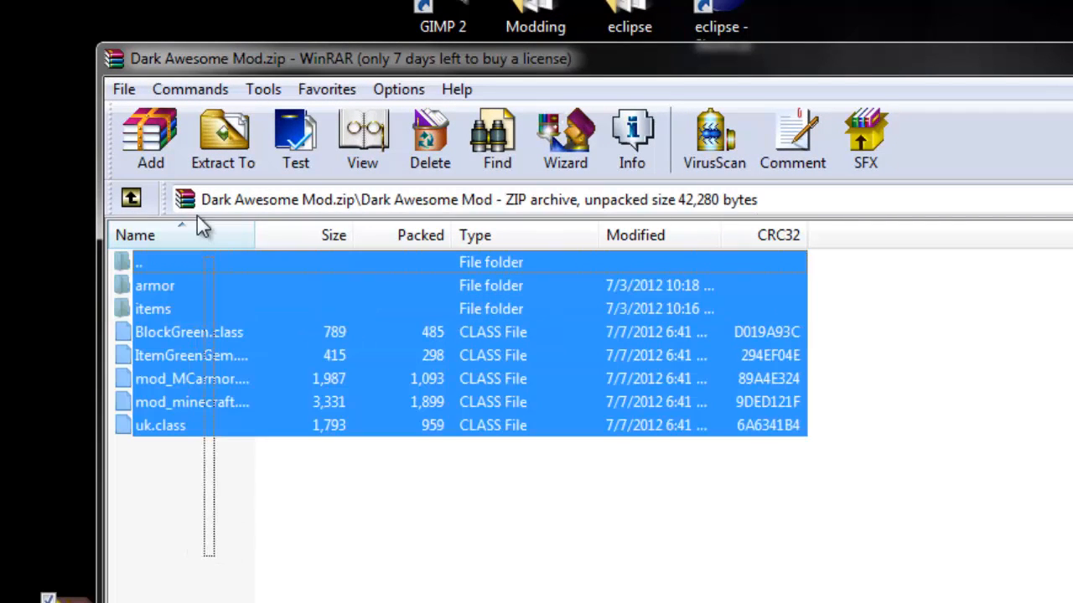
{"action": "mouse_move", "coordinate": [201, 379]}
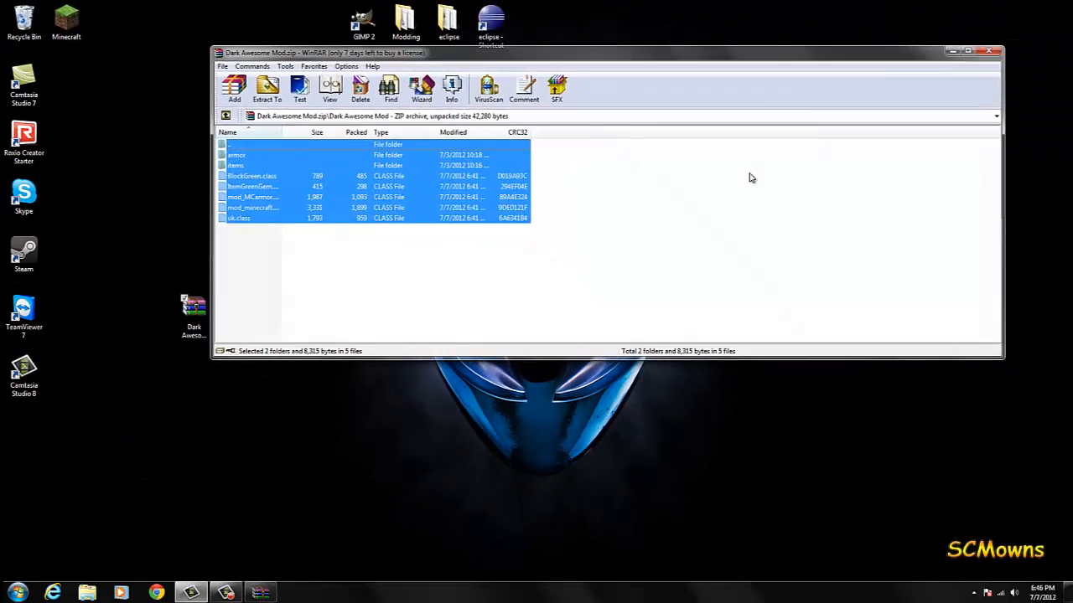
{"action": "left_click", "coordinate": [988, 50]}
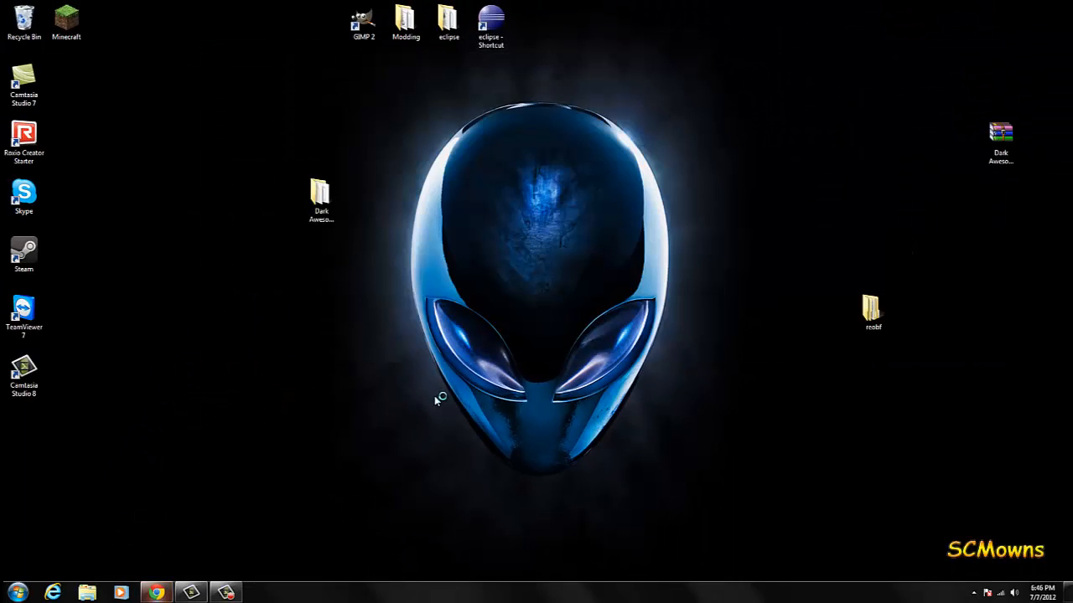
Search %appdata% from the Start menu to reach the Roaming folder.
{"action": "left_click", "coordinate": [154, 593]}
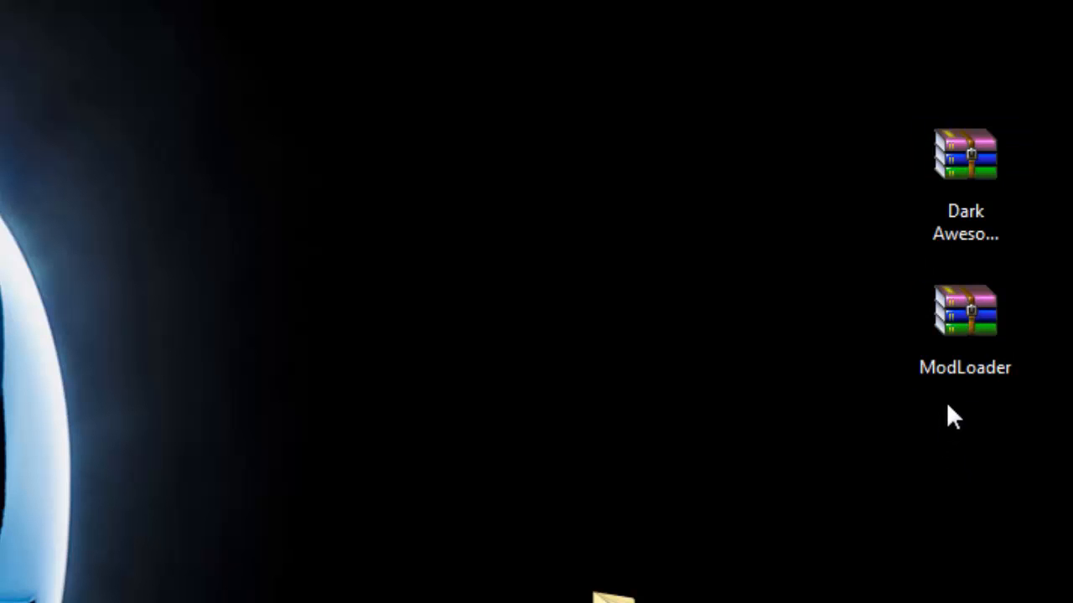
{"action": "left_click", "coordinate": [965, 168]}
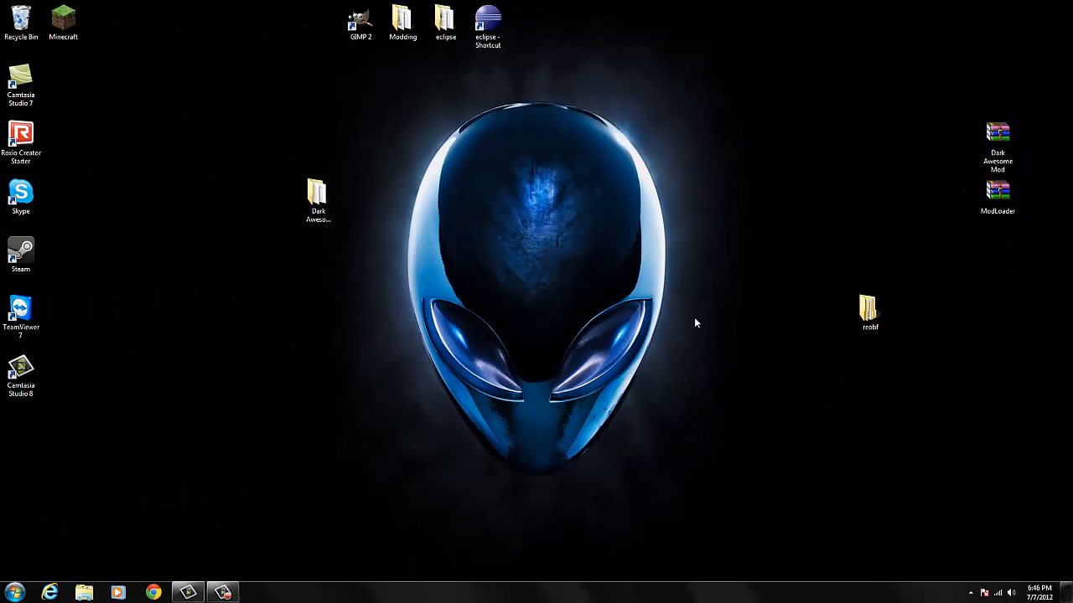
{"action": "left_click", "coordinate": [13, 593]}
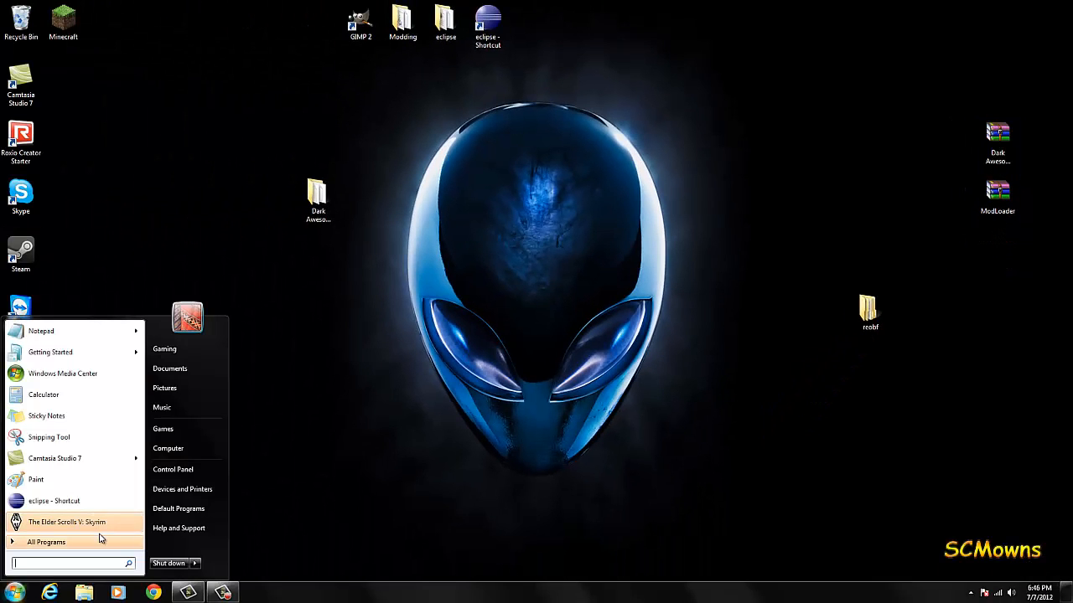
{"action": "type", "text": "%a"}
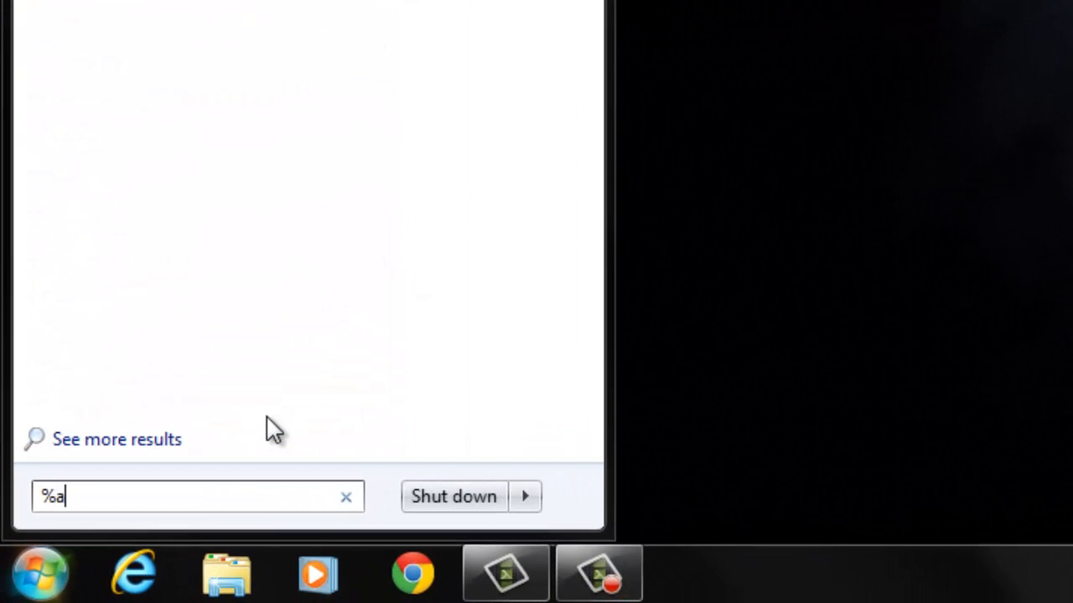
{"action": "type", "text": "ppdata%"}
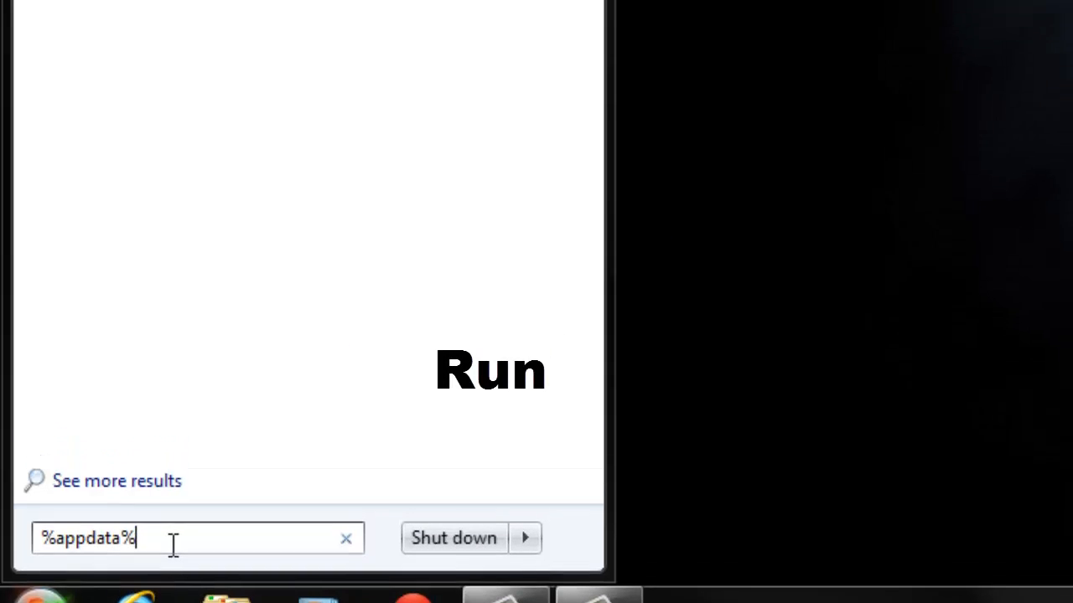
{"action": "key", "text": "Return"}
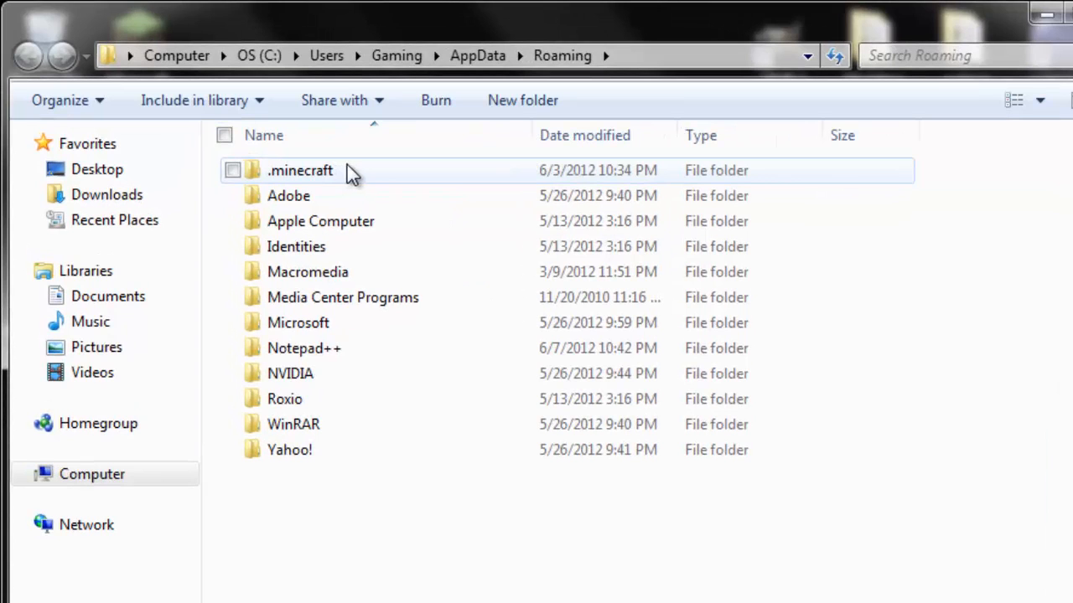
Open the .minecraft folder and then its bin folder.
{"action": "double_click", "coordinate": [299, 171]}
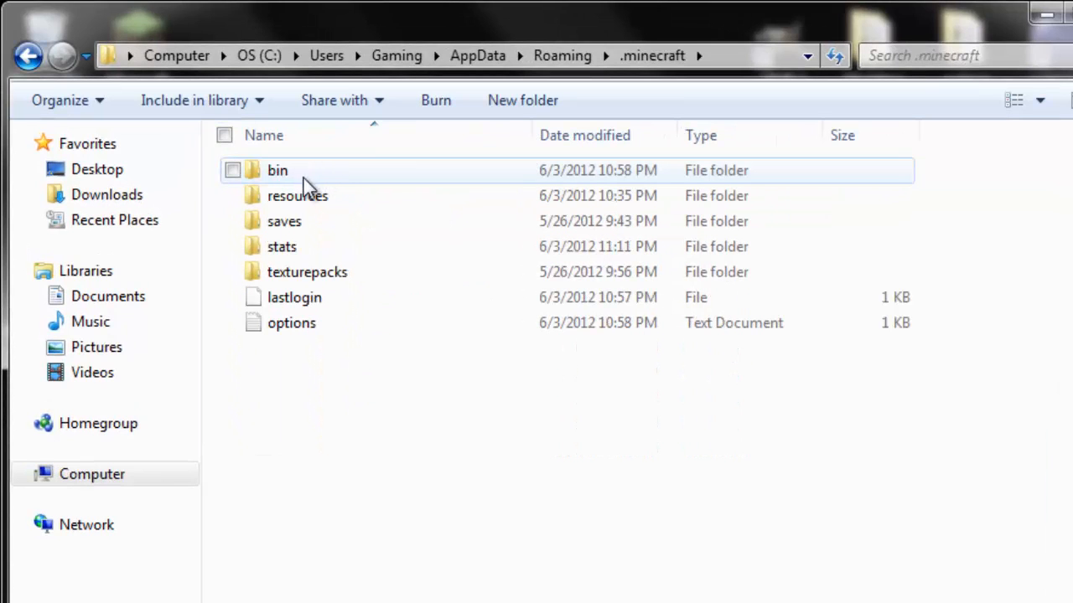
{"action": "double_click", "coordinate": [279, 171]}
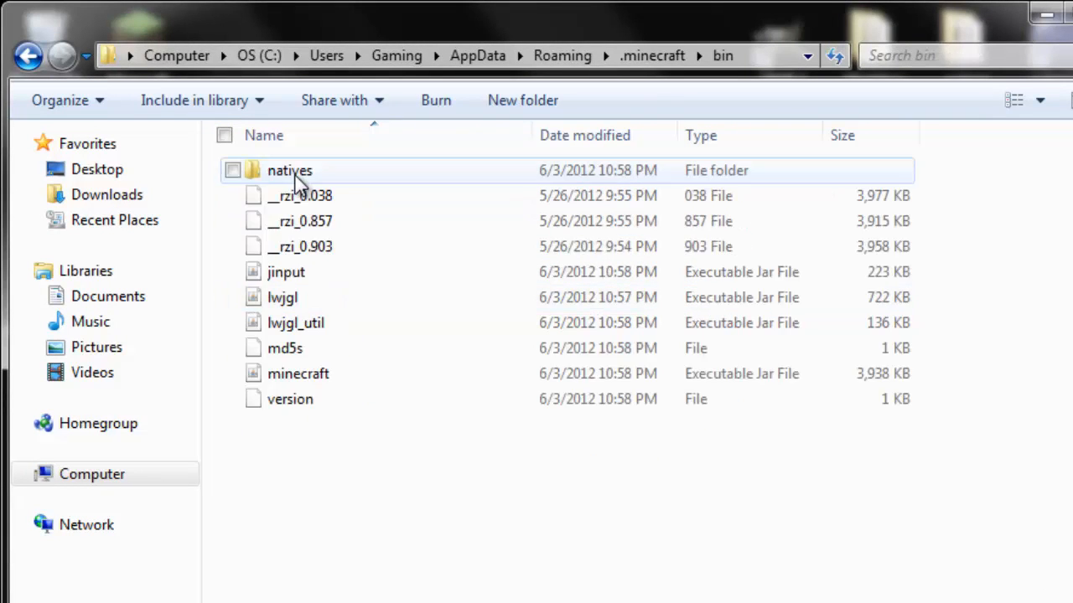
Open minecraft.jar in WinRAR and delete its META-INF folder.
{"action": "right_click", "coordinate": [299, 373]}
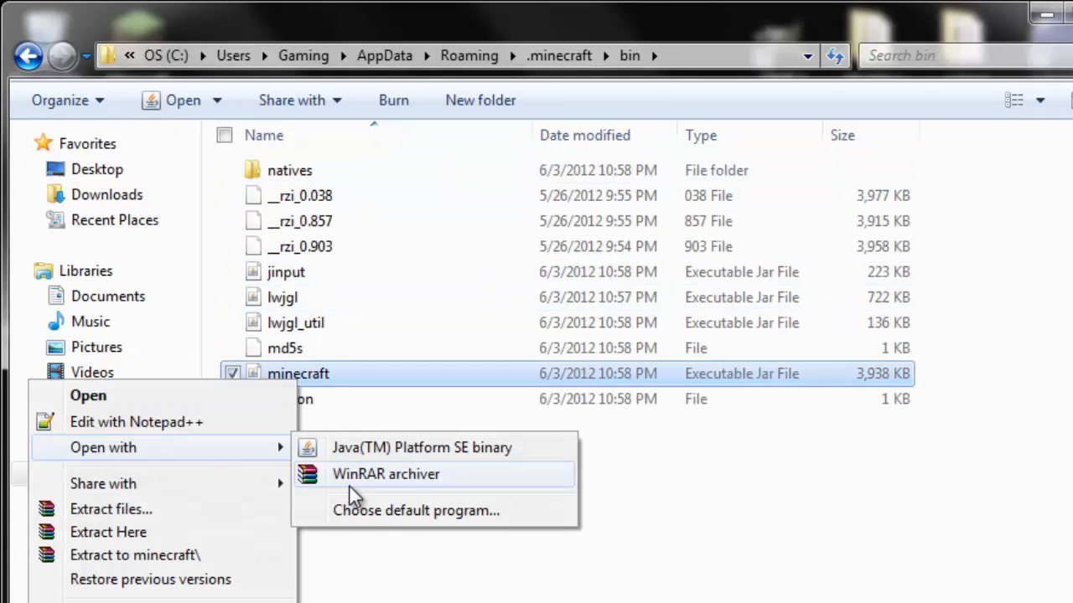
{"action": "left_click", "coordinate": [385, 472]}
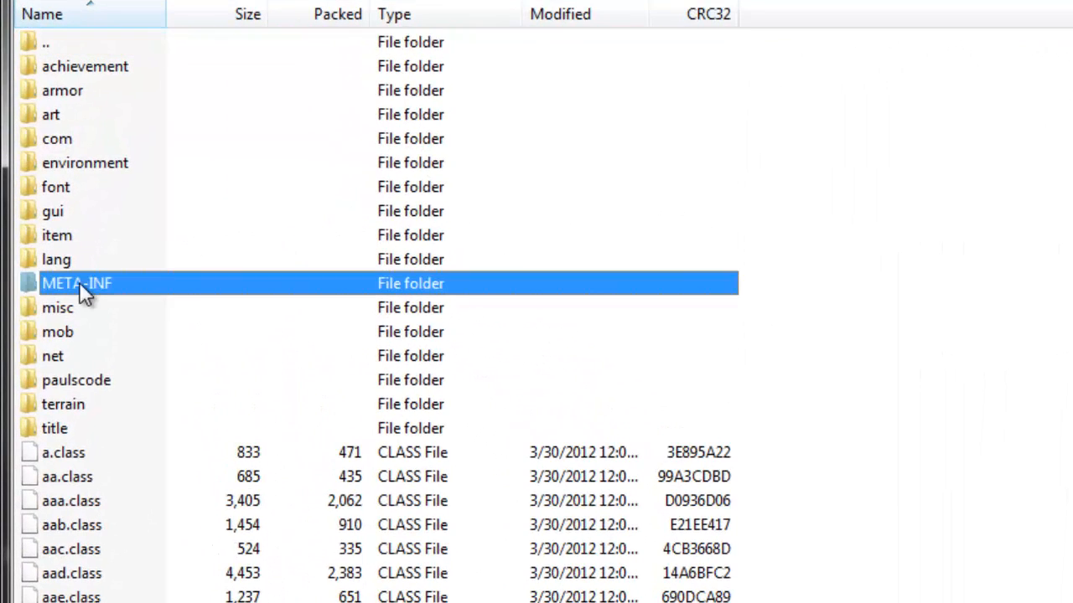
{"action": "right_click", "coordinate": [77, 284]}
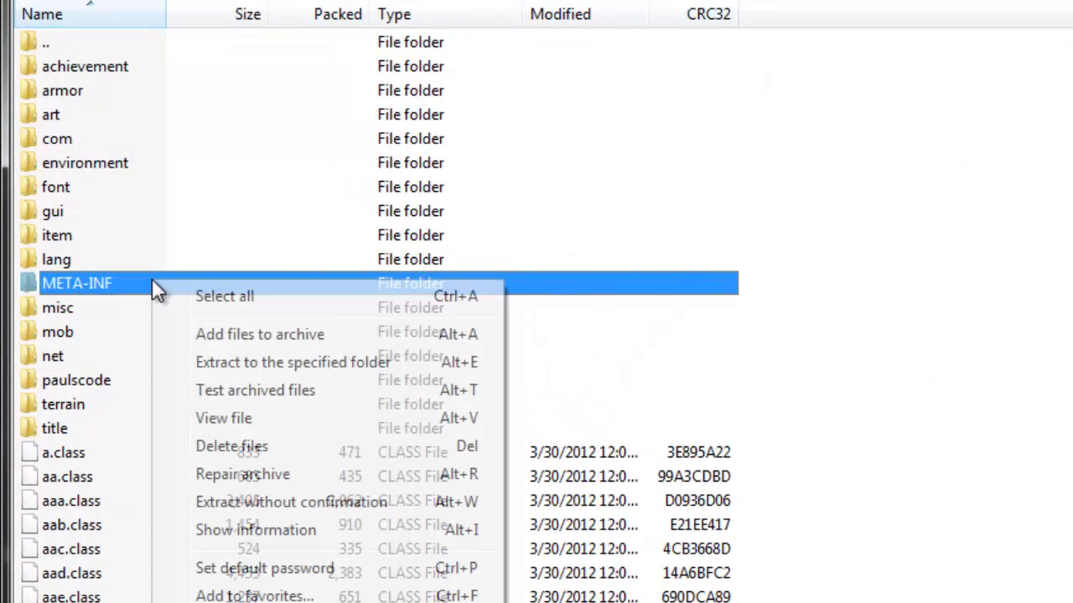
{"action": "left_click", "coordinate": [231, 446]}
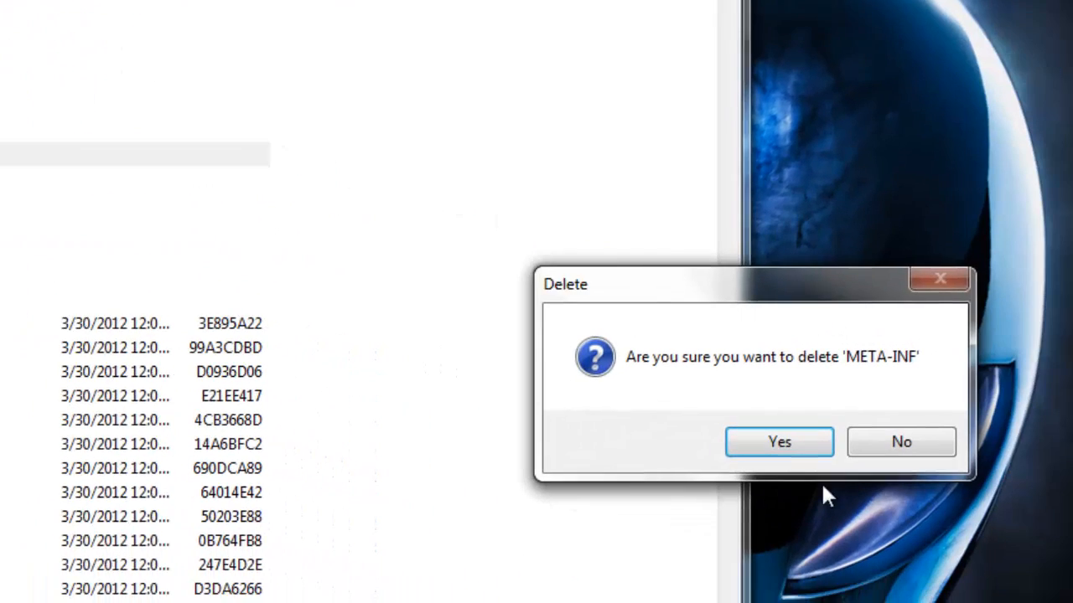
{"action": "left_click", "coordinate": [778, 442]}
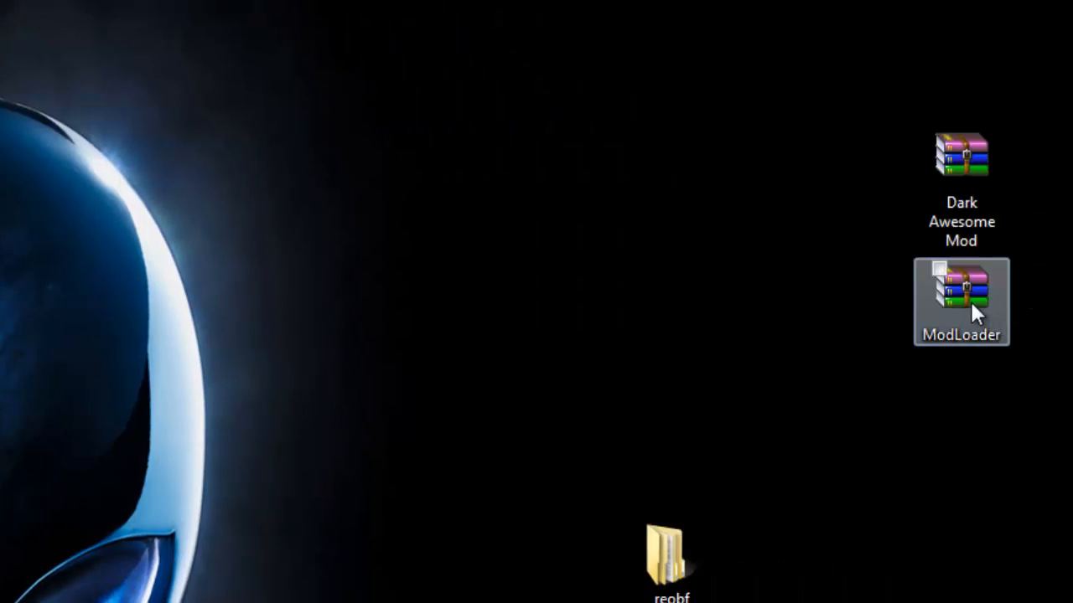
Add the ModLoader archive's class files into minecraft.jar, replacing existing ones.
{"action": "double_click", "coordinate": [962, 302]}
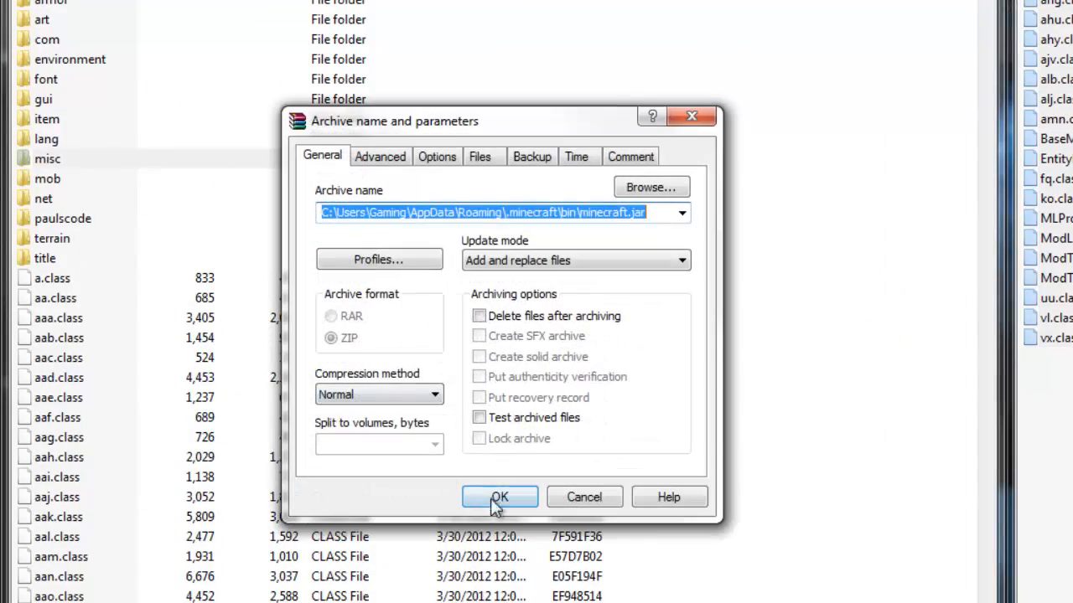
{"action": "left_click", "coordinate": [499, 496]}
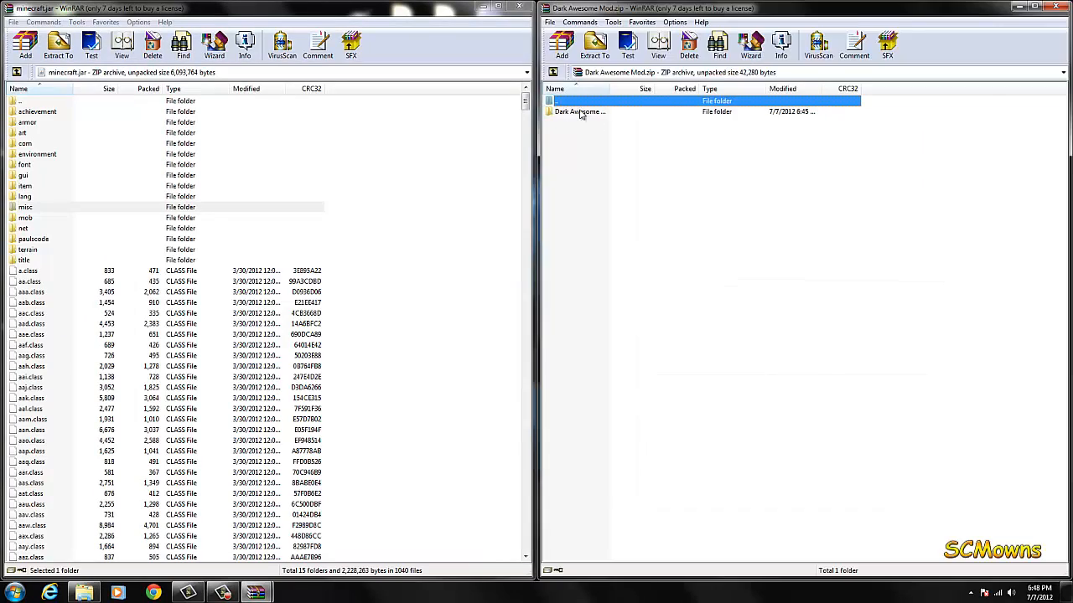
Bring up the Dark Awesome Mod folder in the zip, then close WinRAR and the bin folder.
{"action": "double_click", "coordinate": [579, 111]}
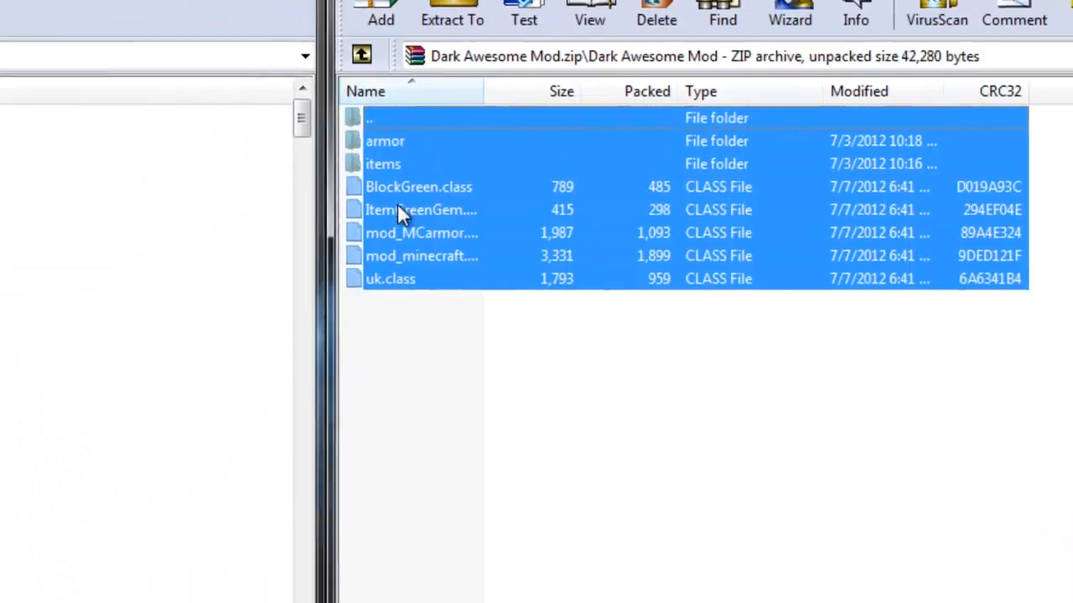
{"action": "left_click", "coordinate": [381, 13]}
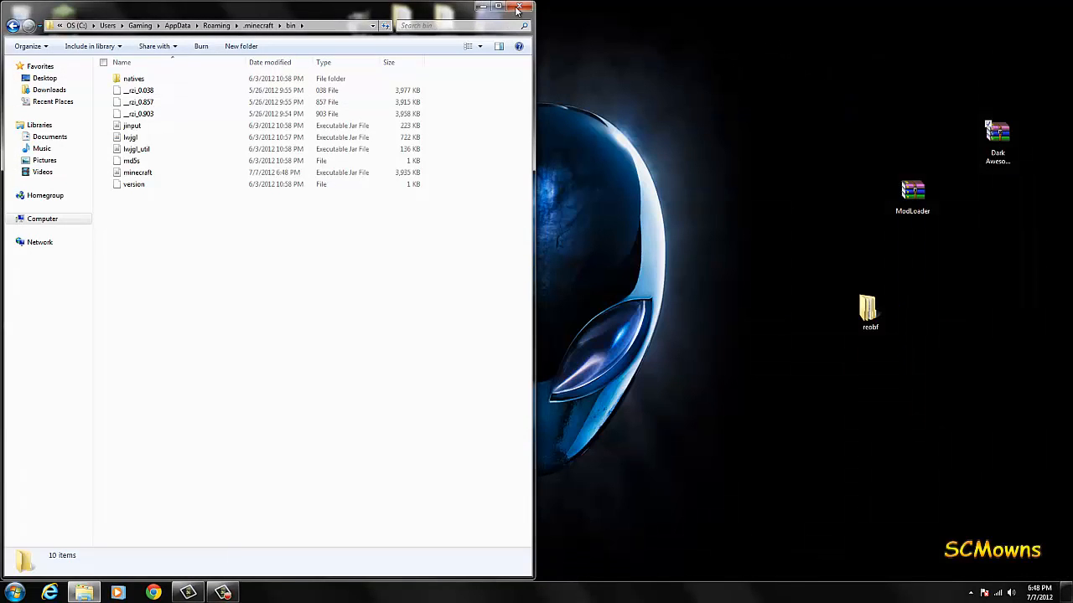
{"action": "left_click", "coordinate": [519, 7]}
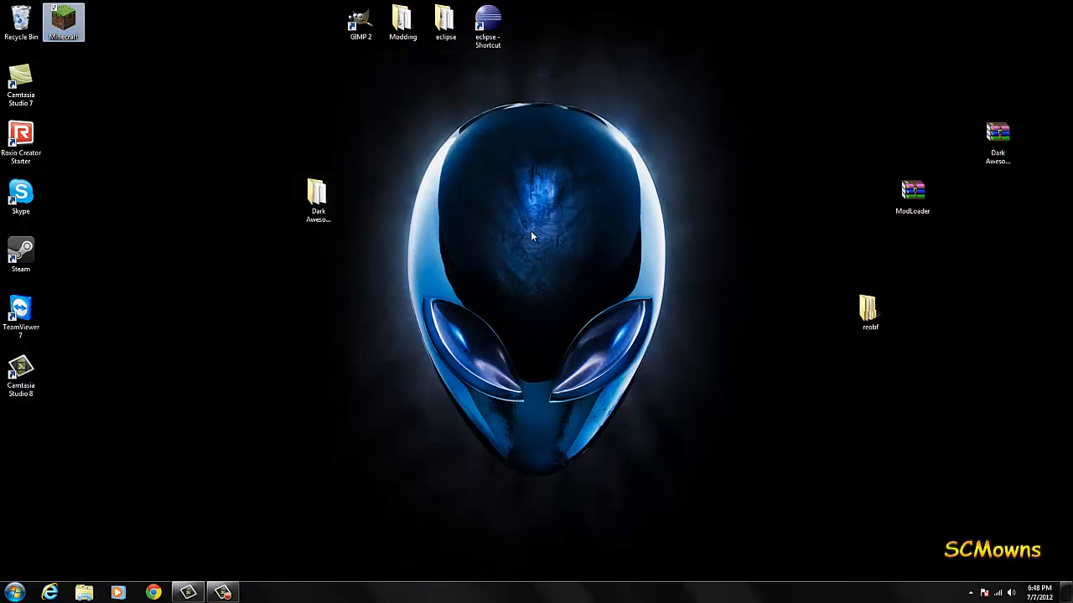
Launch Minecraft 1.2.5, log in and load the Creative world New World from Singleplayer.
{"action": "double_click", "coordinate": [64, 20]}
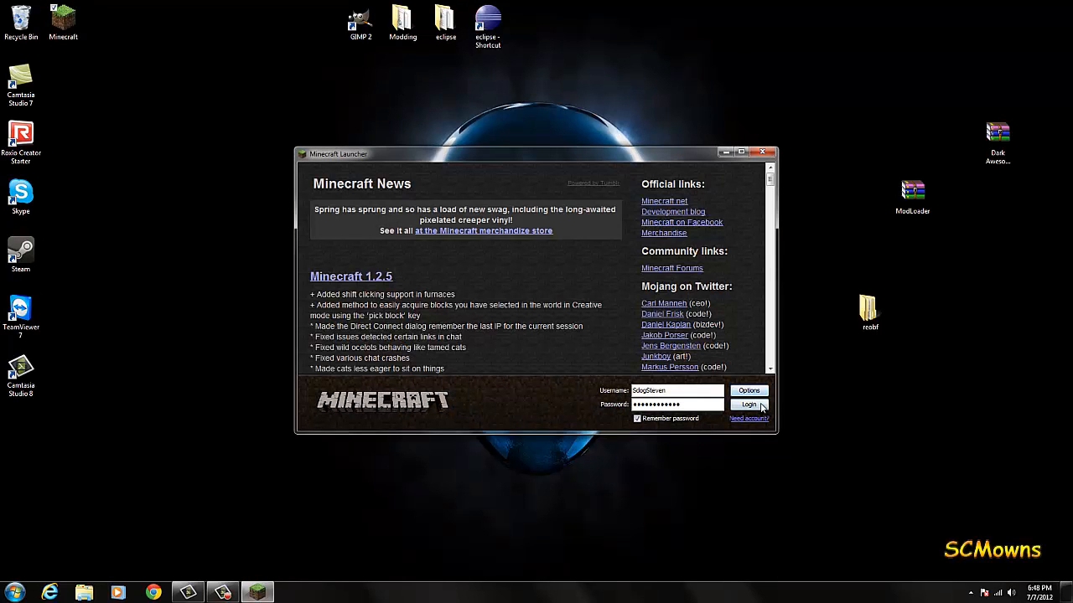
{"action": "left_click", "coordinate": [747, 404]}
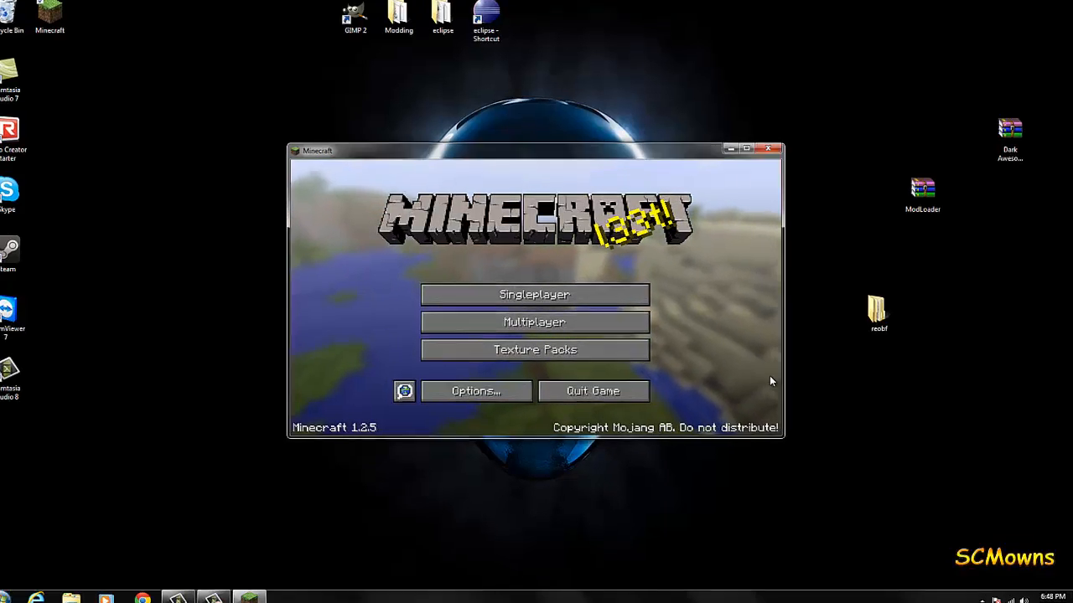
{"action": "left_click", "coordinate": [744, 149]}
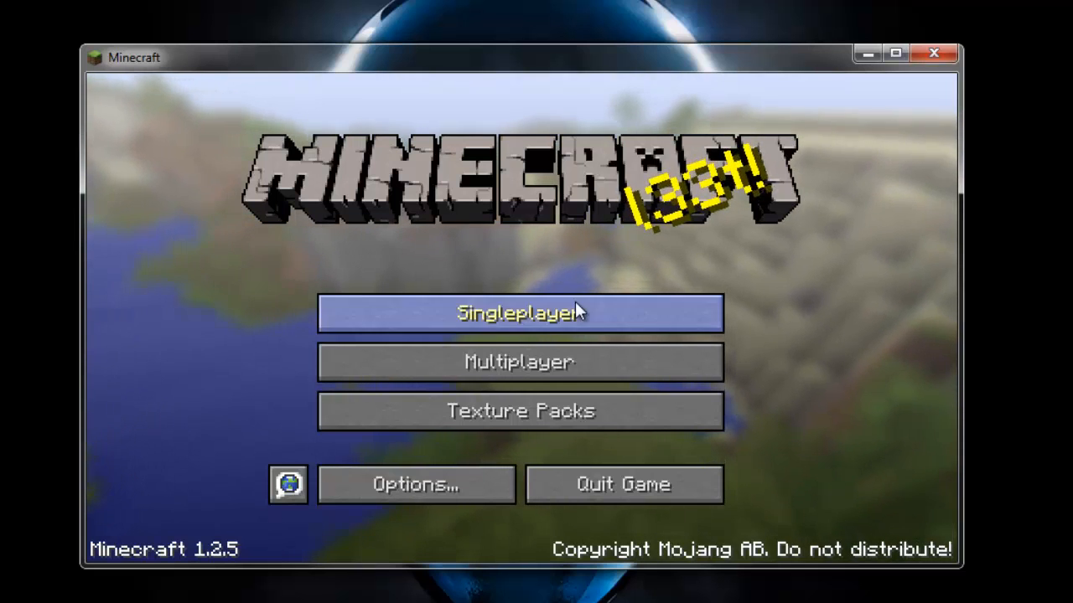
{"action": "left_click", "coordinate": [519, 314]}
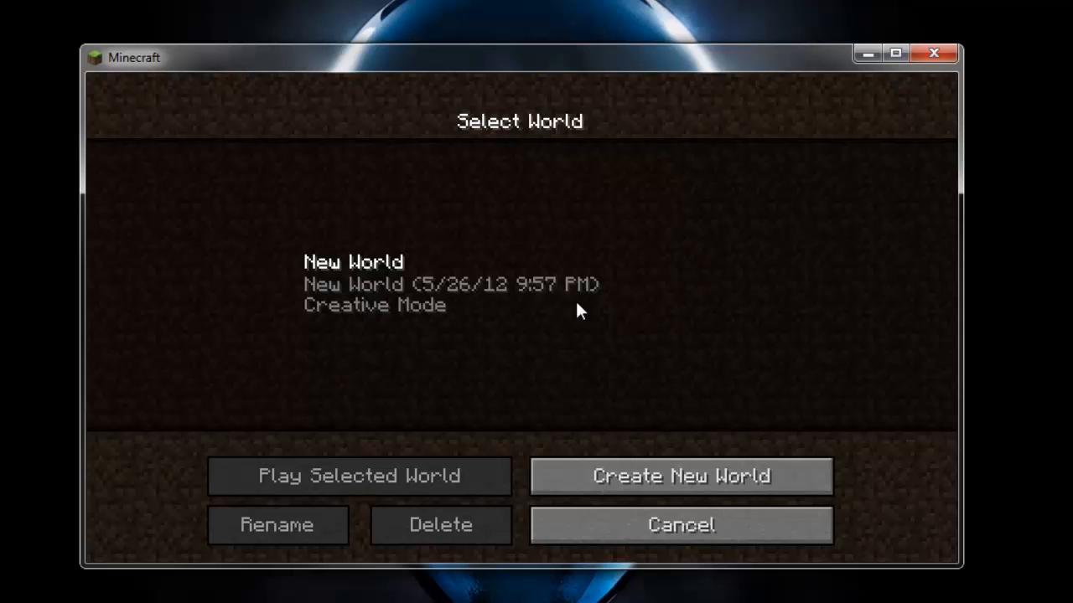
{"action": "left_click", "coordinate": [359, 475]}
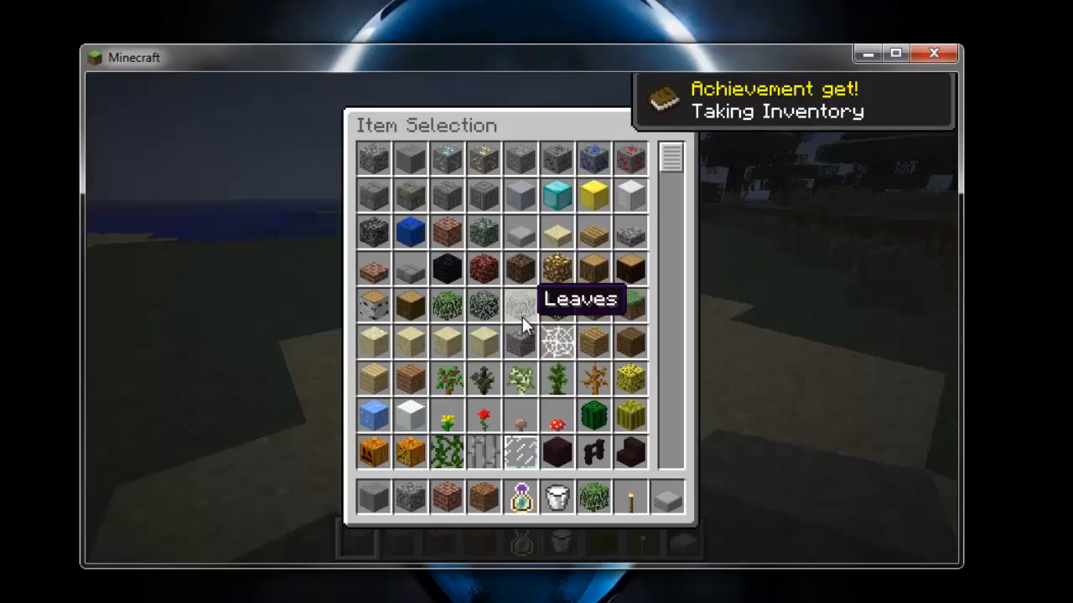
Scroll the creative Item Selection list to the bottom where the green armour and tools sit.
{"action": "scroll", "scroll_direction": "down", "scroll_amount": 3}
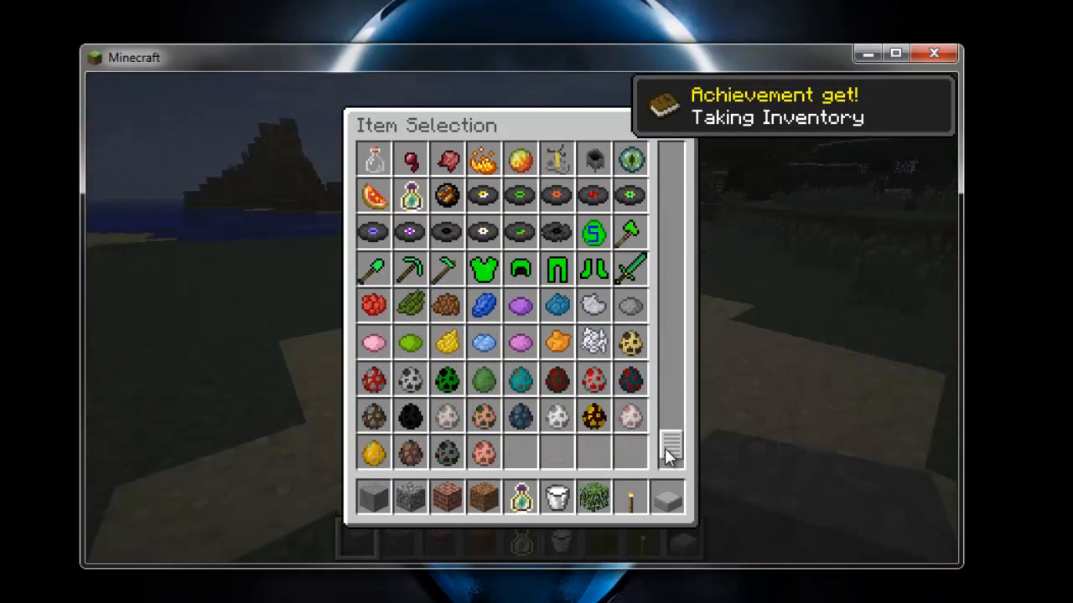
{"action": "mouse_move", "coordinate": [444, 267]}
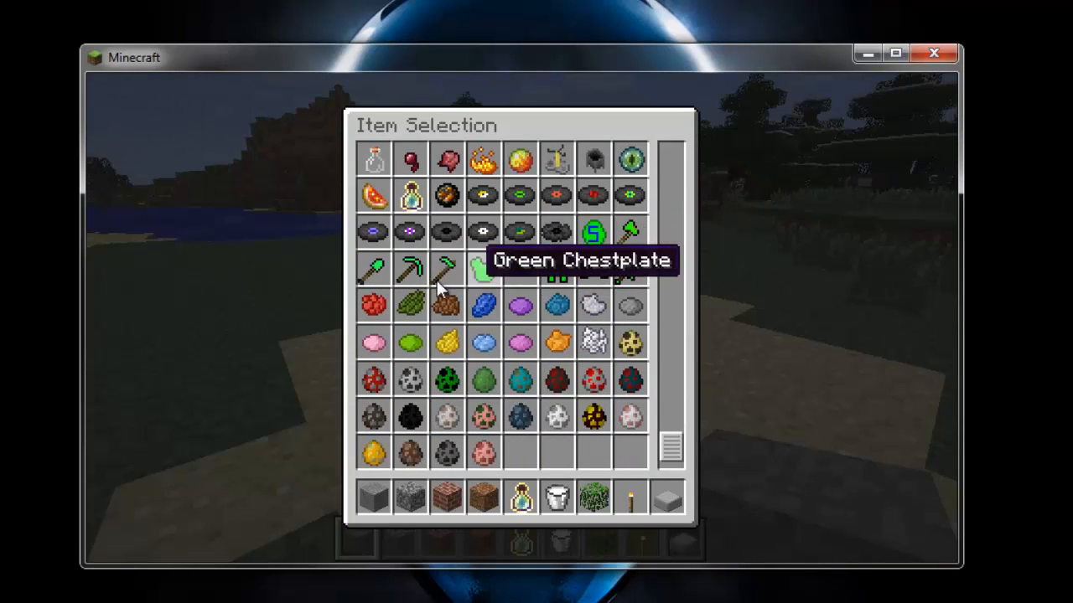
{"action": "mouse_move", "coordinate": [495, 422]}
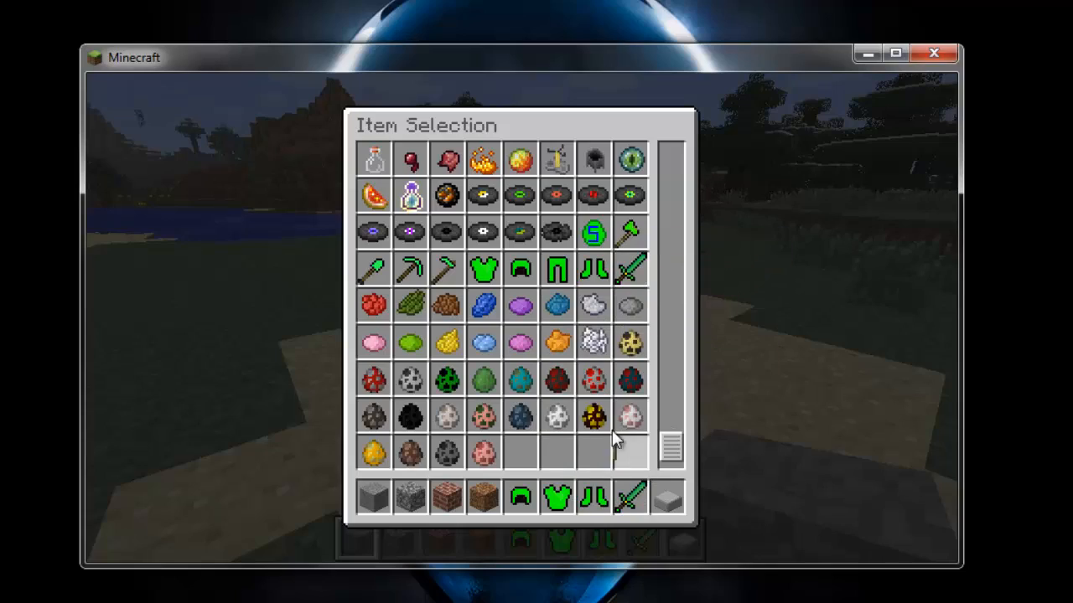
{"action": "mouse_move", "coordinate": [483, 416]}
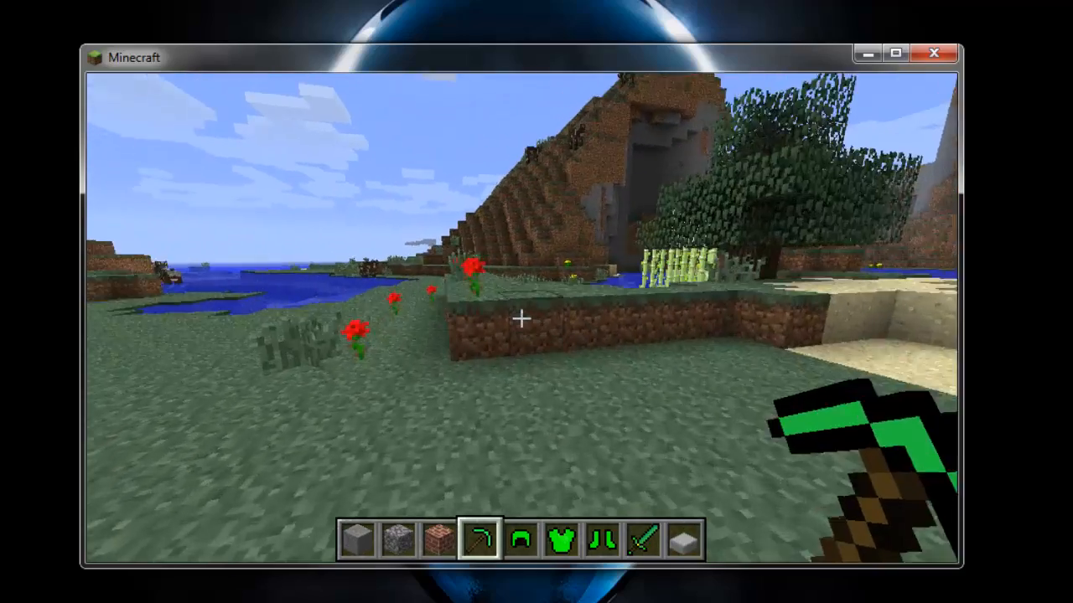
{"action": "mouse_move", "coordinate": [520, 318]}
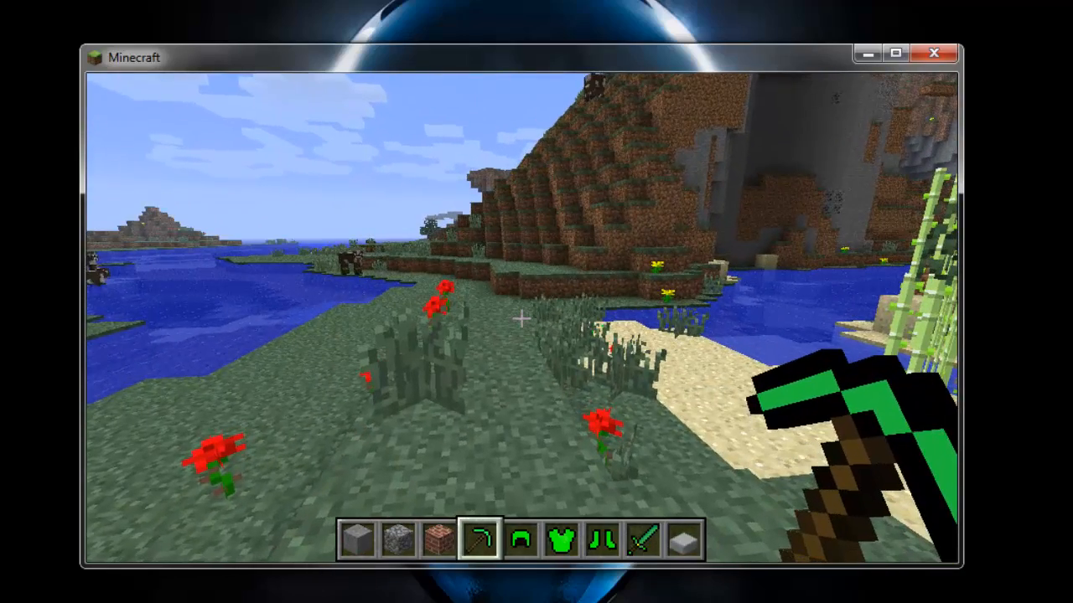
{"action": "mouse_move", "coordinate": [536, 319]}
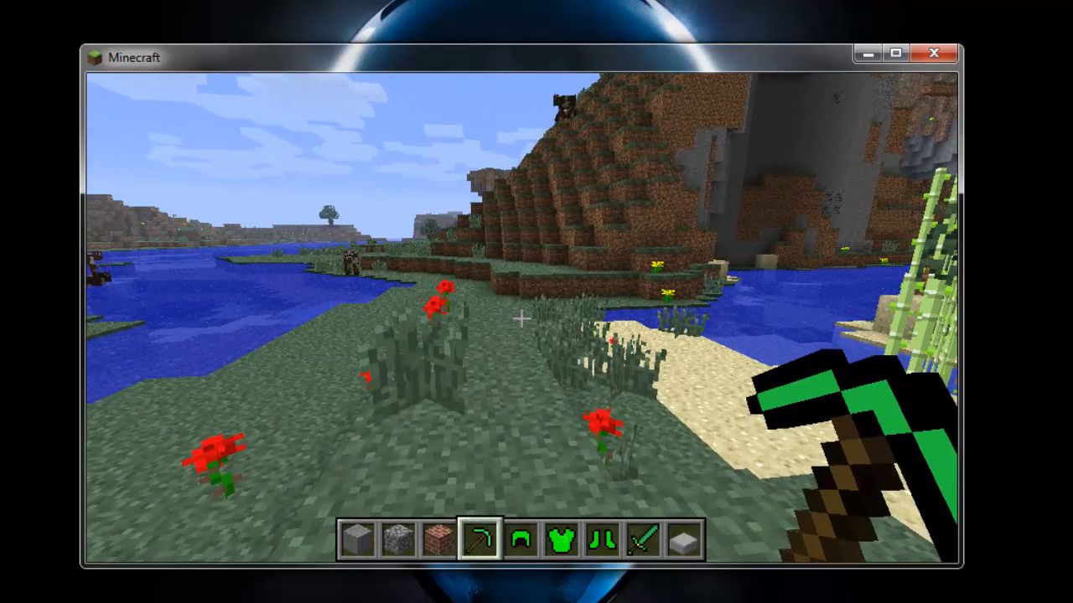
{"action": "mouse_move", "coordinate": [536, 319]}
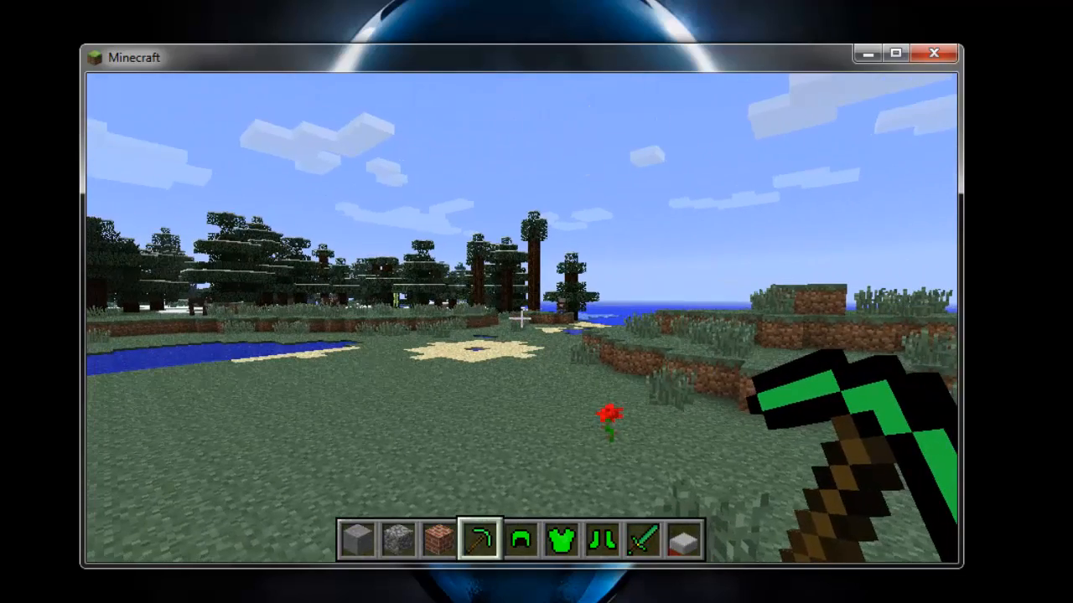
{"action": "mouse_move", "coordinate": [536, 302]}
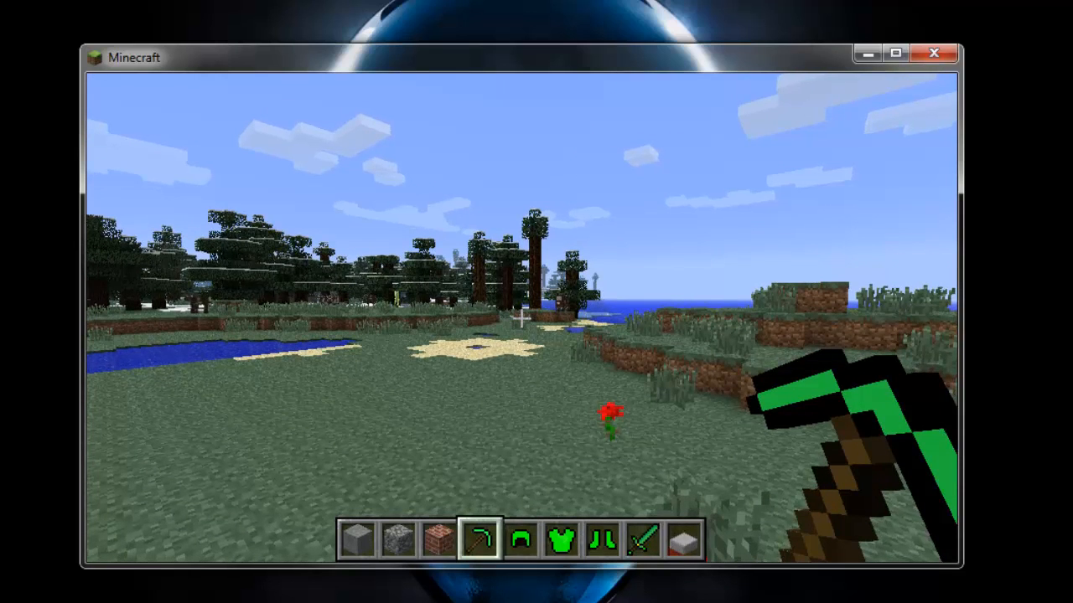
{"action": "mouse_move", "coordinate": [537, 302]}
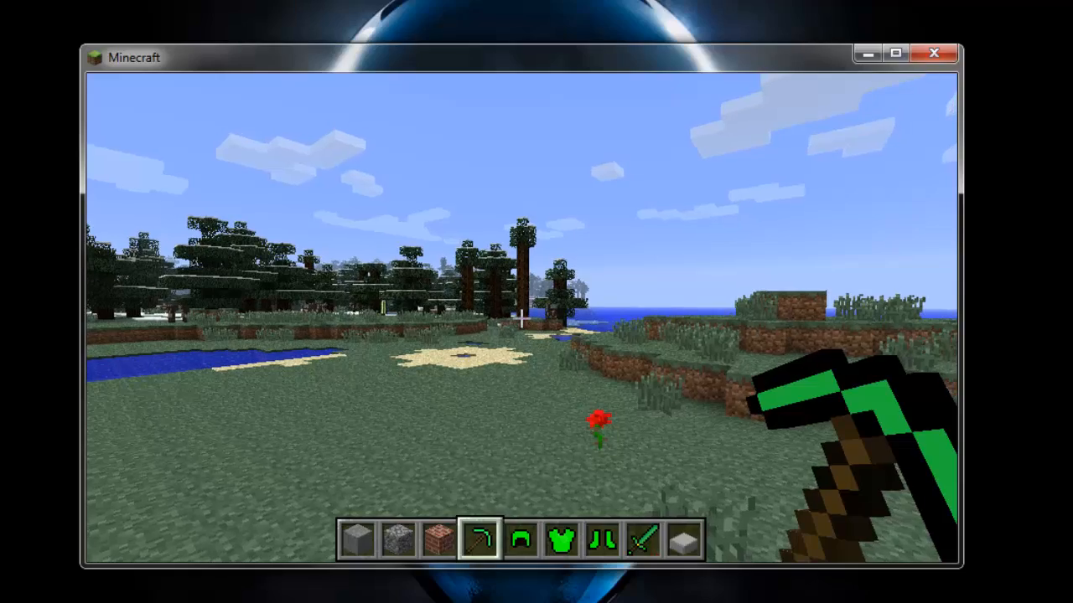
{"action": "mouse_move", "coordinate": [536, 302]}
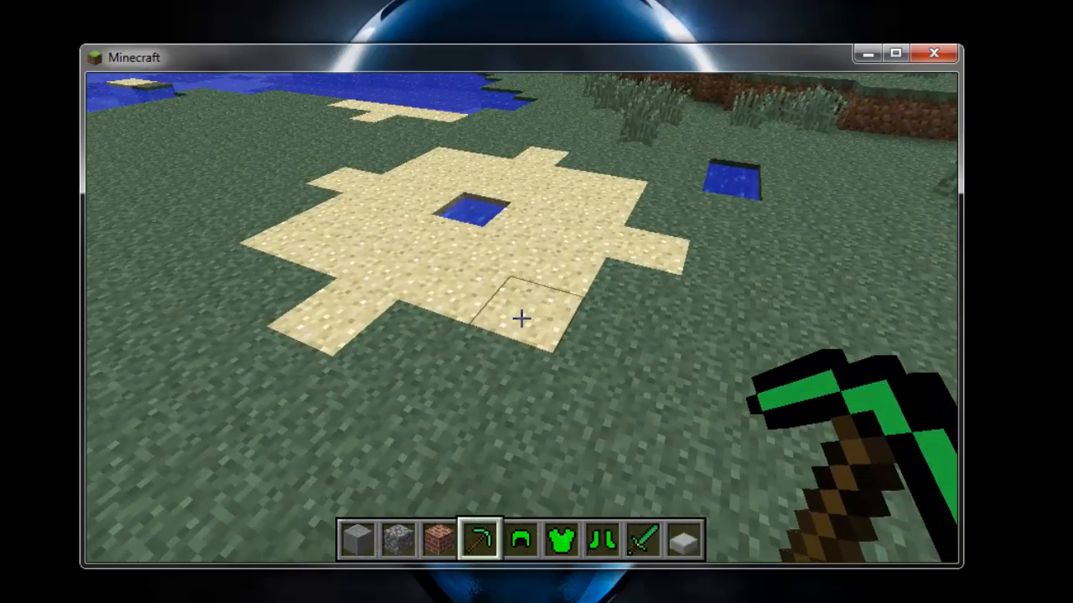
{"action": "mouse_move", "coordinate": [520, 319]}
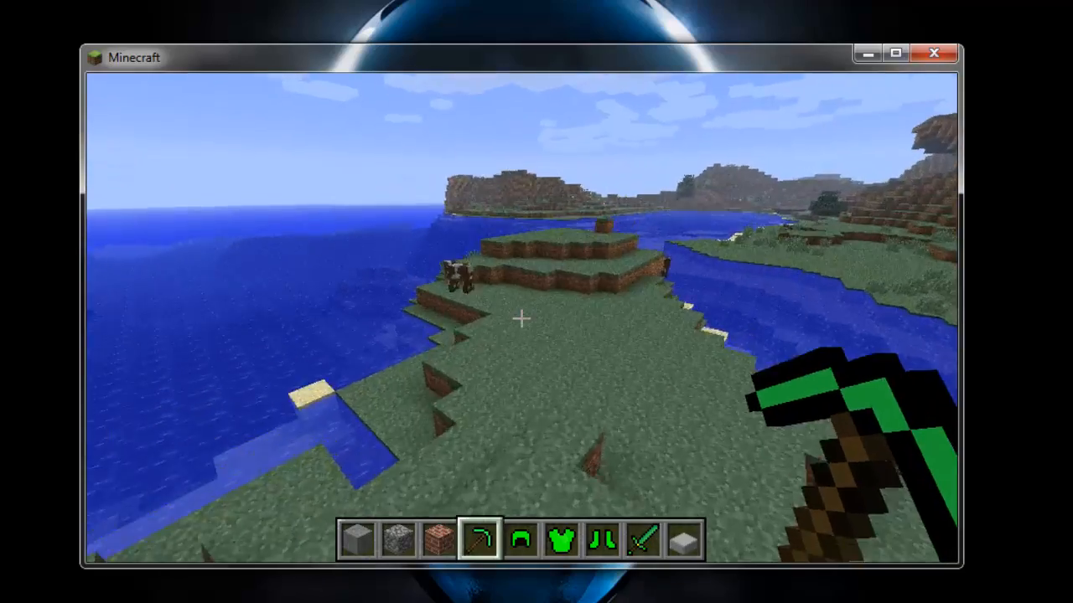
{"action": "mouse_move", "coordinate": [519, 319]}
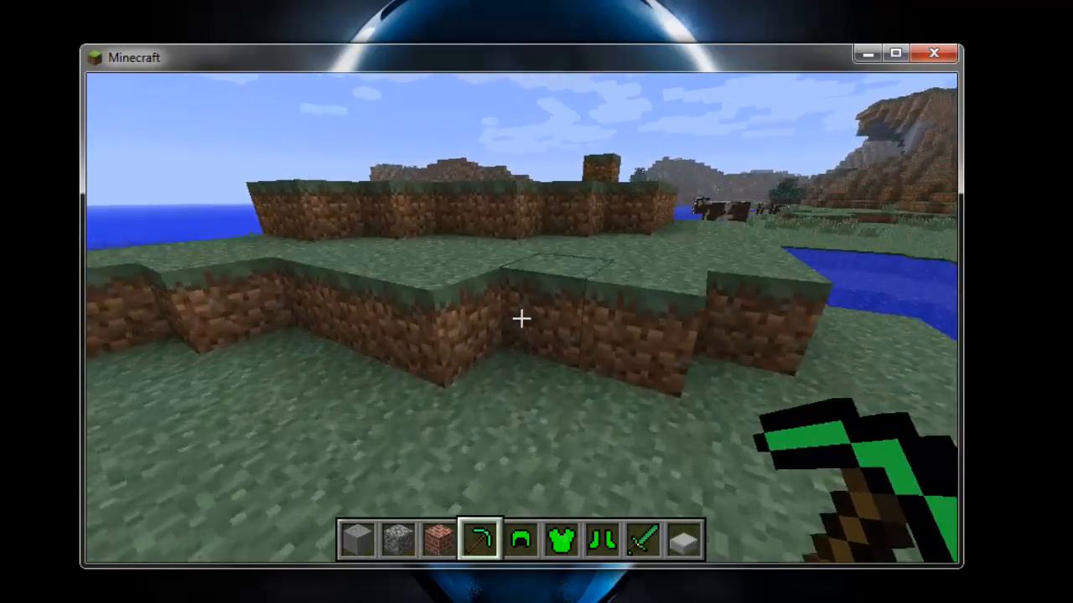
{"action": "mouse_move", "coordinate": [520, 318]}
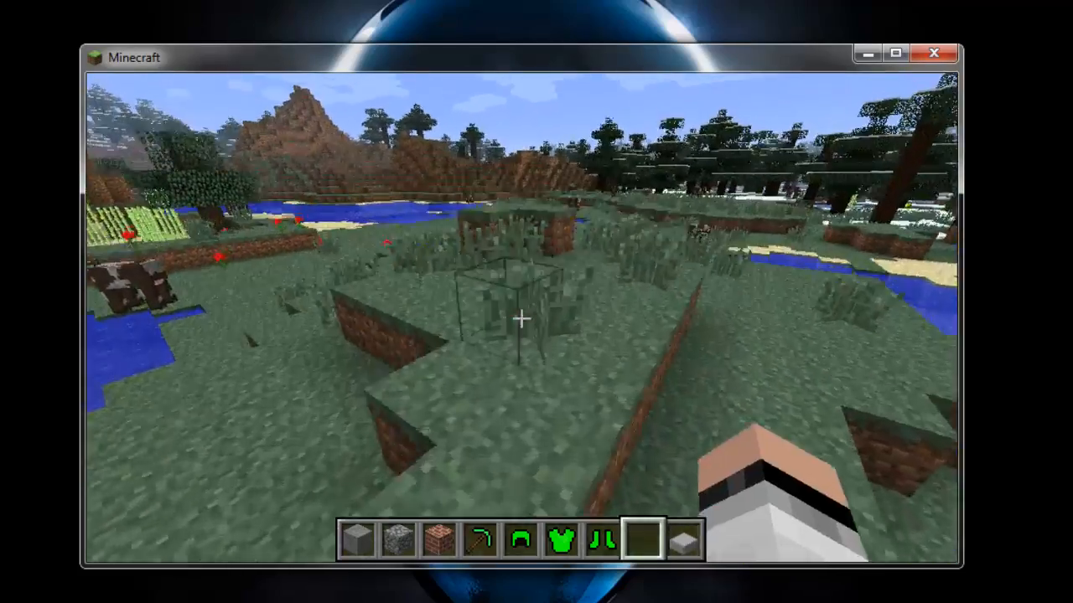
{"action": "mouse_move", "coordinate": [522, 318]}
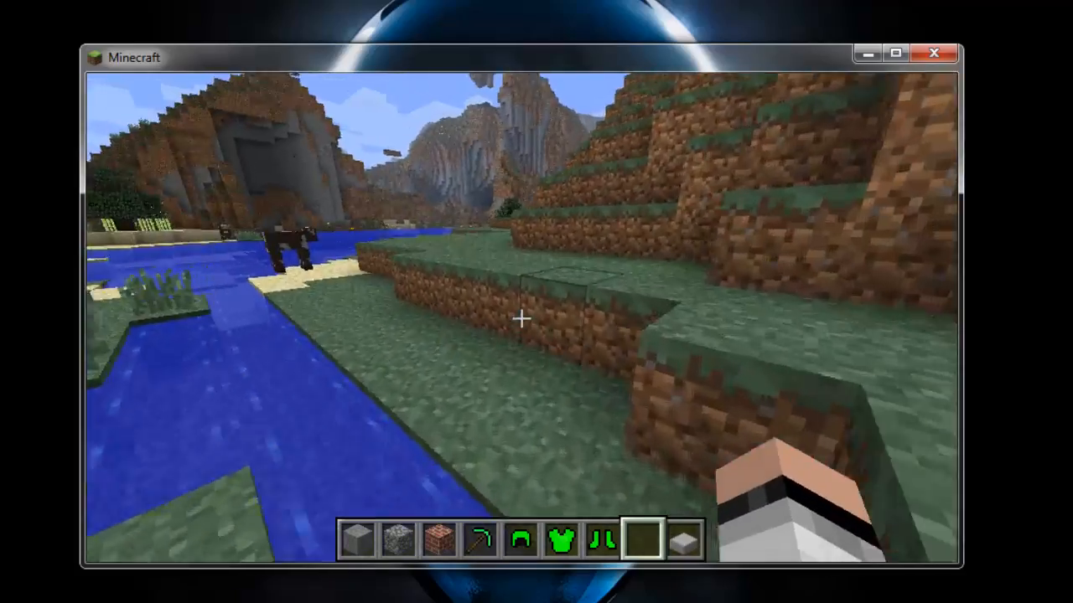
{"action": "mouse_move", "coordinate": [520, 318]}
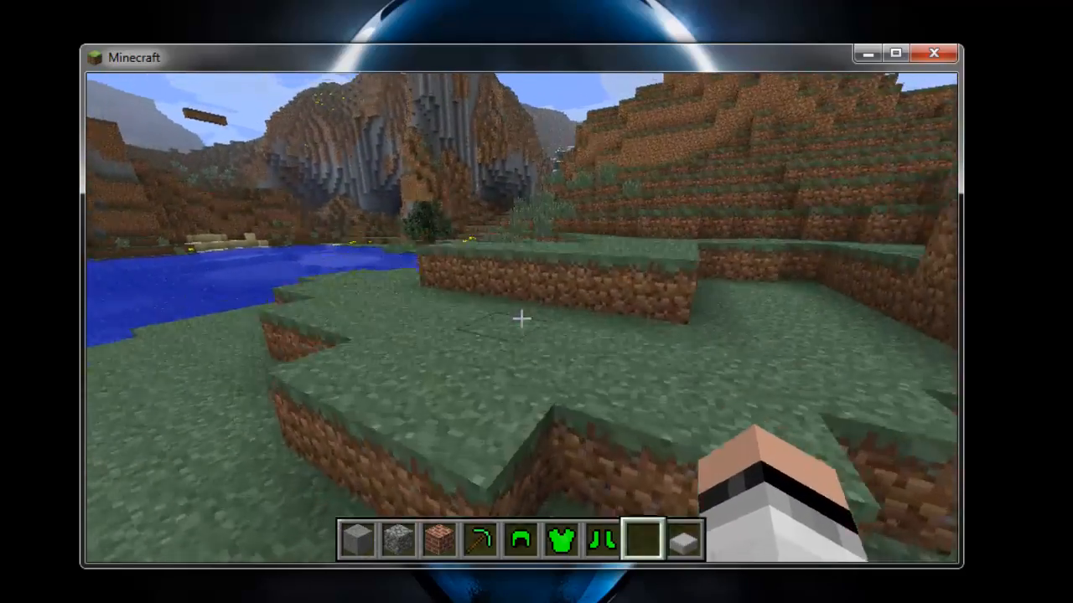
{"action": "mouse_move", "coordinate": [520, 318]}
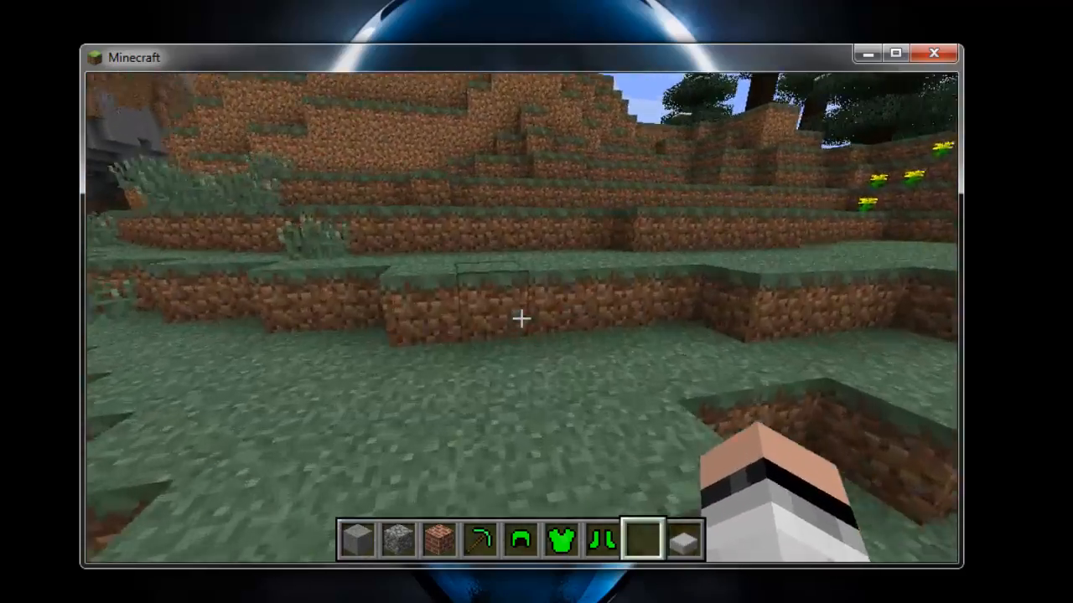
{"action": "mouse_move", "coordinate": [520, 318]}
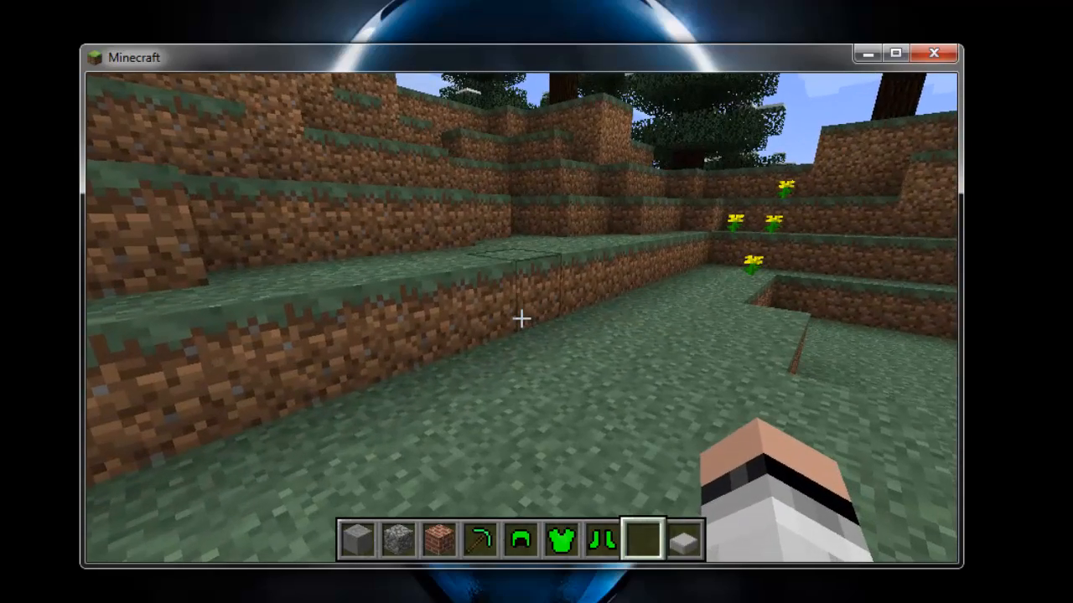